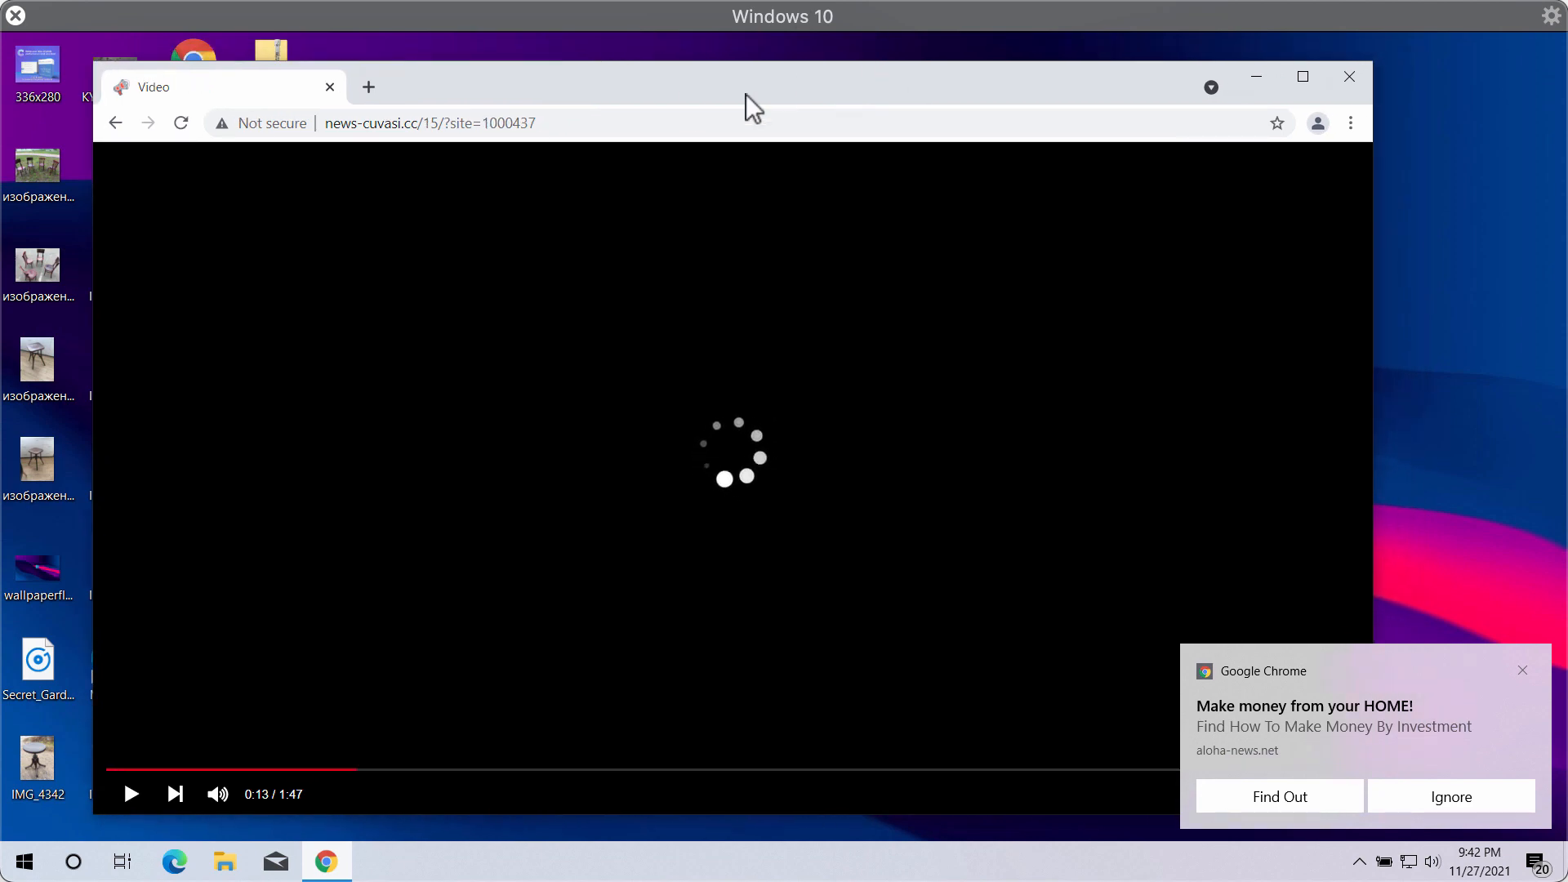
mouse_move(375, 164)
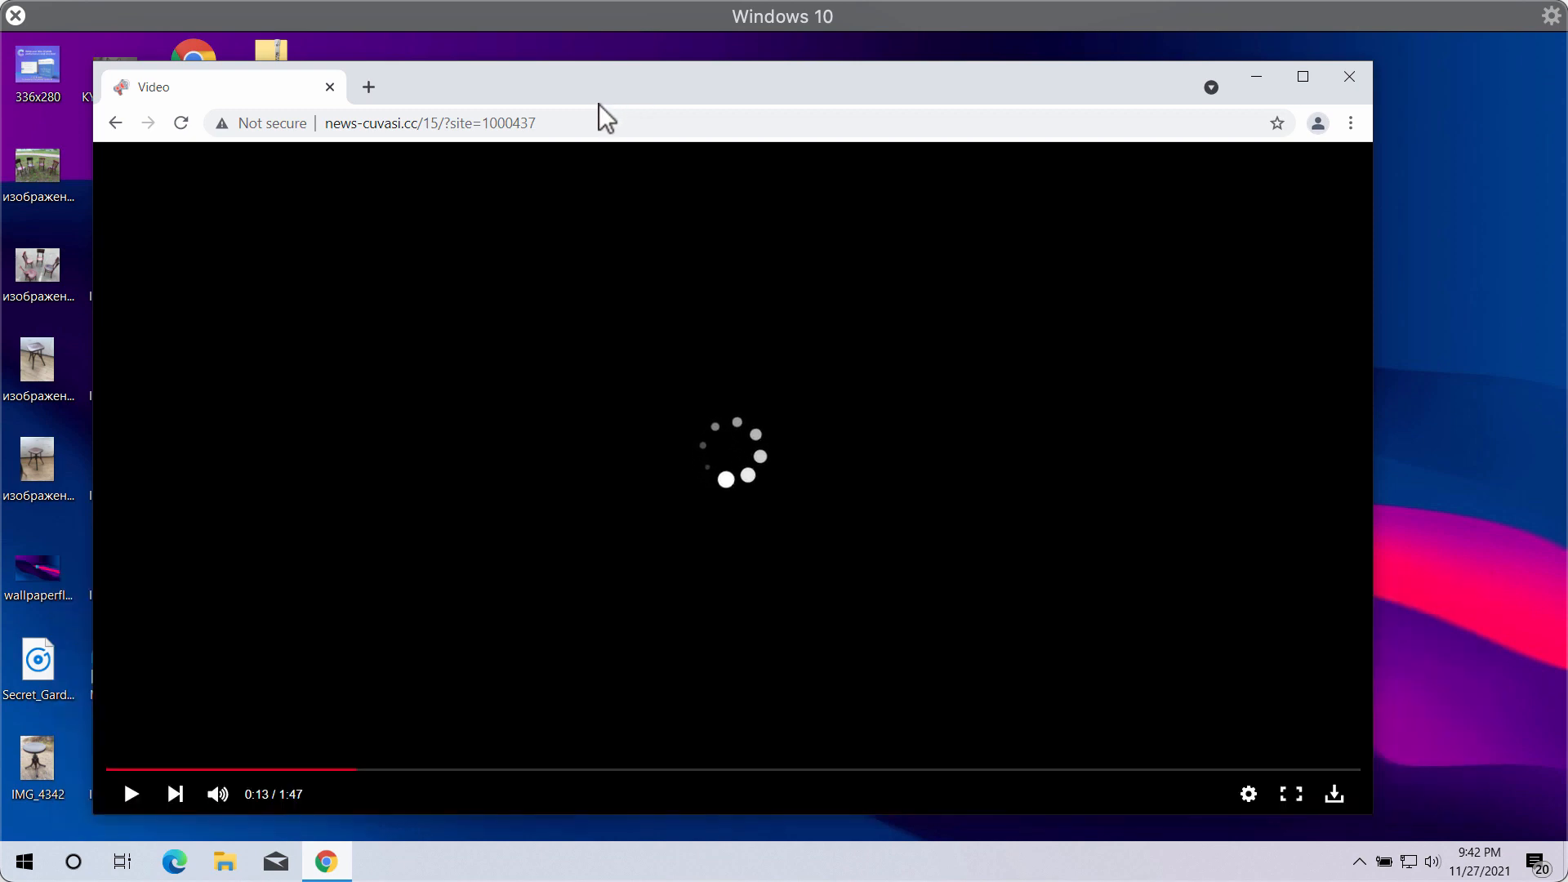
mouse_move(458, 111)
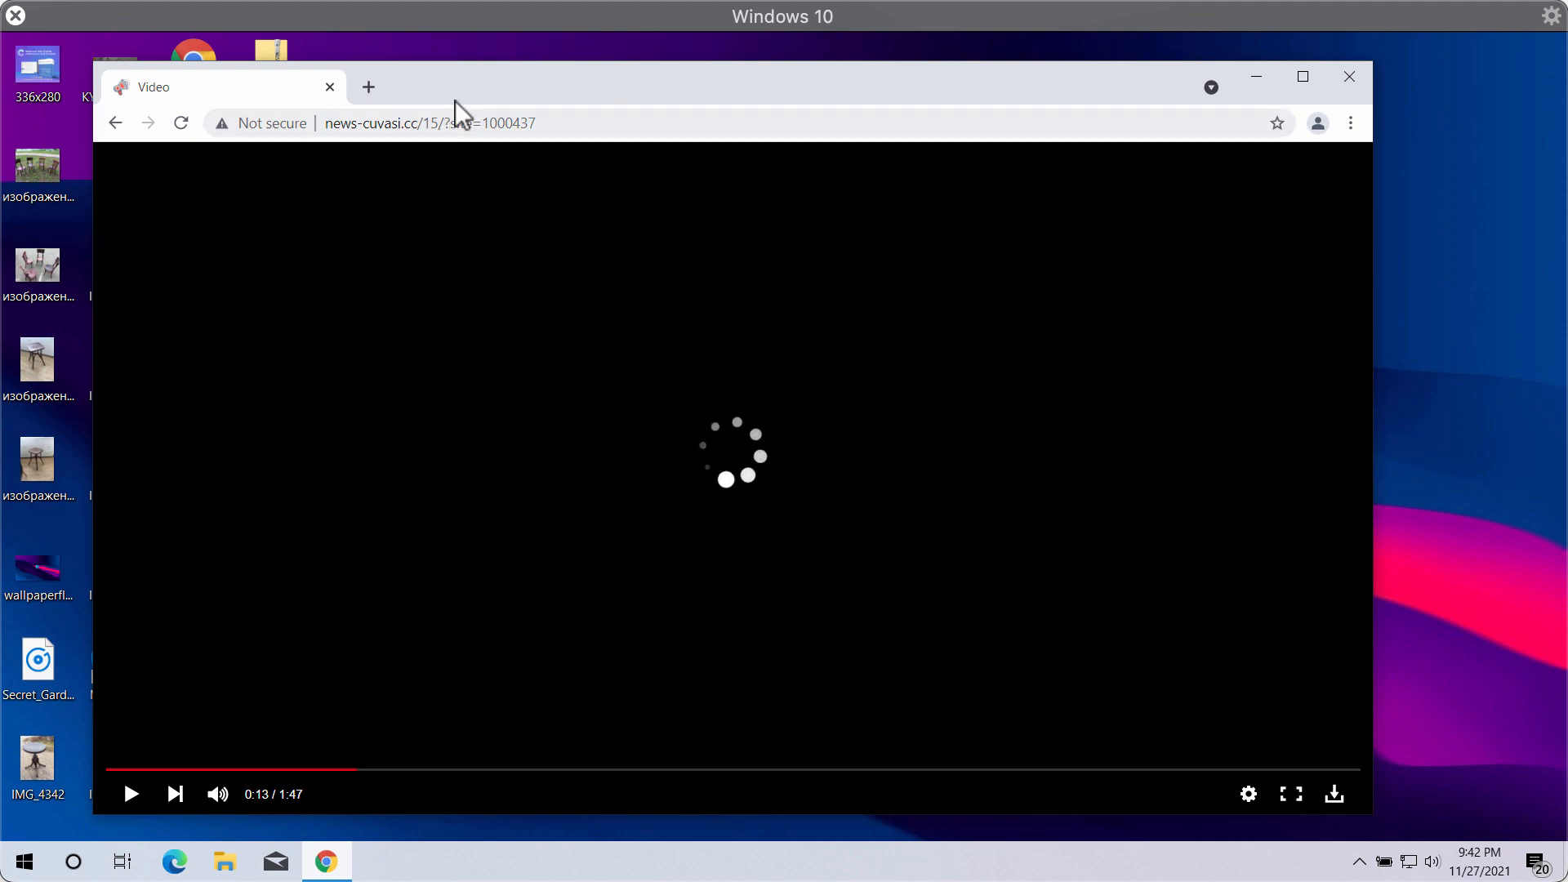
mouse_move(520, 99)
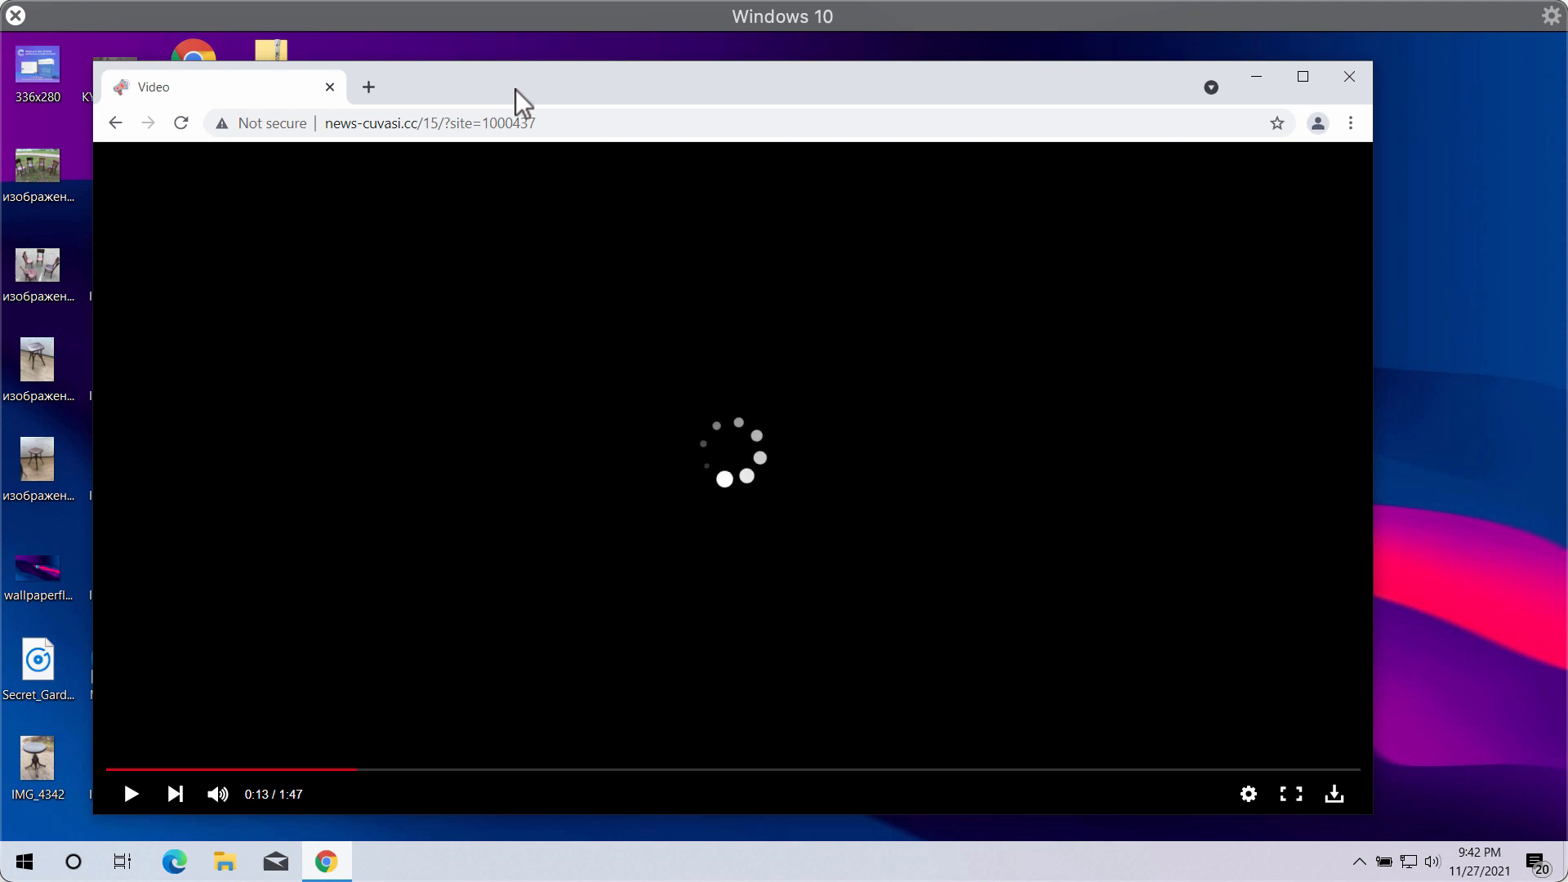
mouse_move(568, 98)
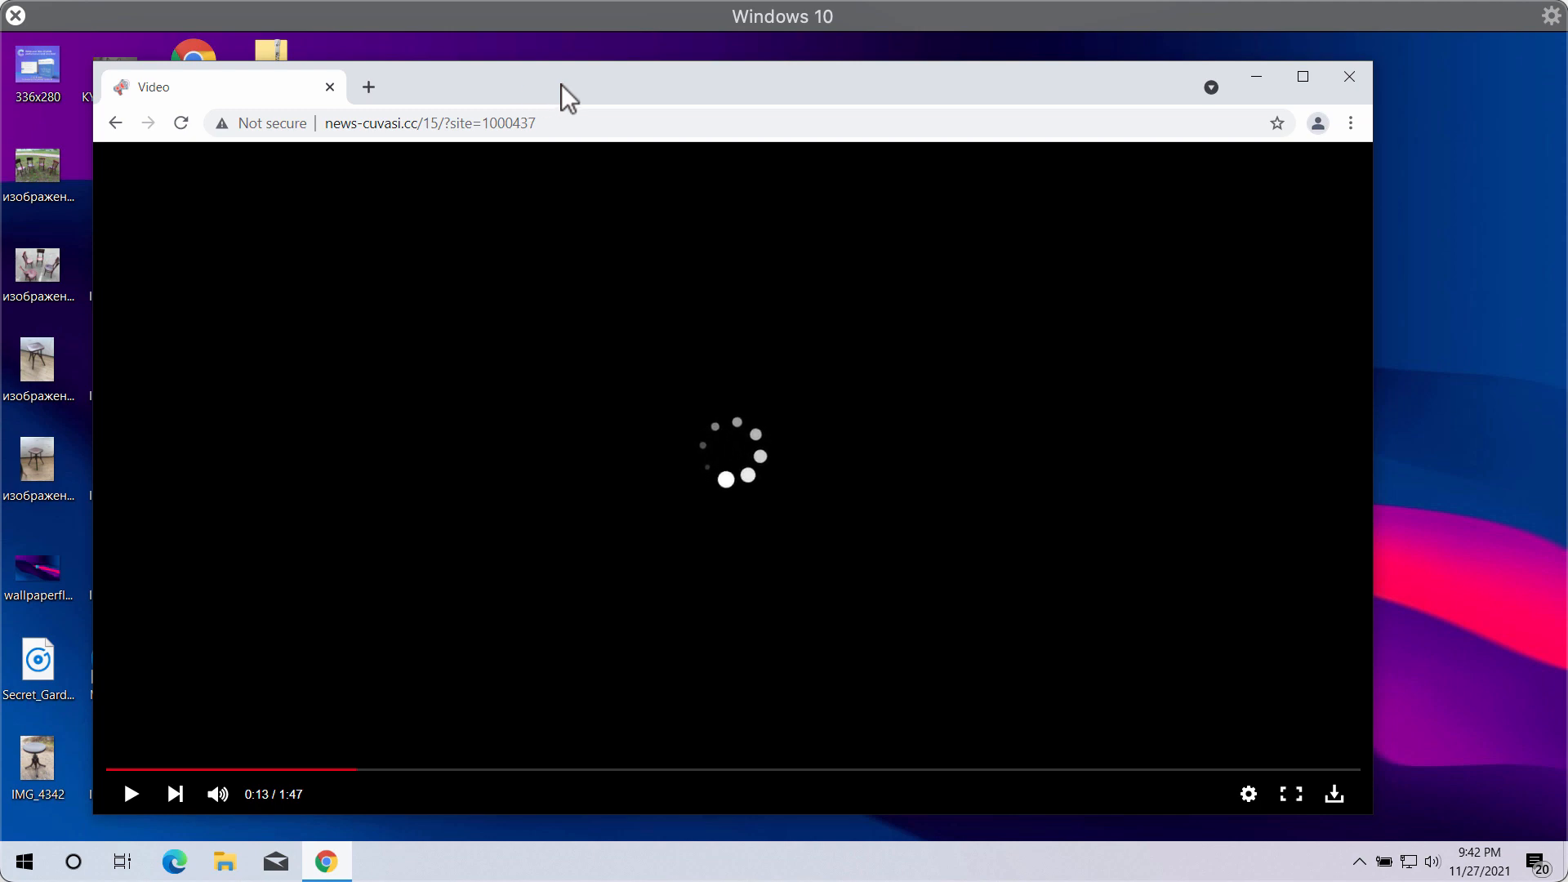
mouse_move(646, 103)
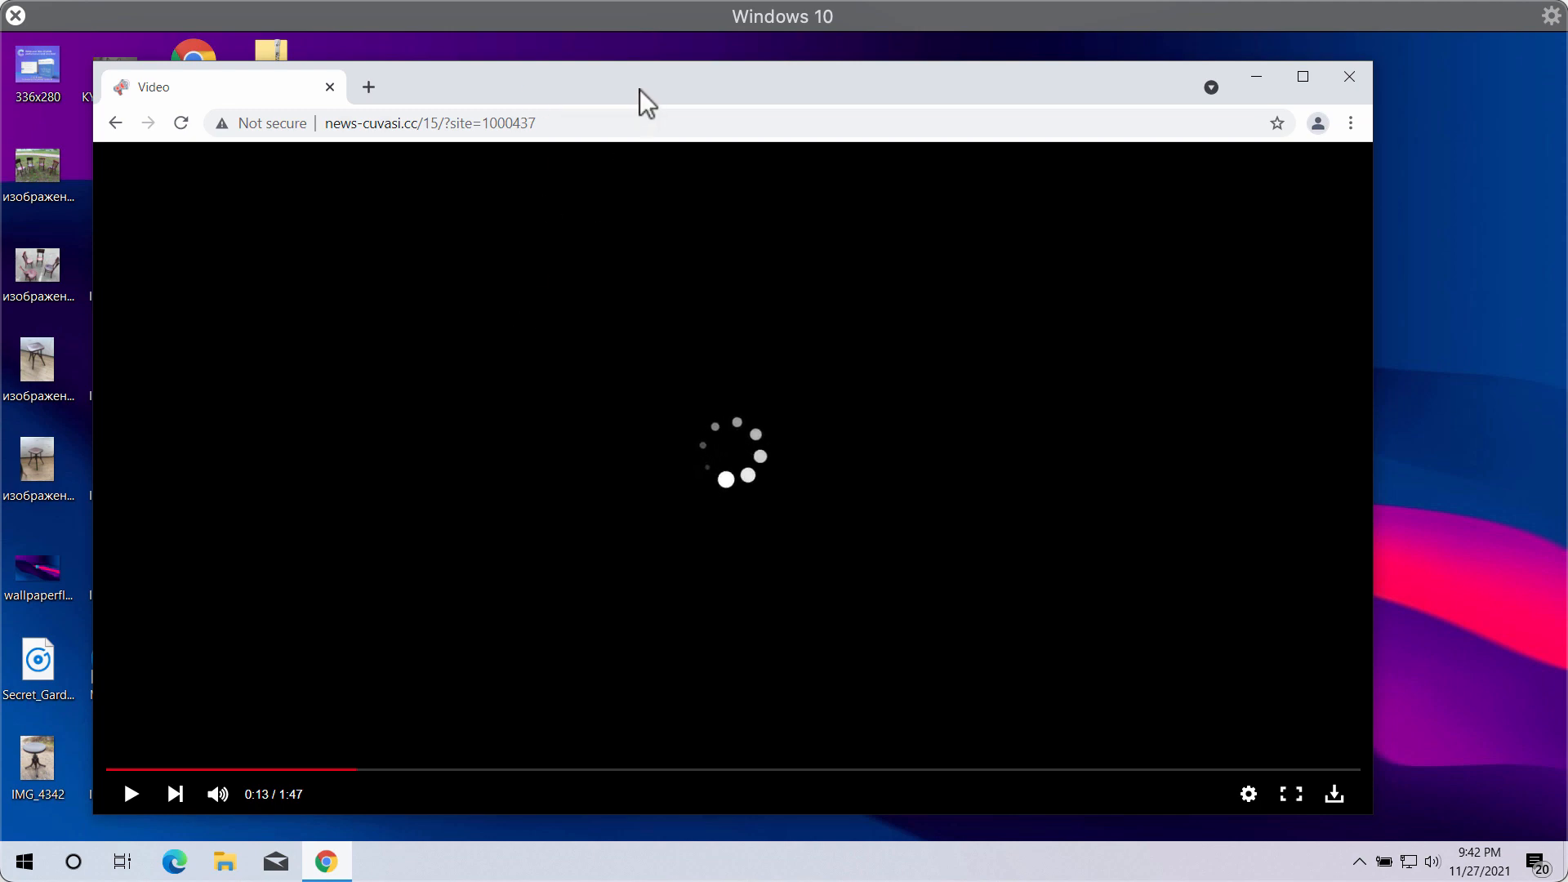
mouse_move(232, 173)
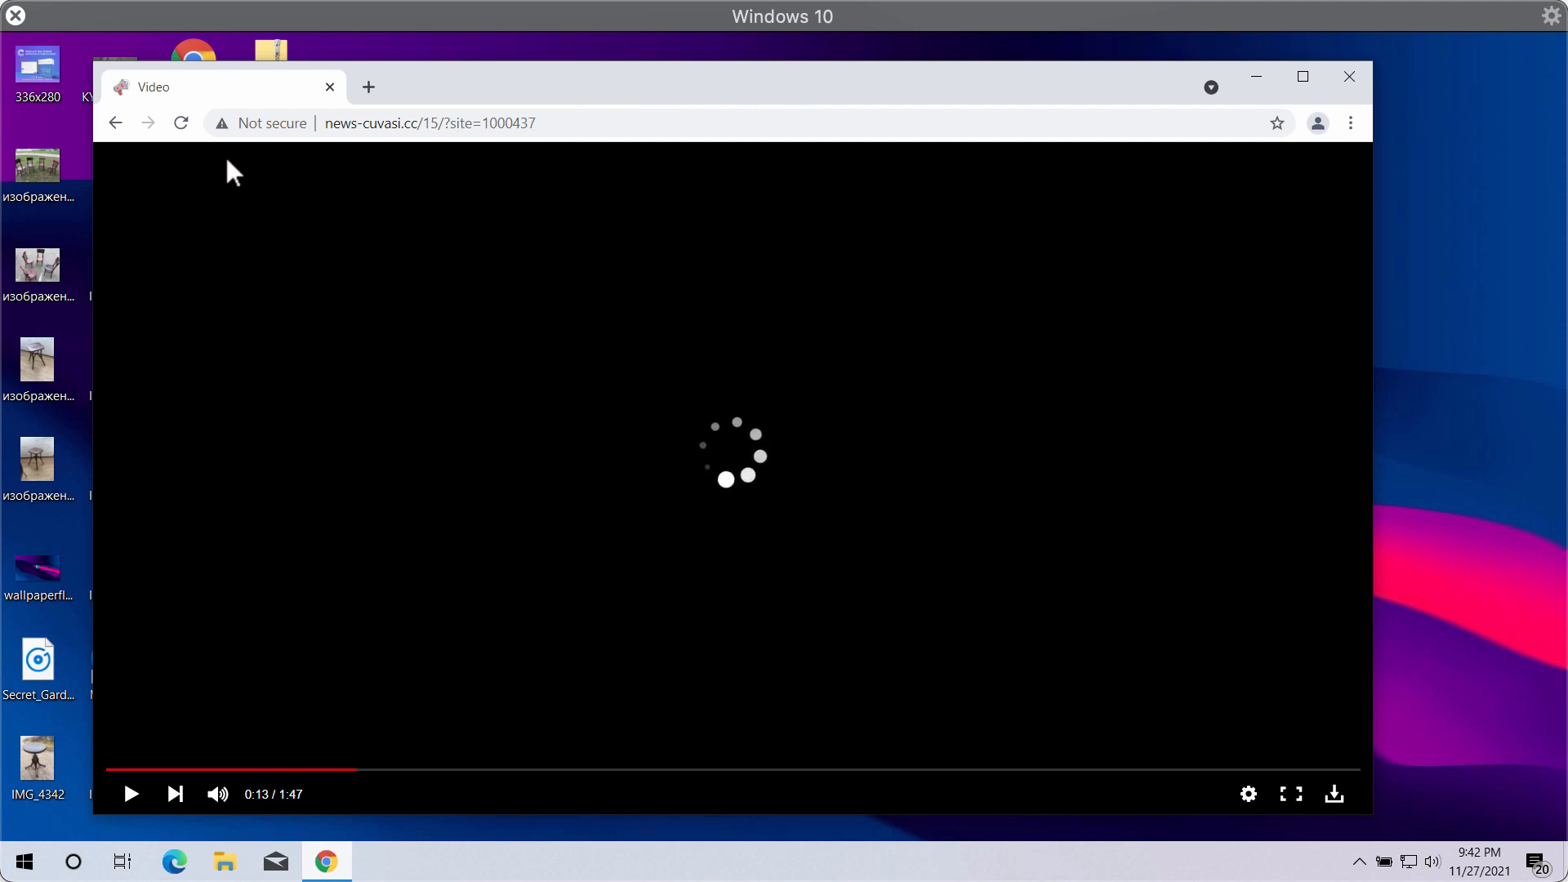
Go to Chrome's Privacy and security > Site Settings > Notifications and scroll to the allowed sites
click(181, 123)
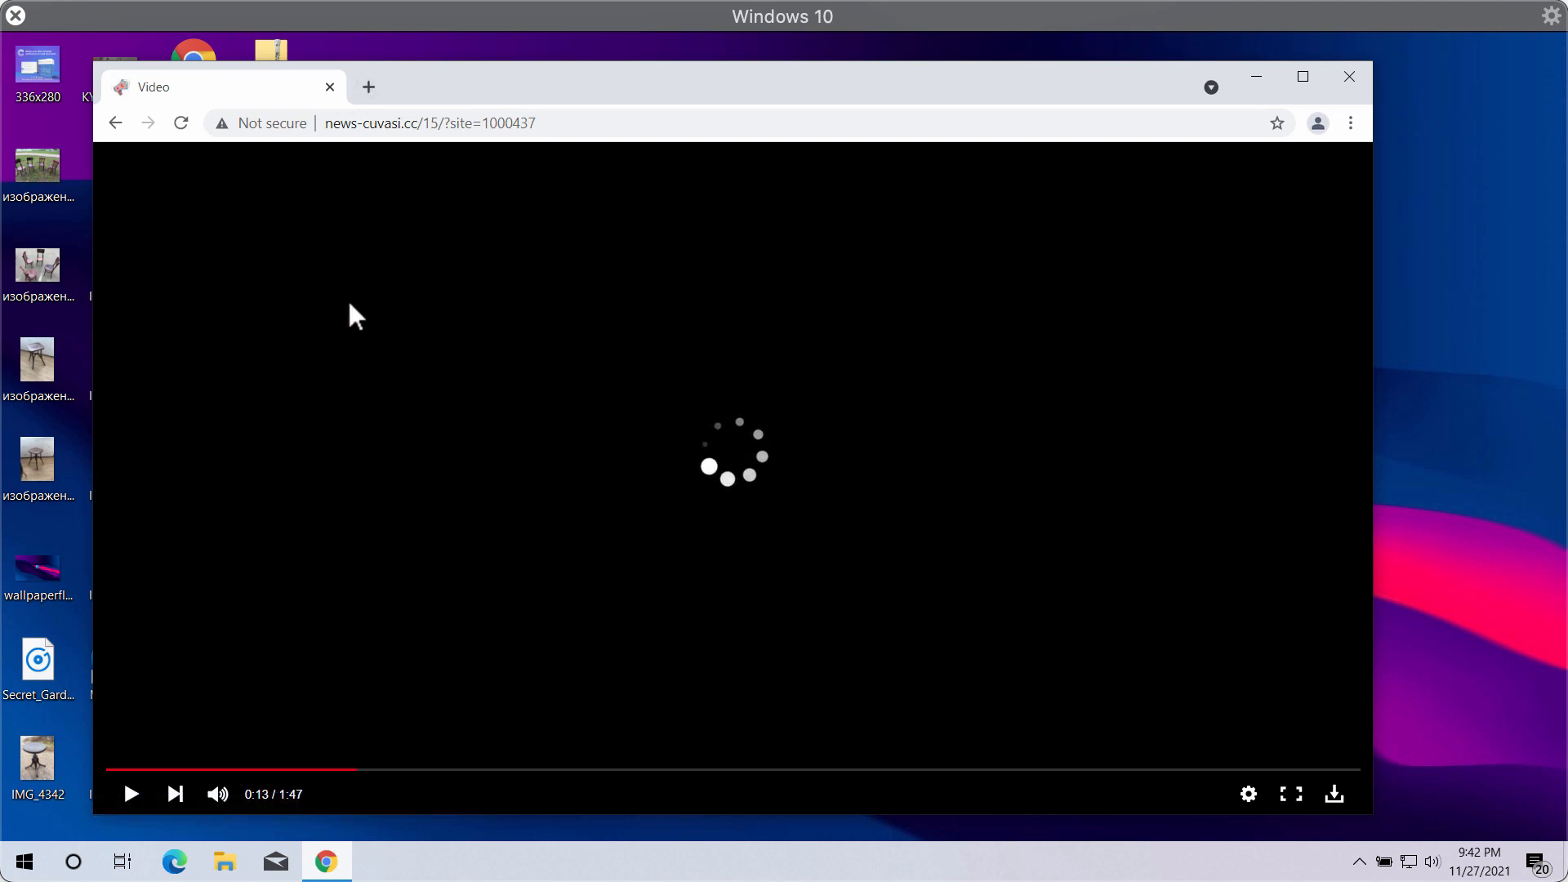
mouse_move(548, 272)
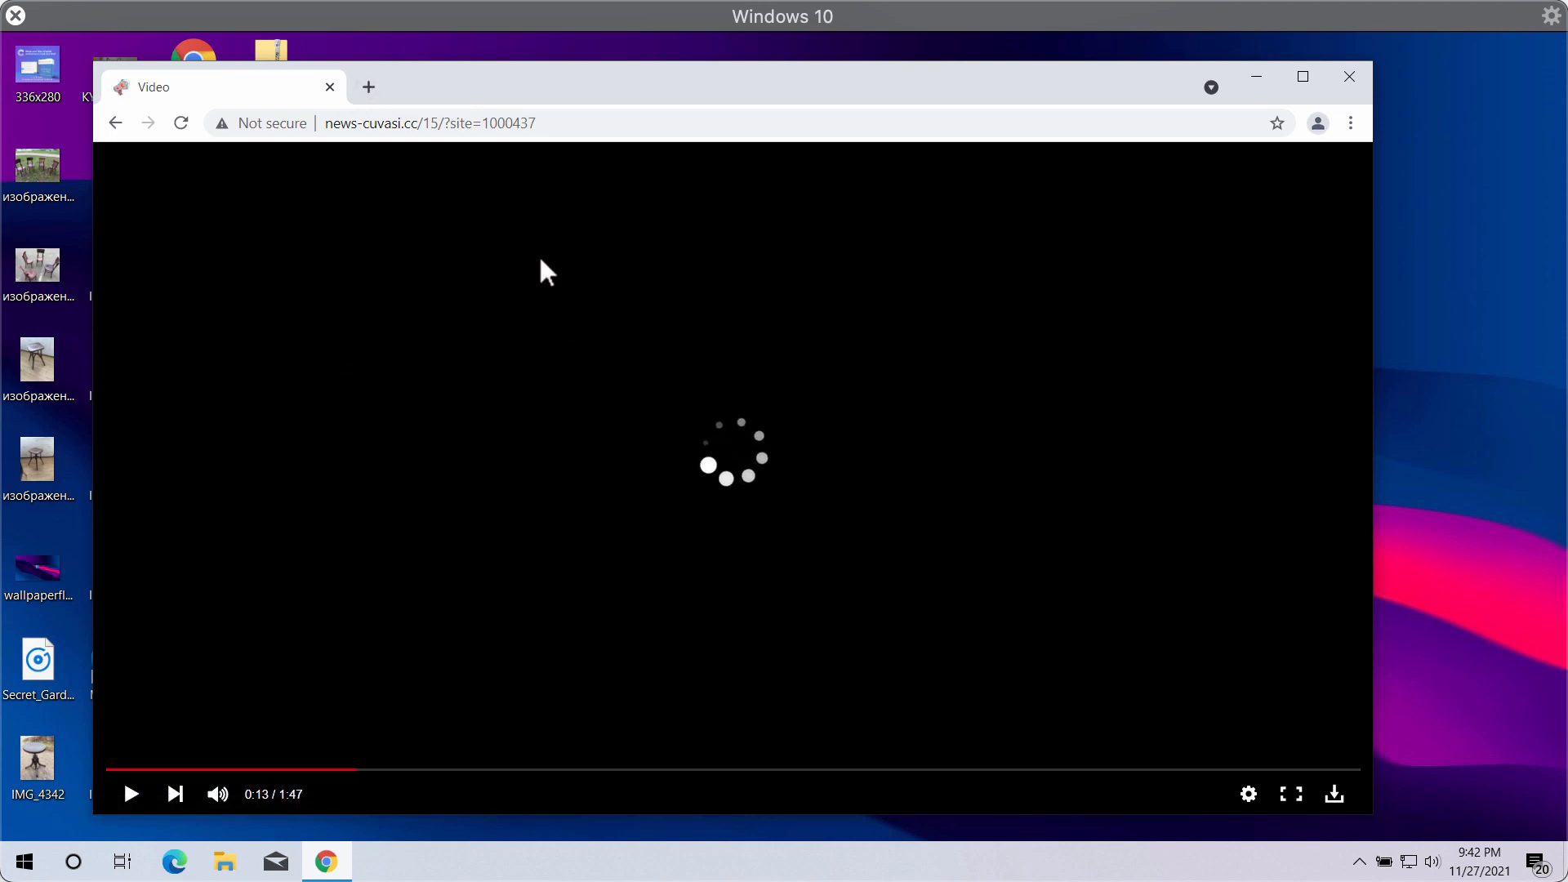
mouse_move(1180, 397)
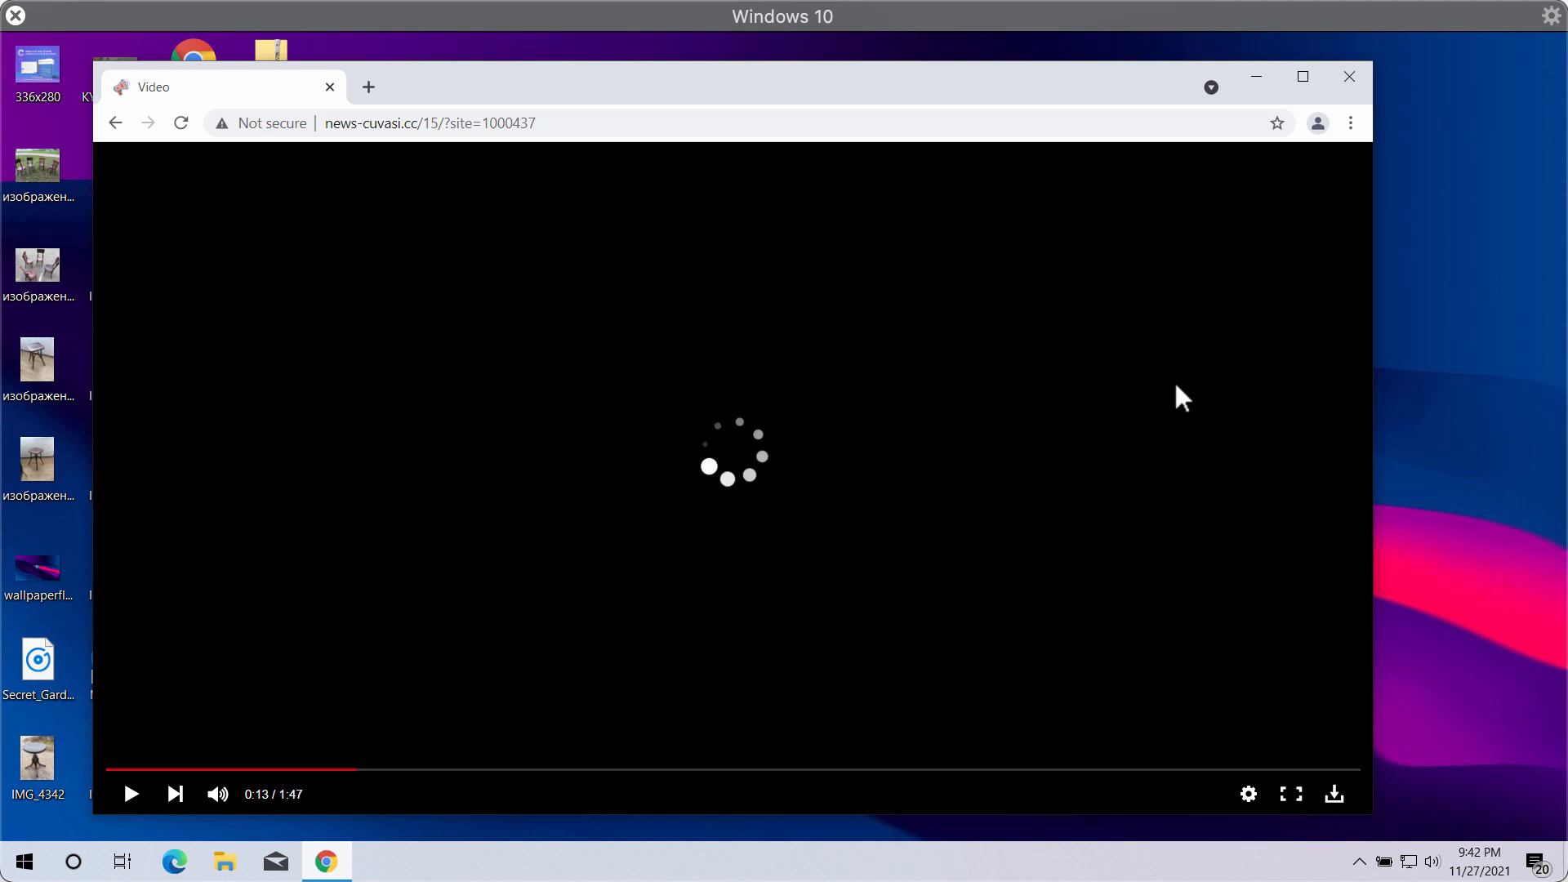
mouse_move(683, 94)
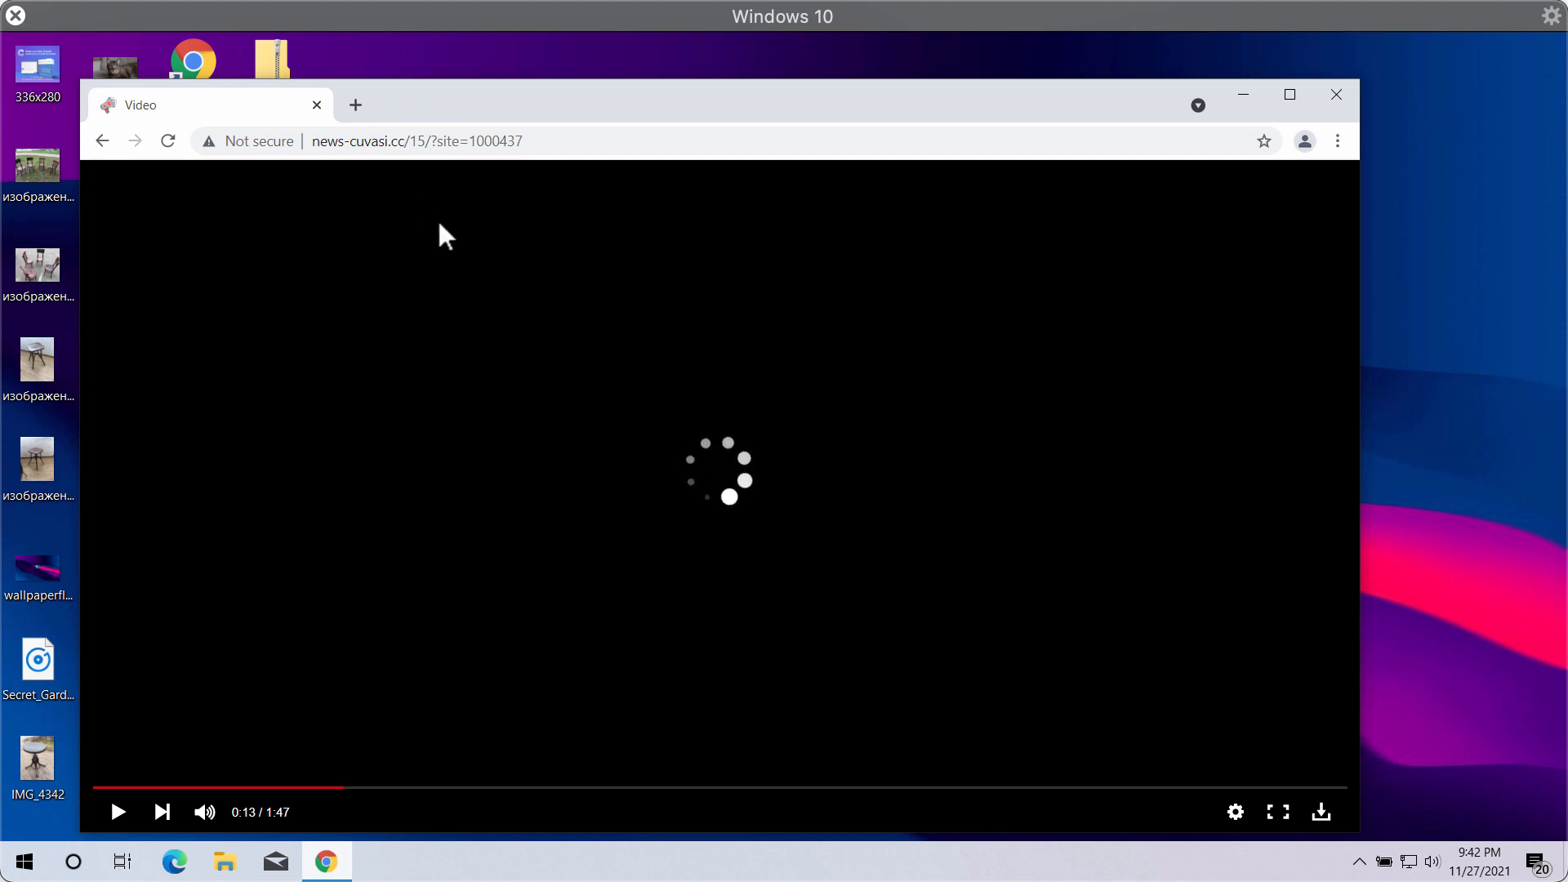
mouse_move(370, 141)
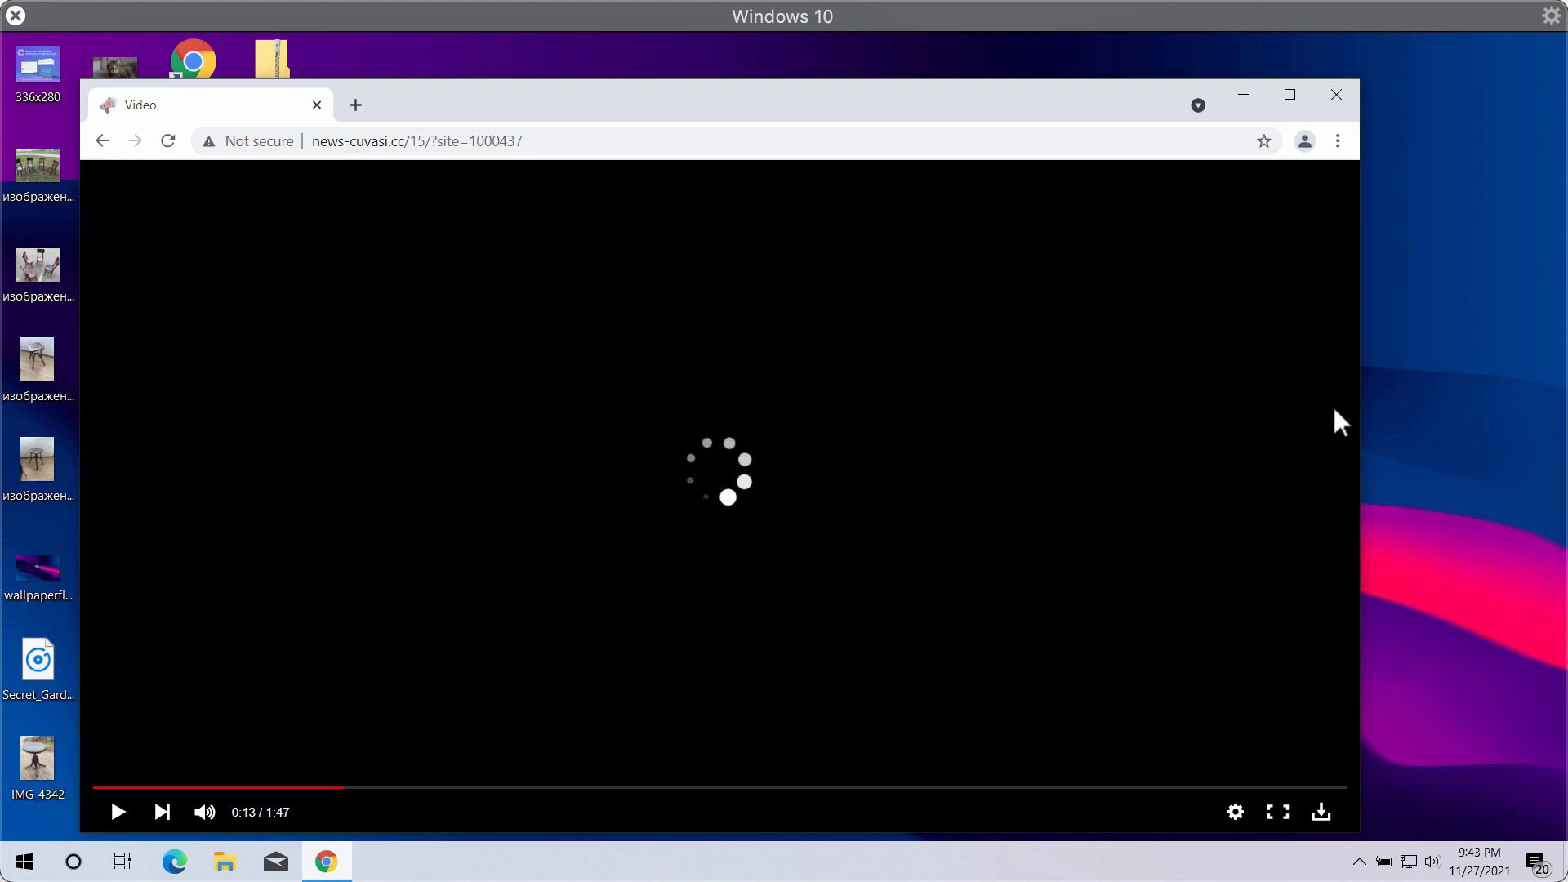
mouse_move(874, 133)
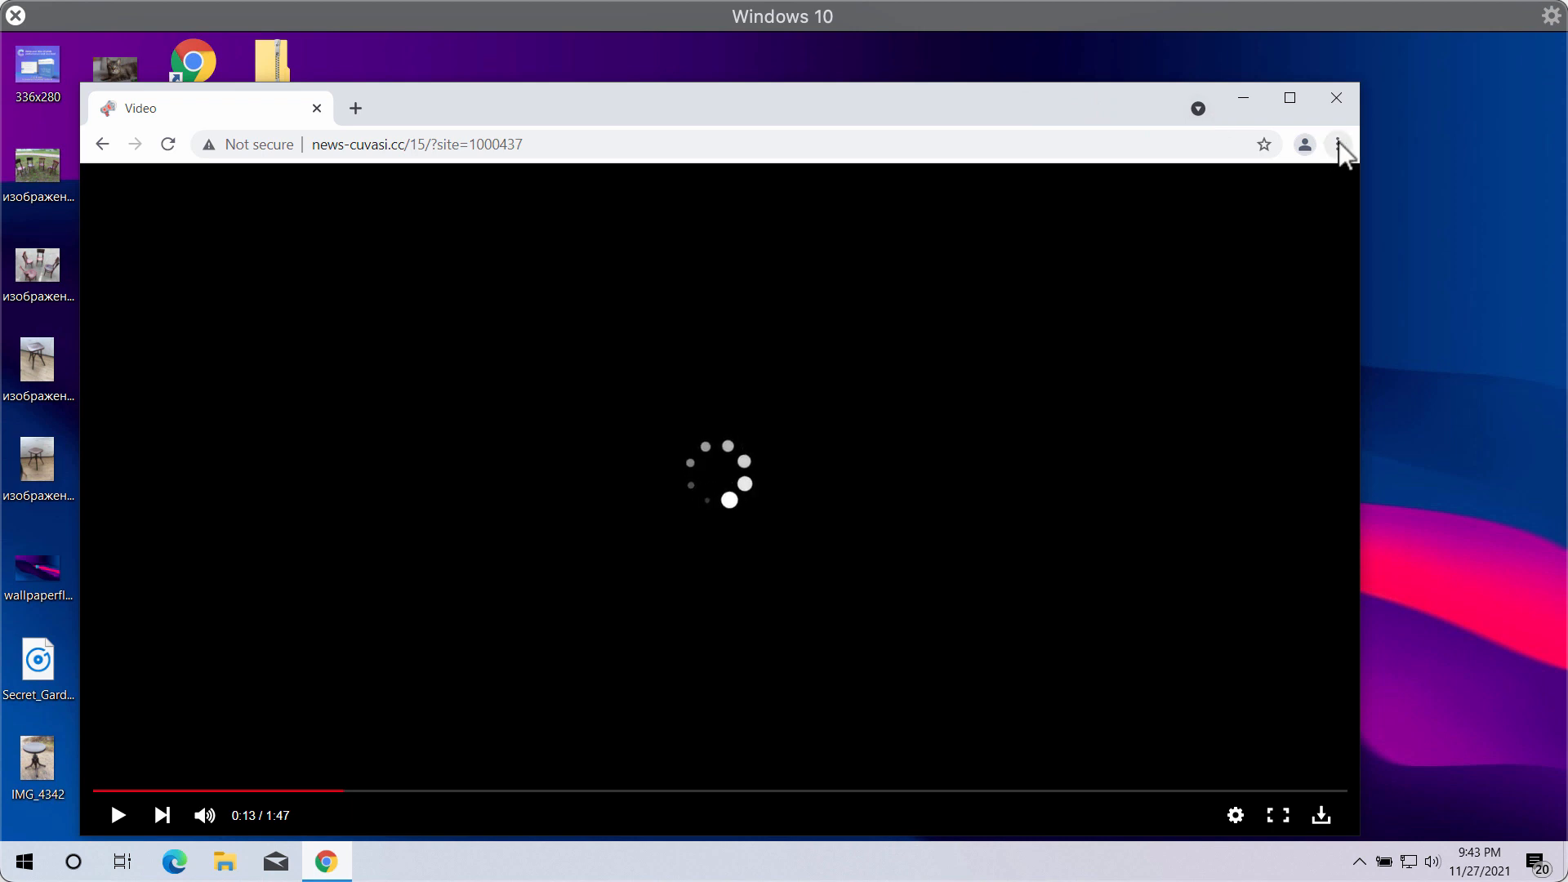
click(1338, 144)
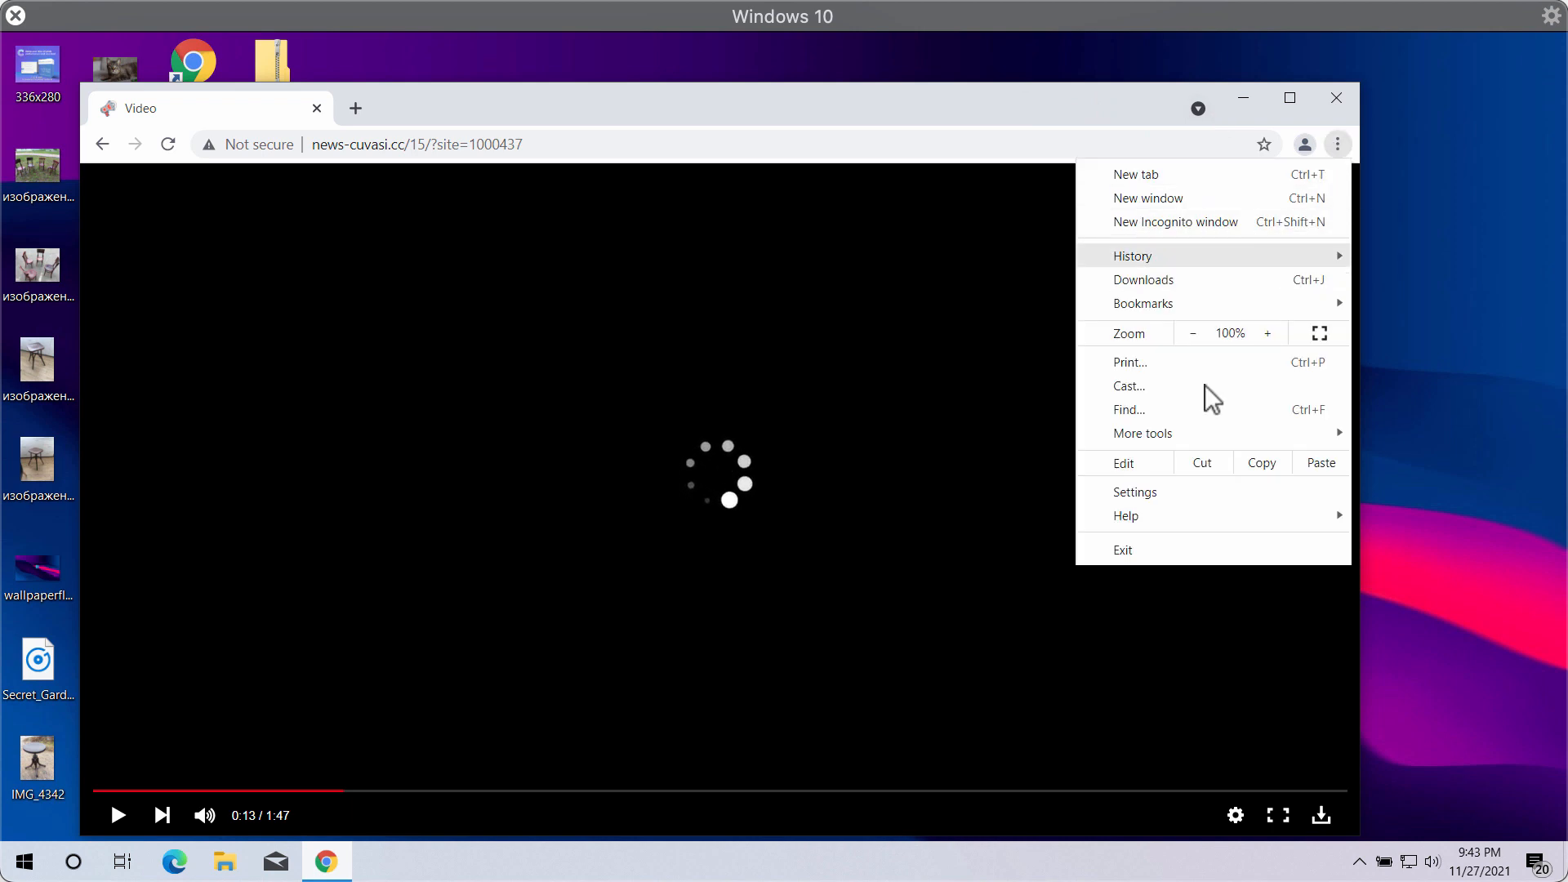
click(1134, 490)
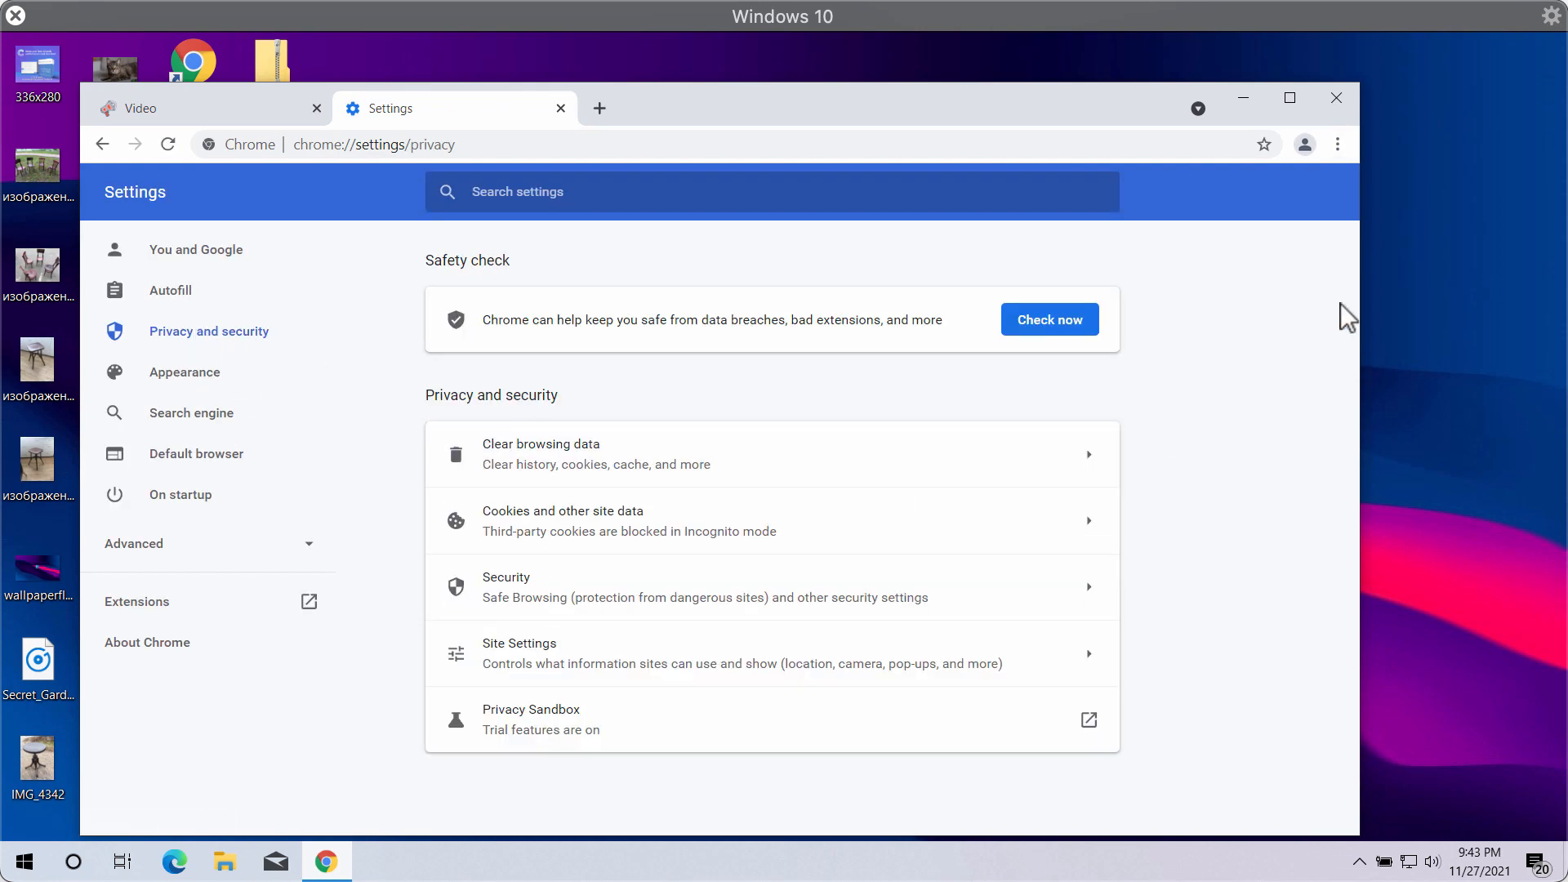
click(740, 654)
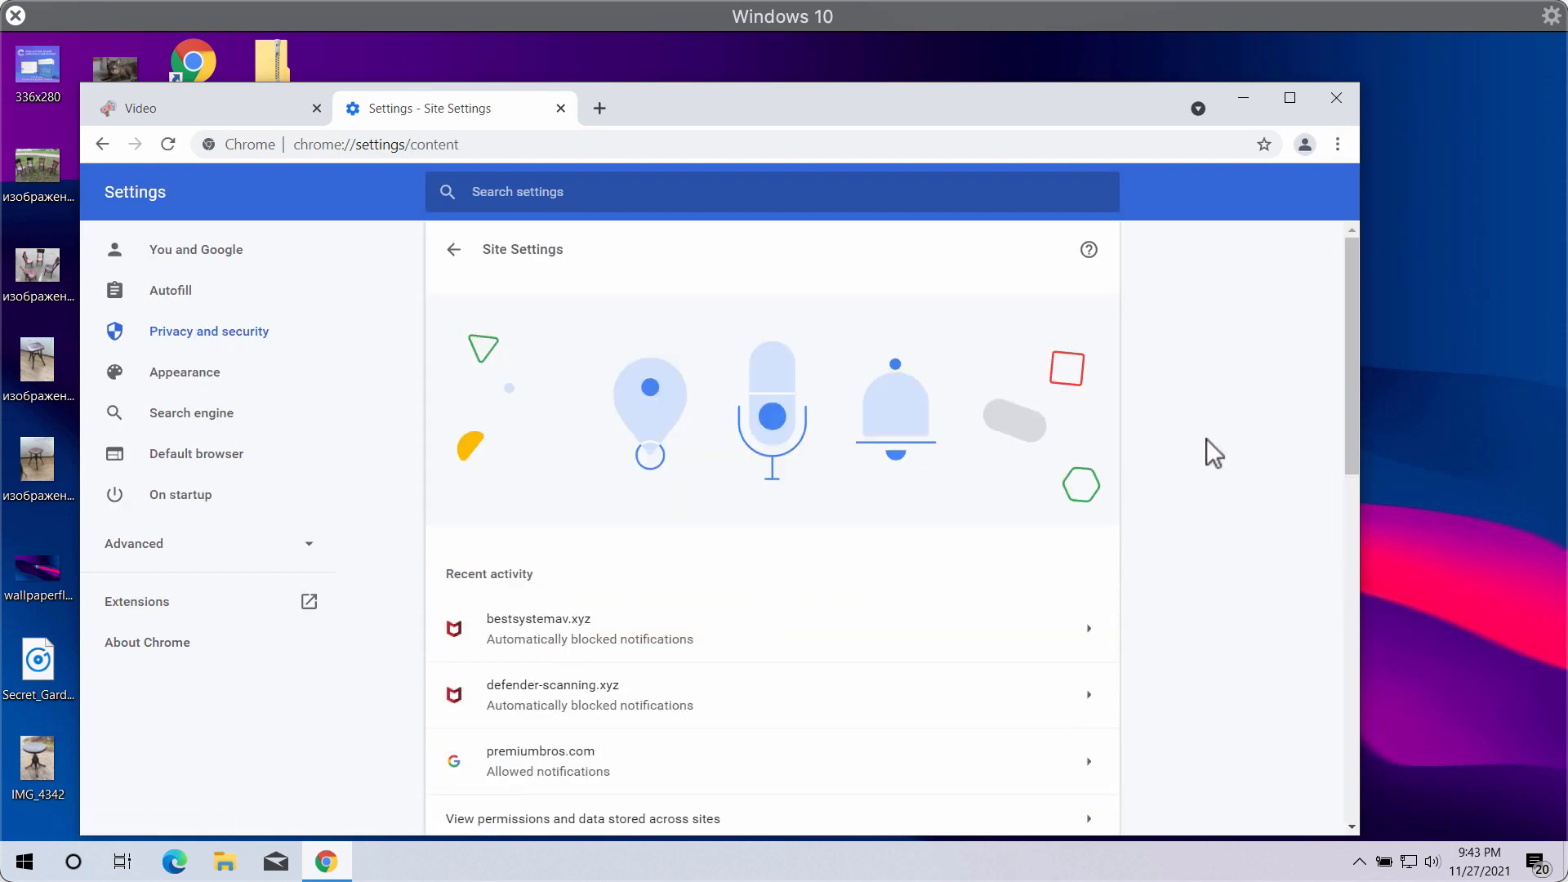
scroll(down, 3)
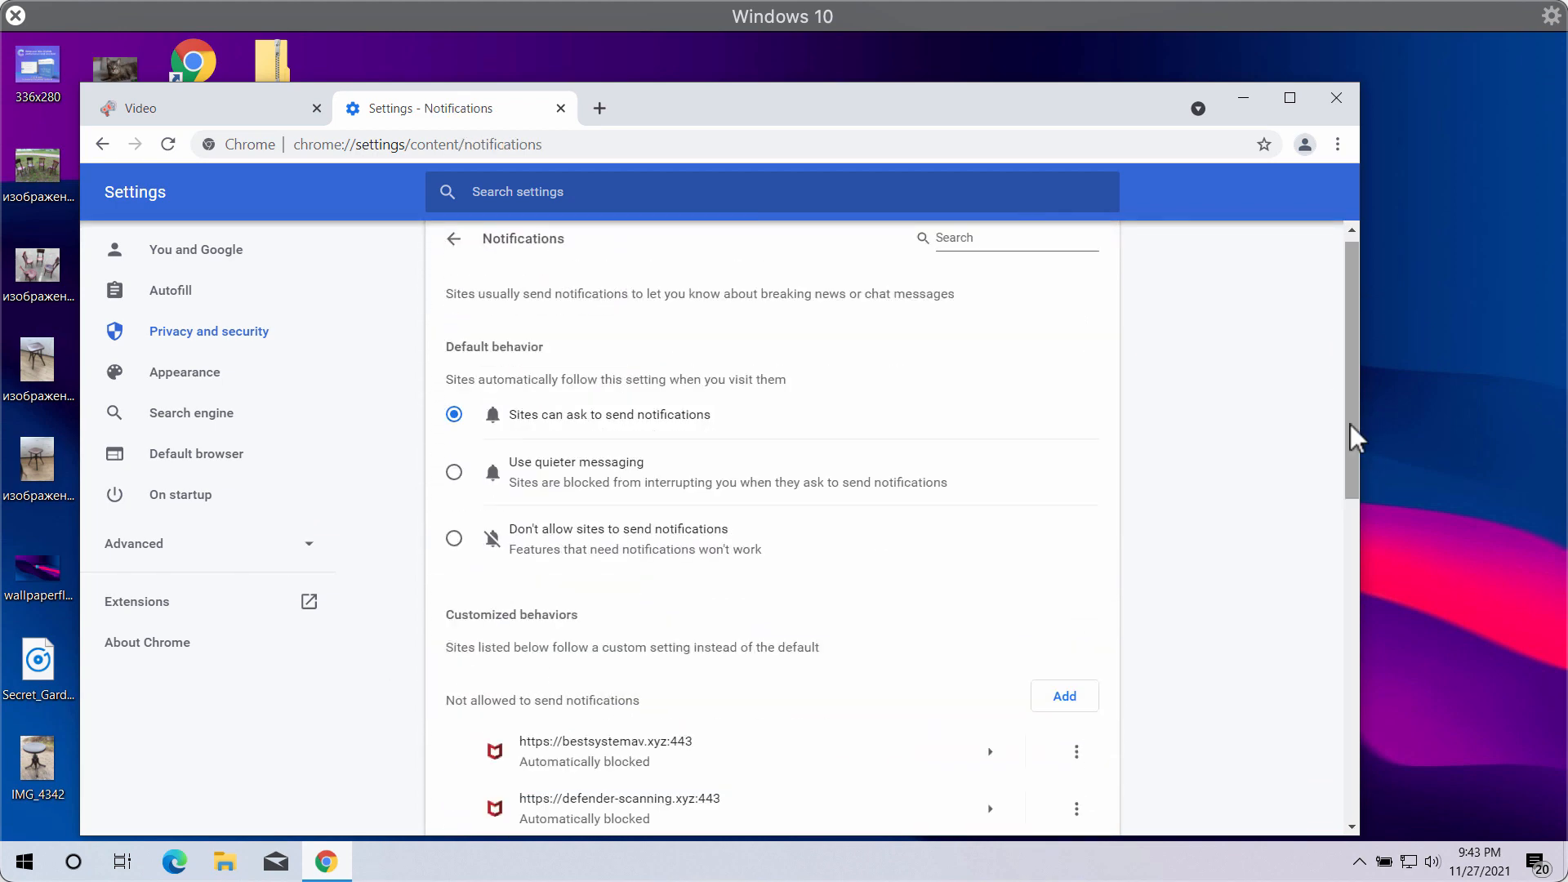
scroll(down, 3)
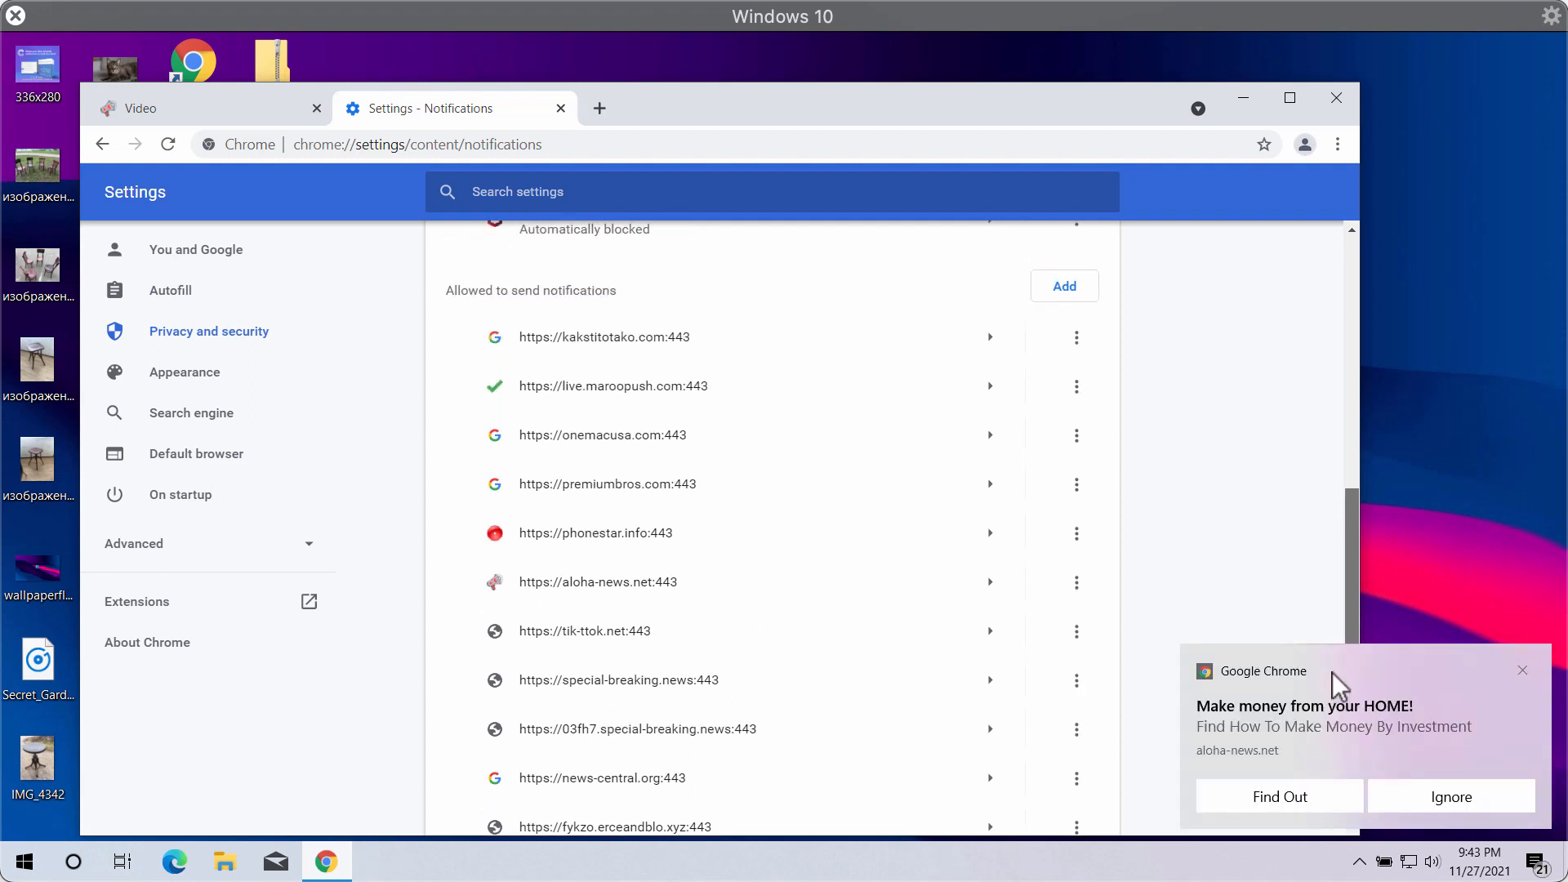
scroll(down, 3)
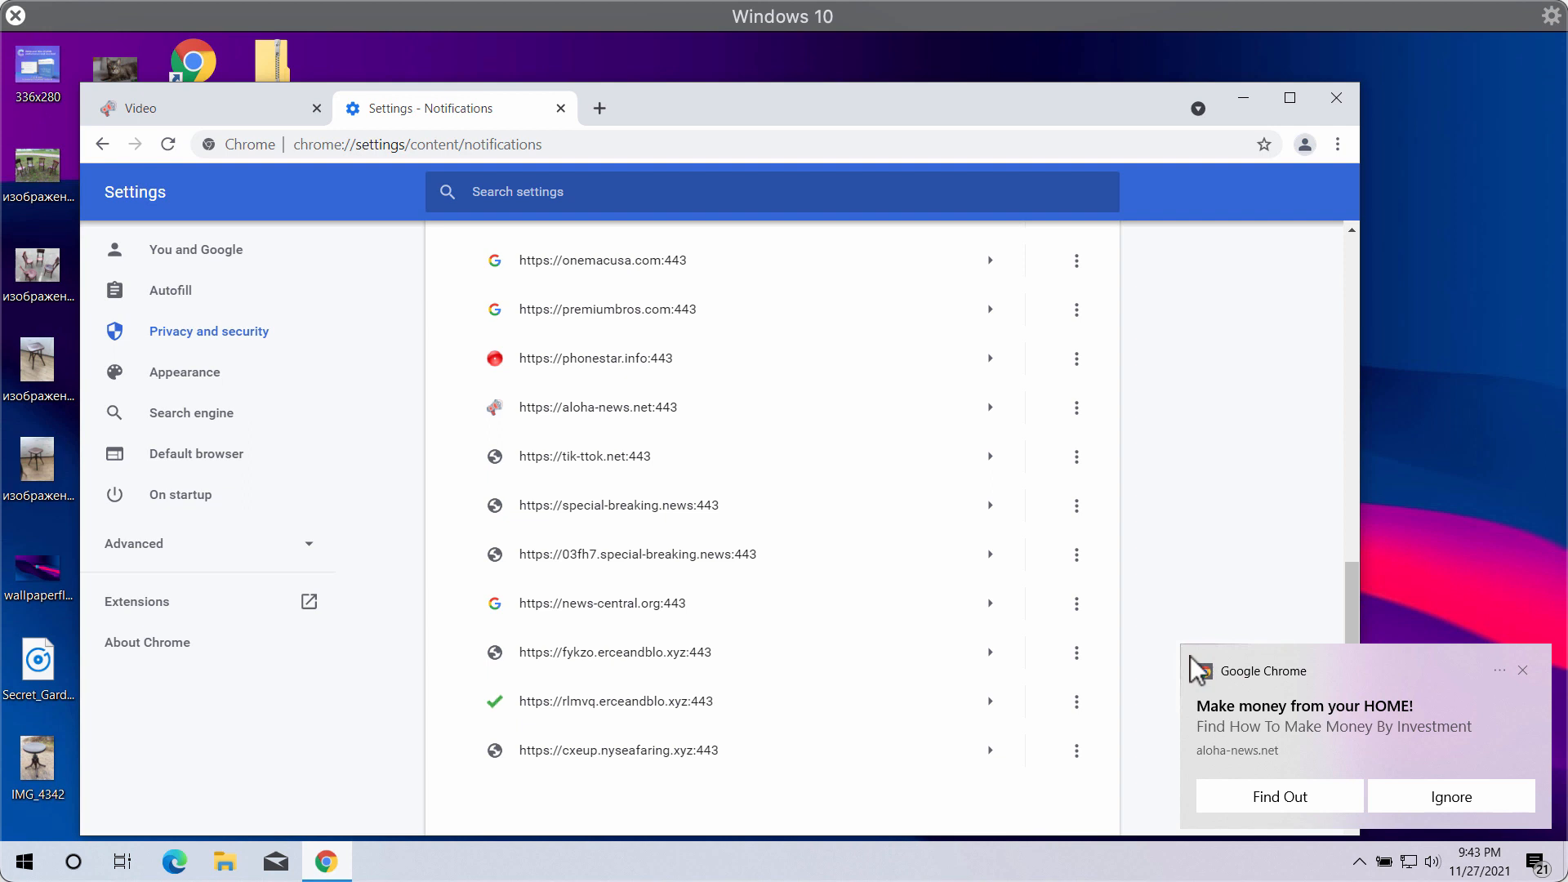
mouse_move(1215, 685)
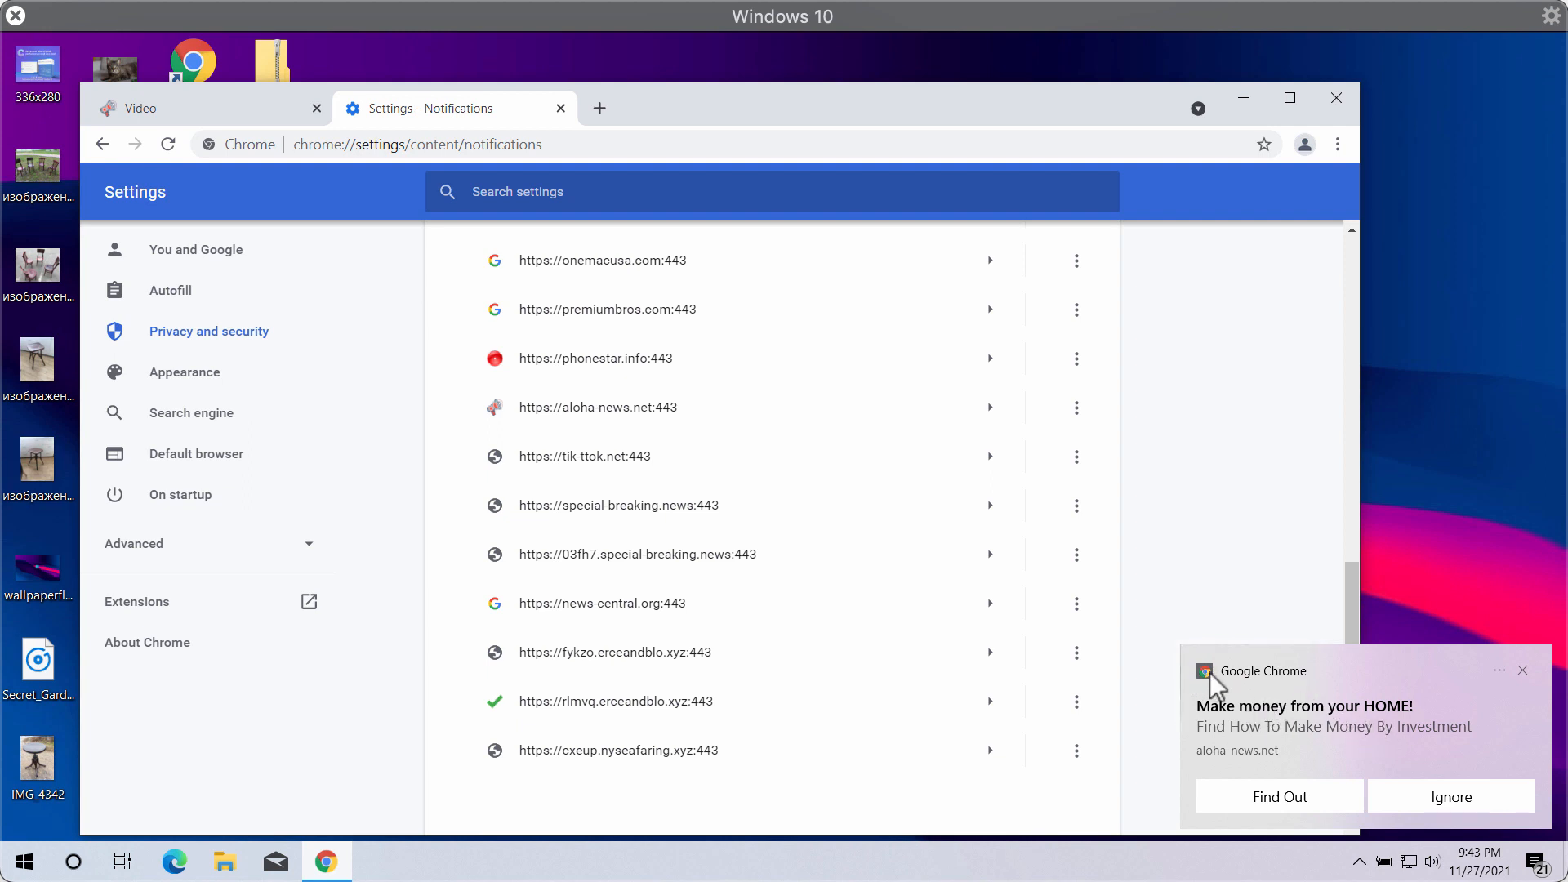
mouse_move(1342, 787)
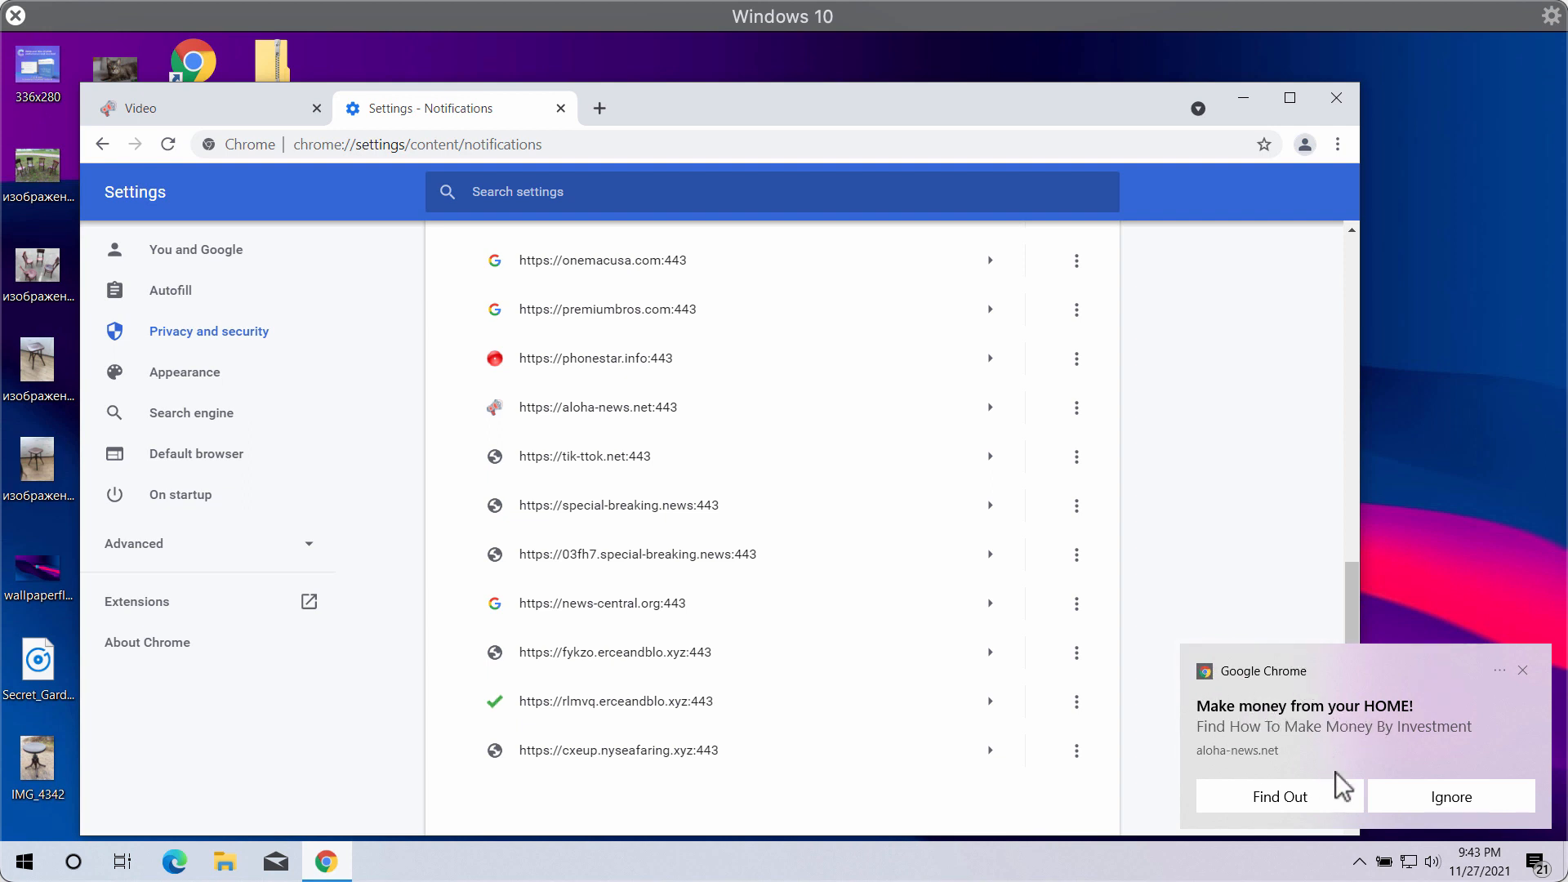
mouse_move(965, 742)
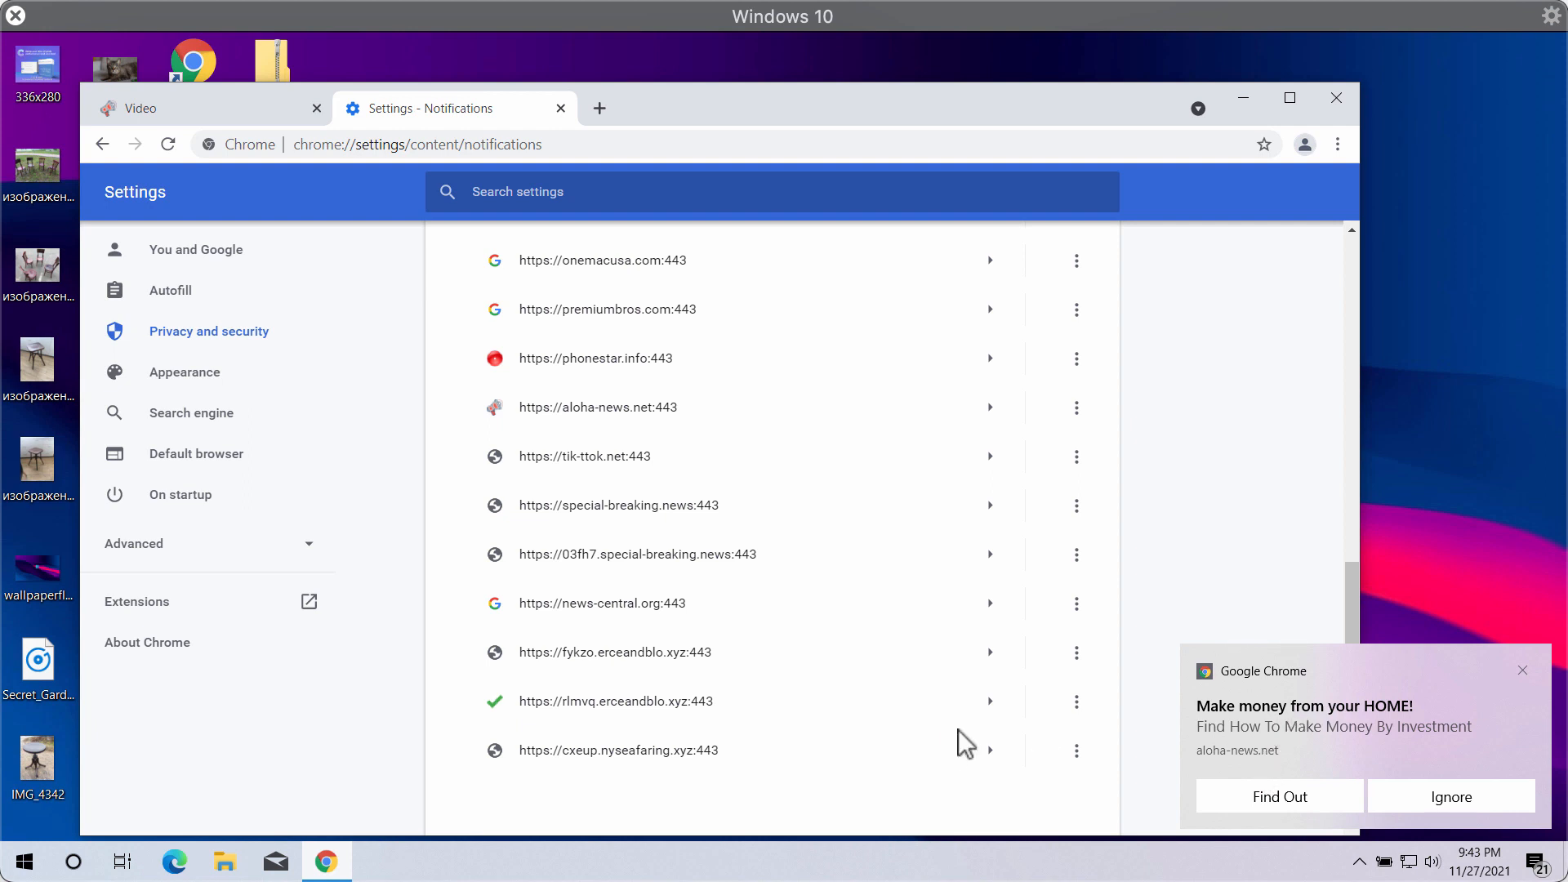
mouse_move(700, 641)
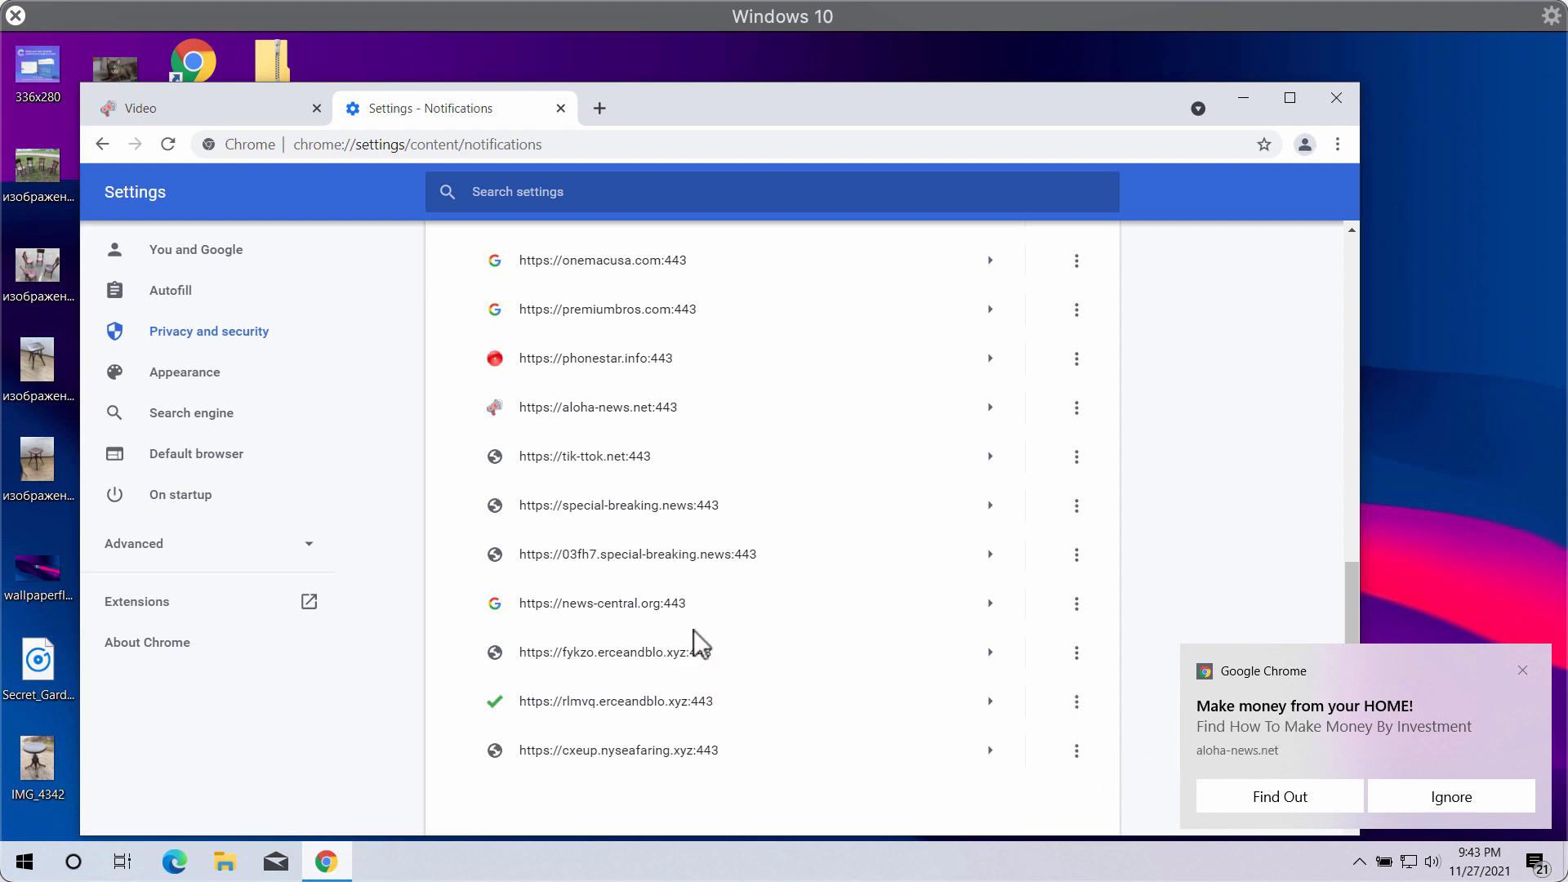
mouse_move(1076, 407)
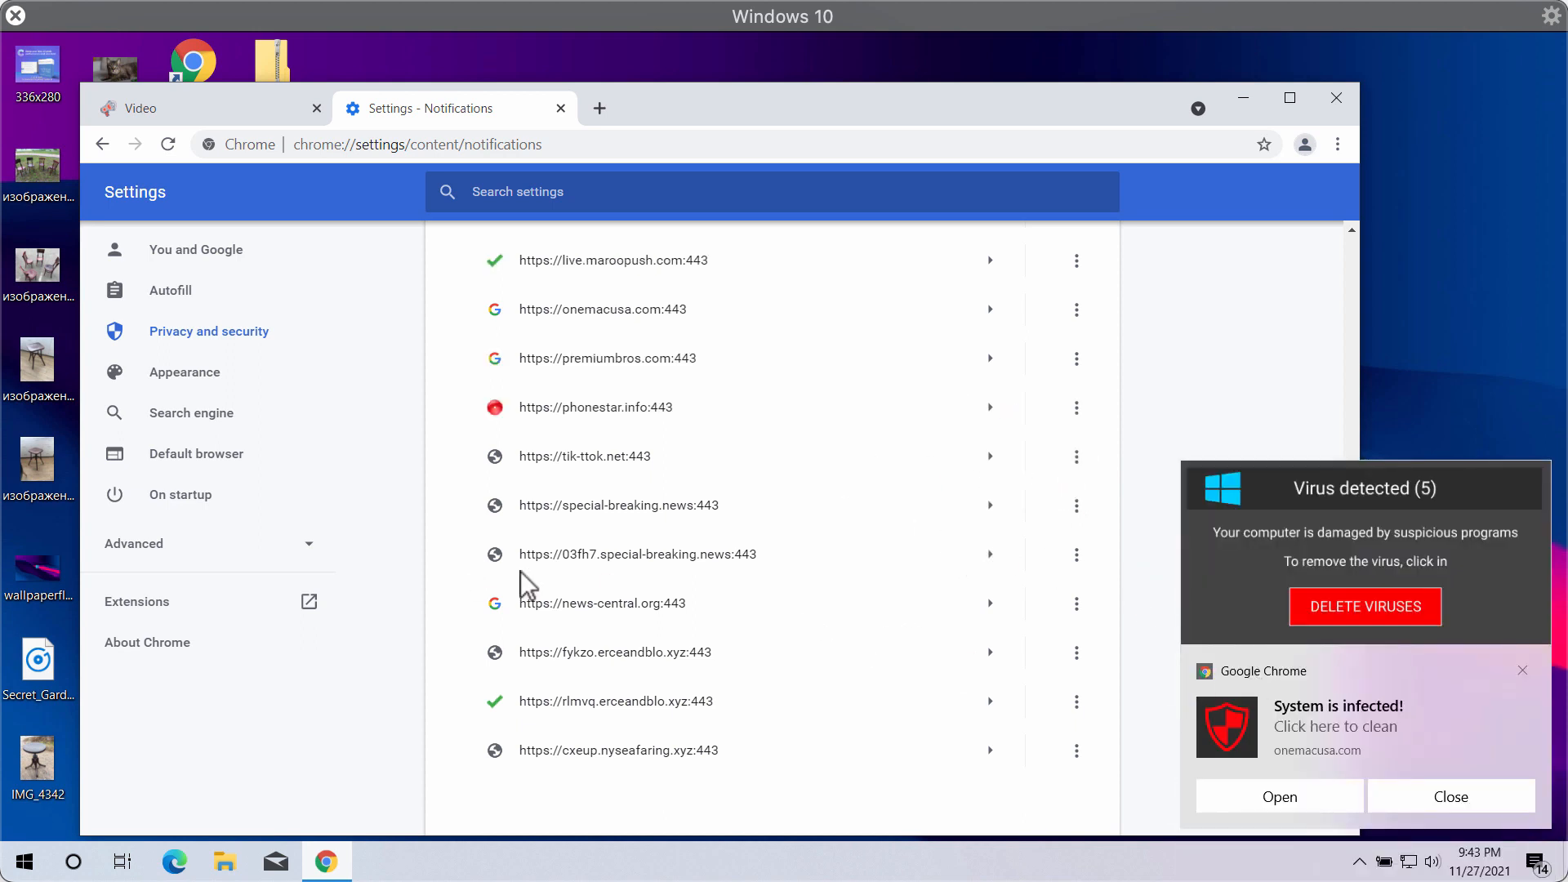
mouse_move(1079, 410)
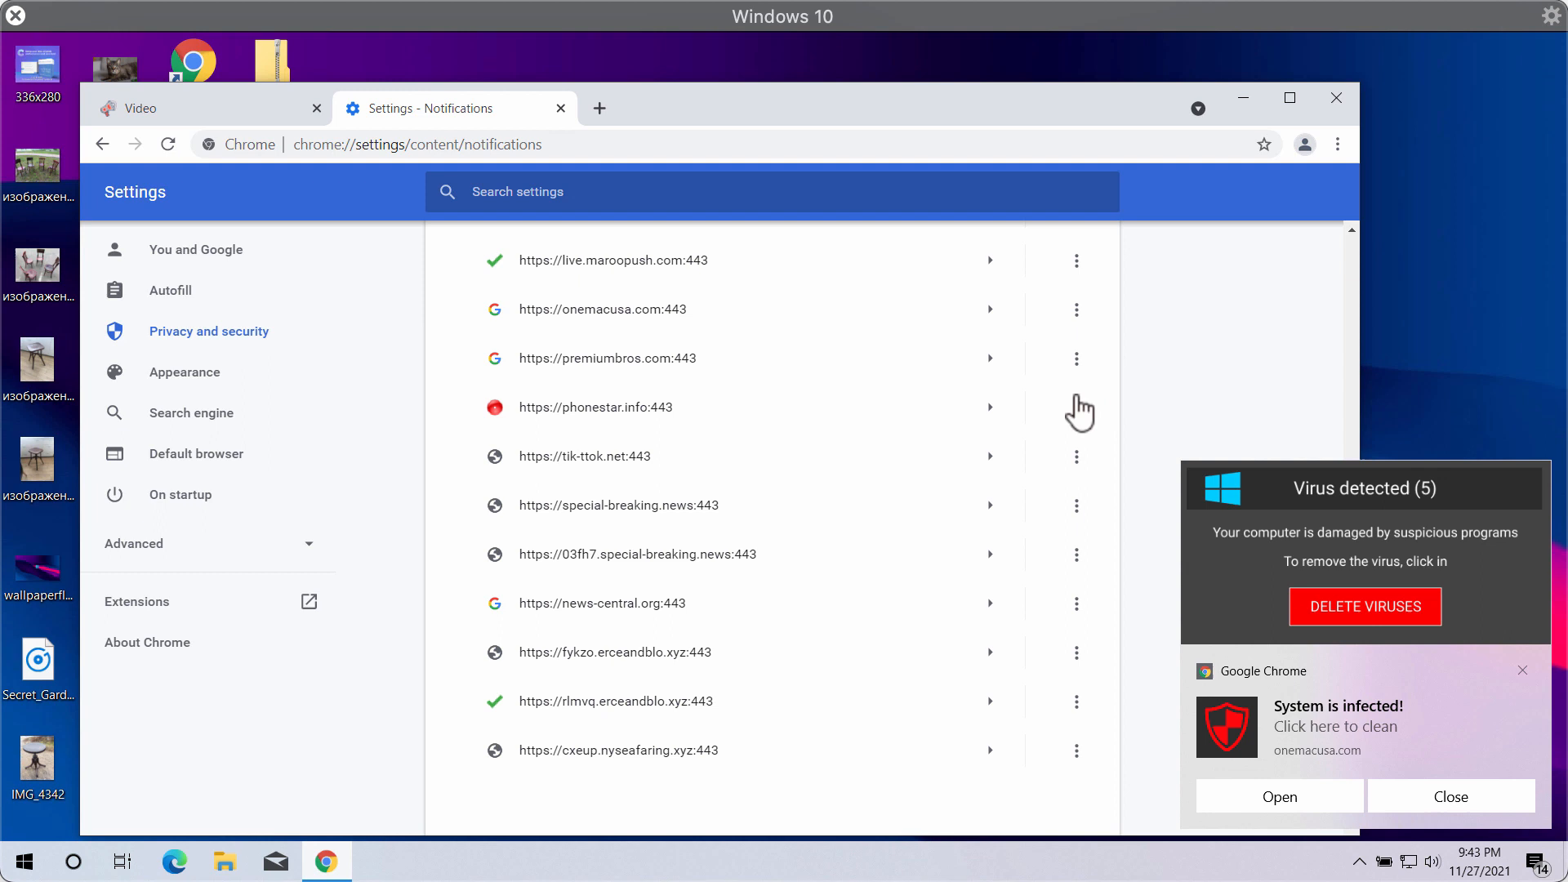
Open the 'System is infected!' notification's scam page, then return to the Notifications settings tab
click(1076, 359)
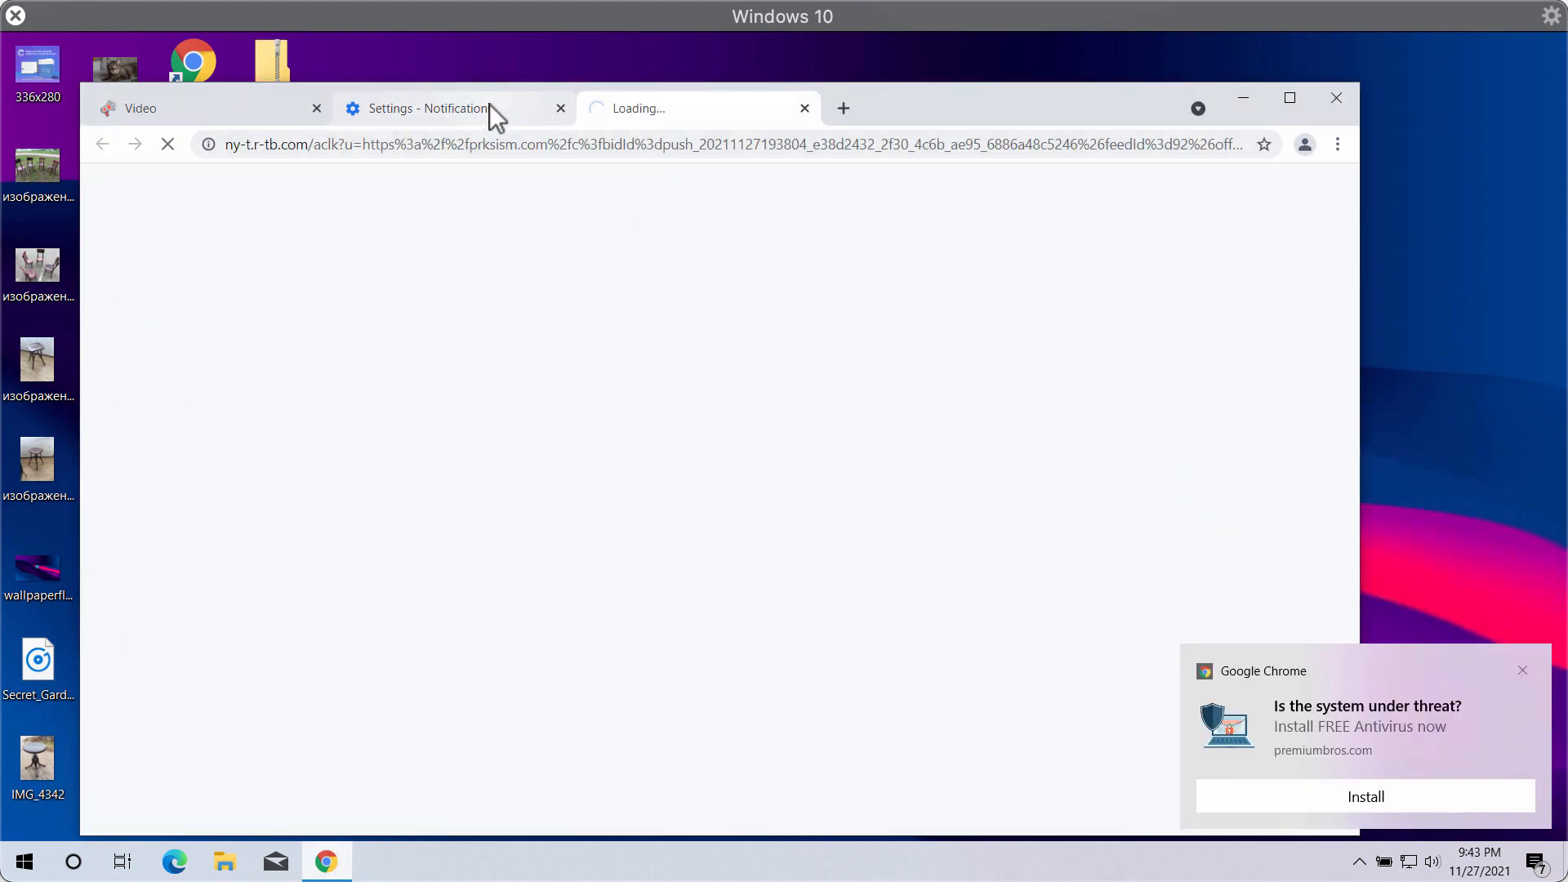
click(432, 107)
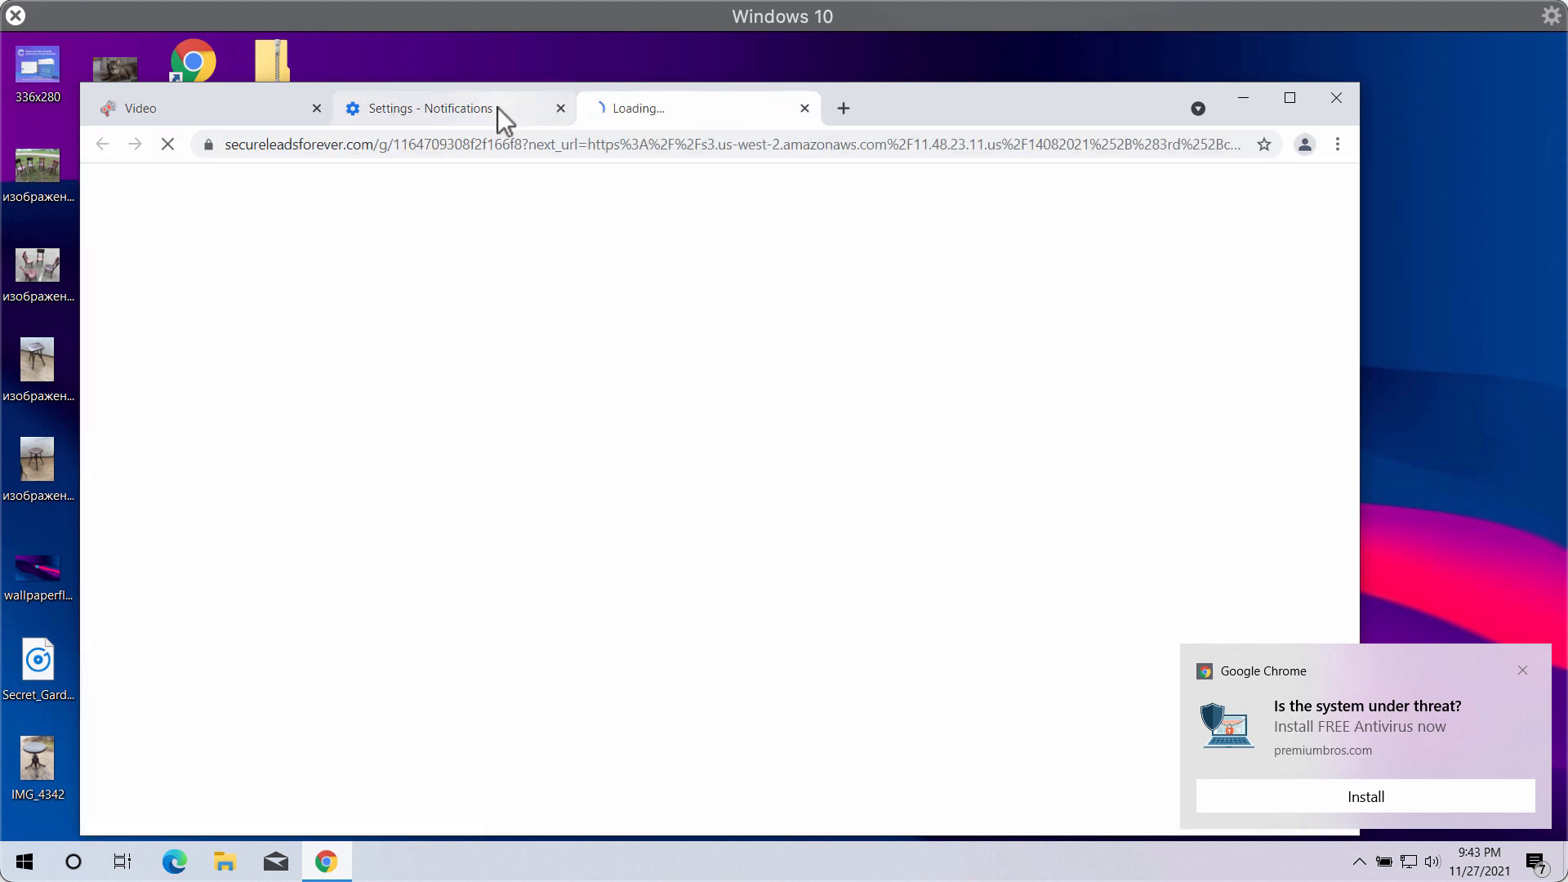
click(450, 107)
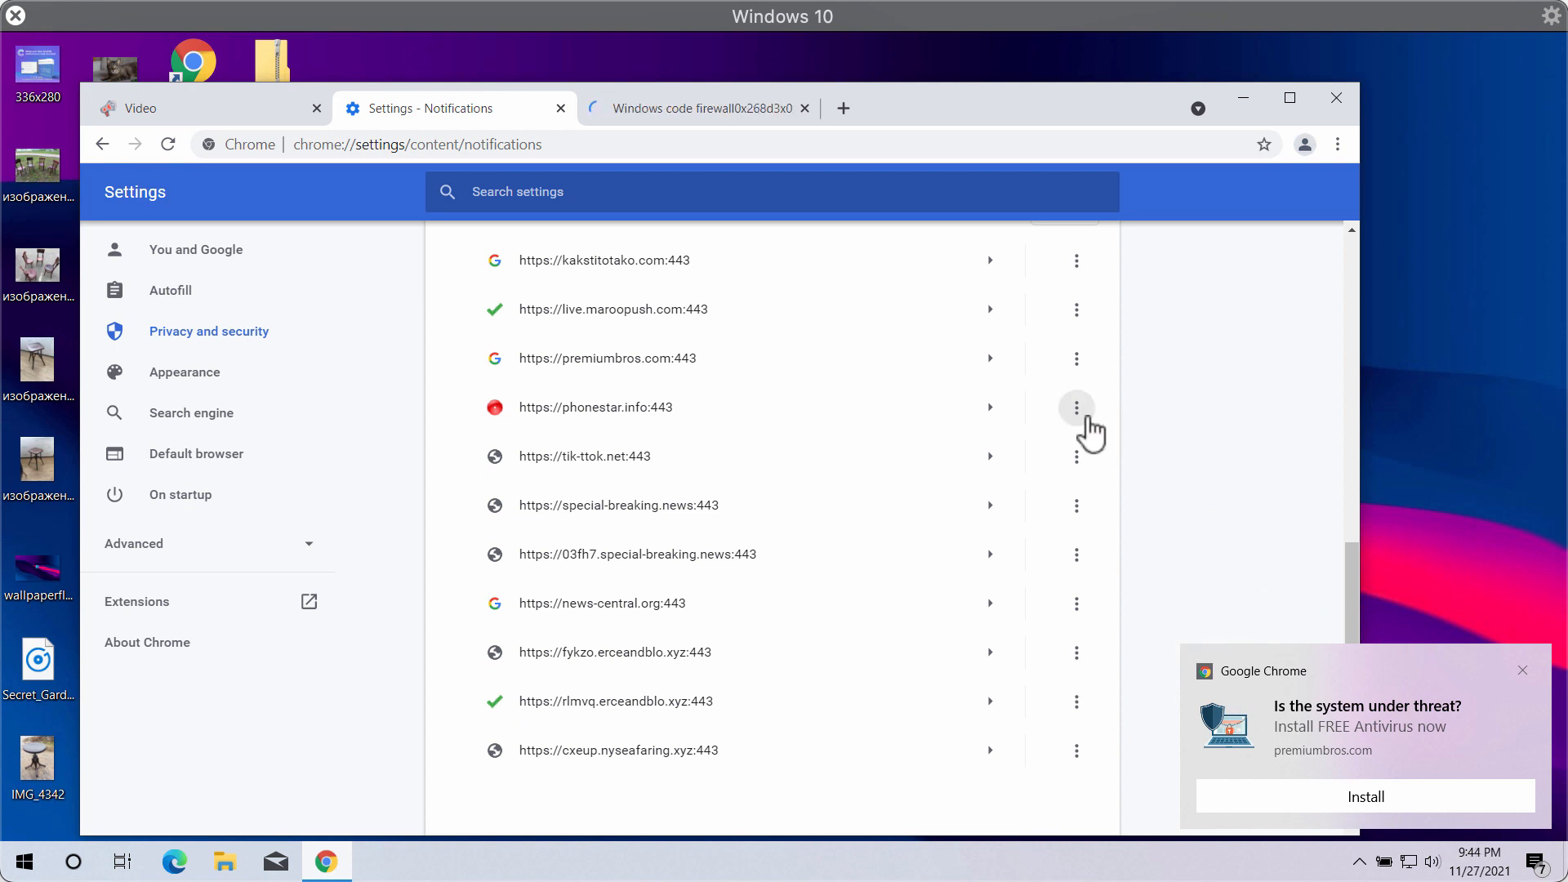
mouse_move(278, 183)
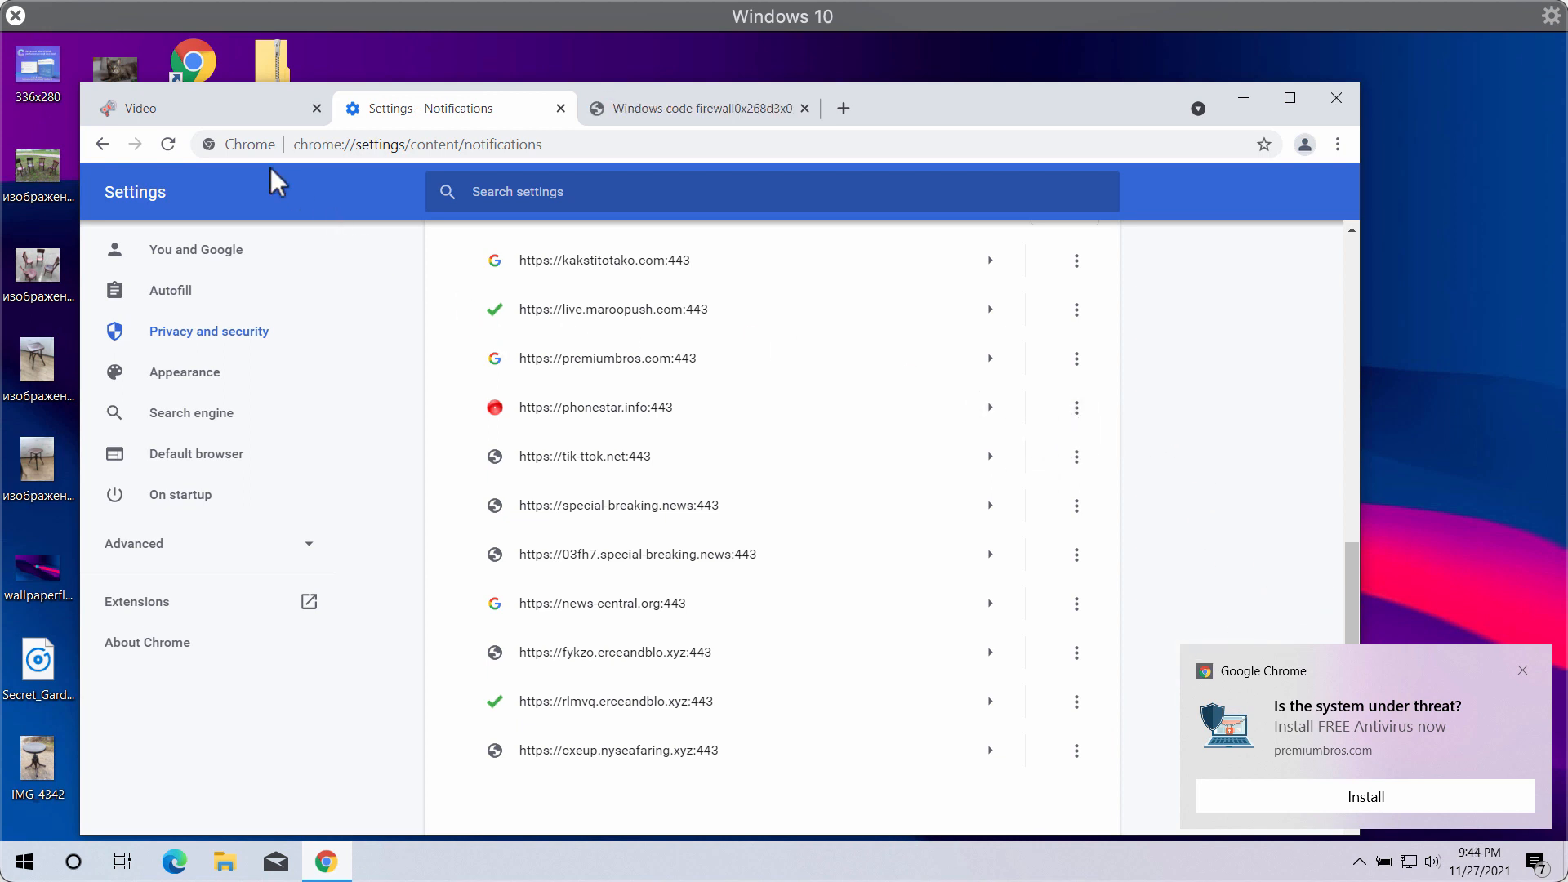
click(200, 108)
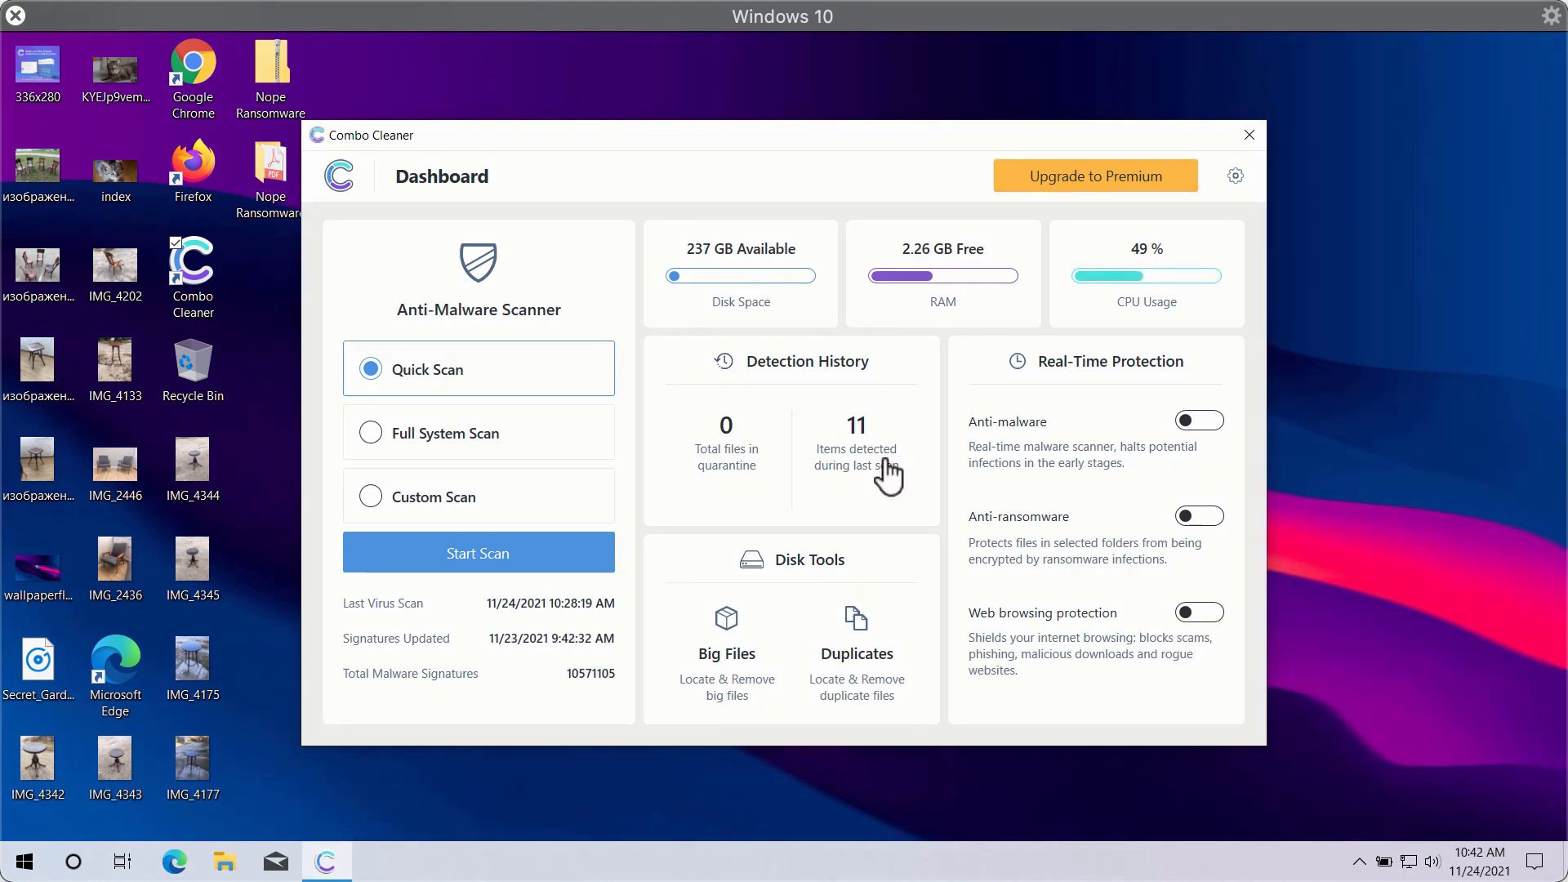
mouse_move(794, 22)
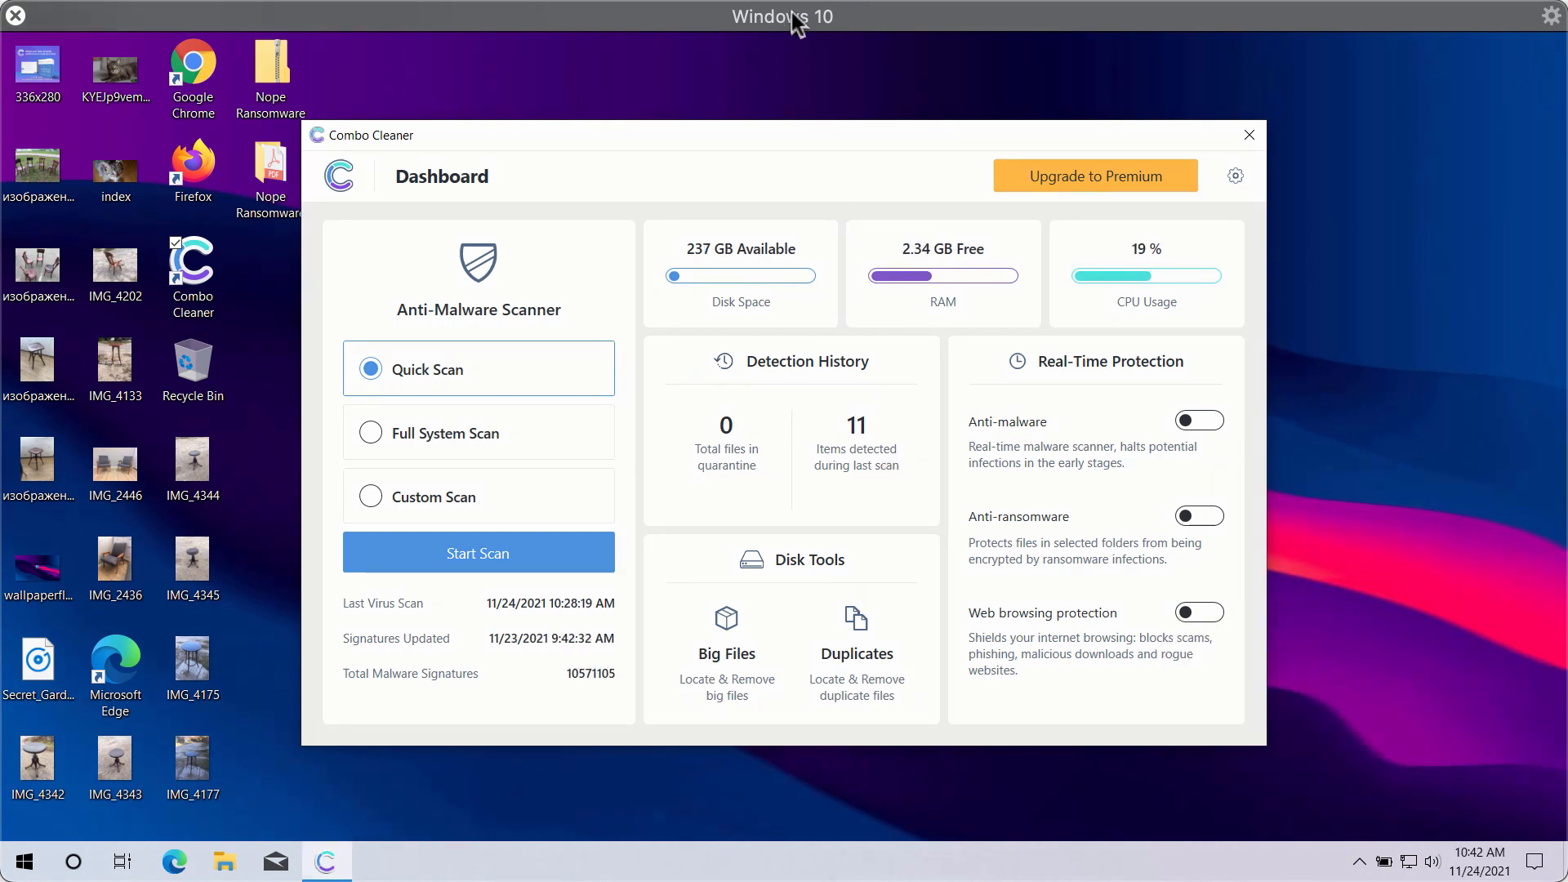
mouse_move(806, 155)
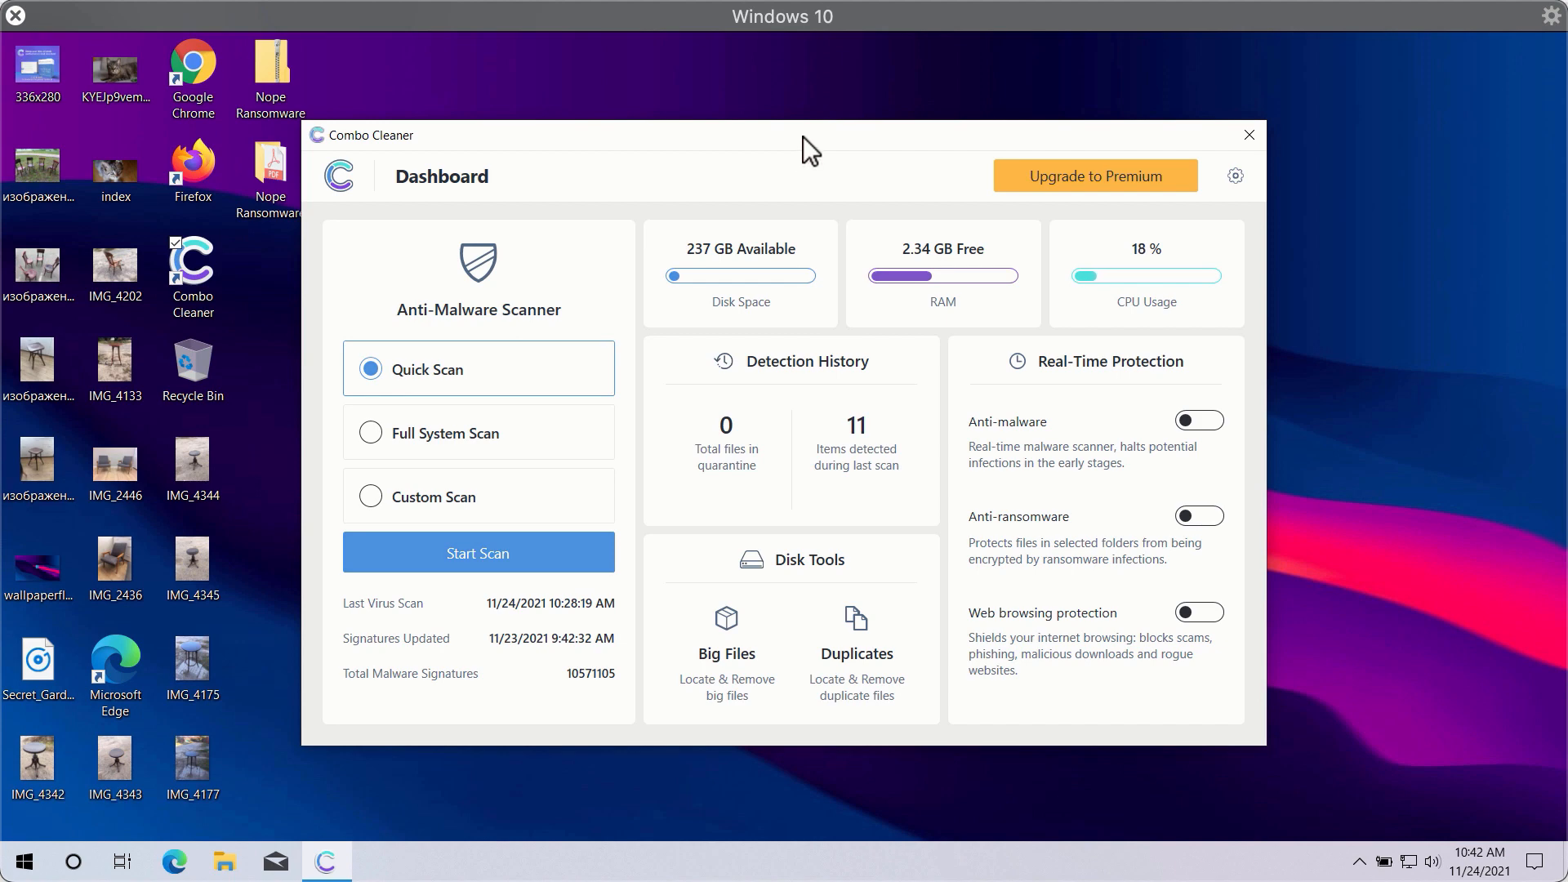
mouse_move(805, 285)
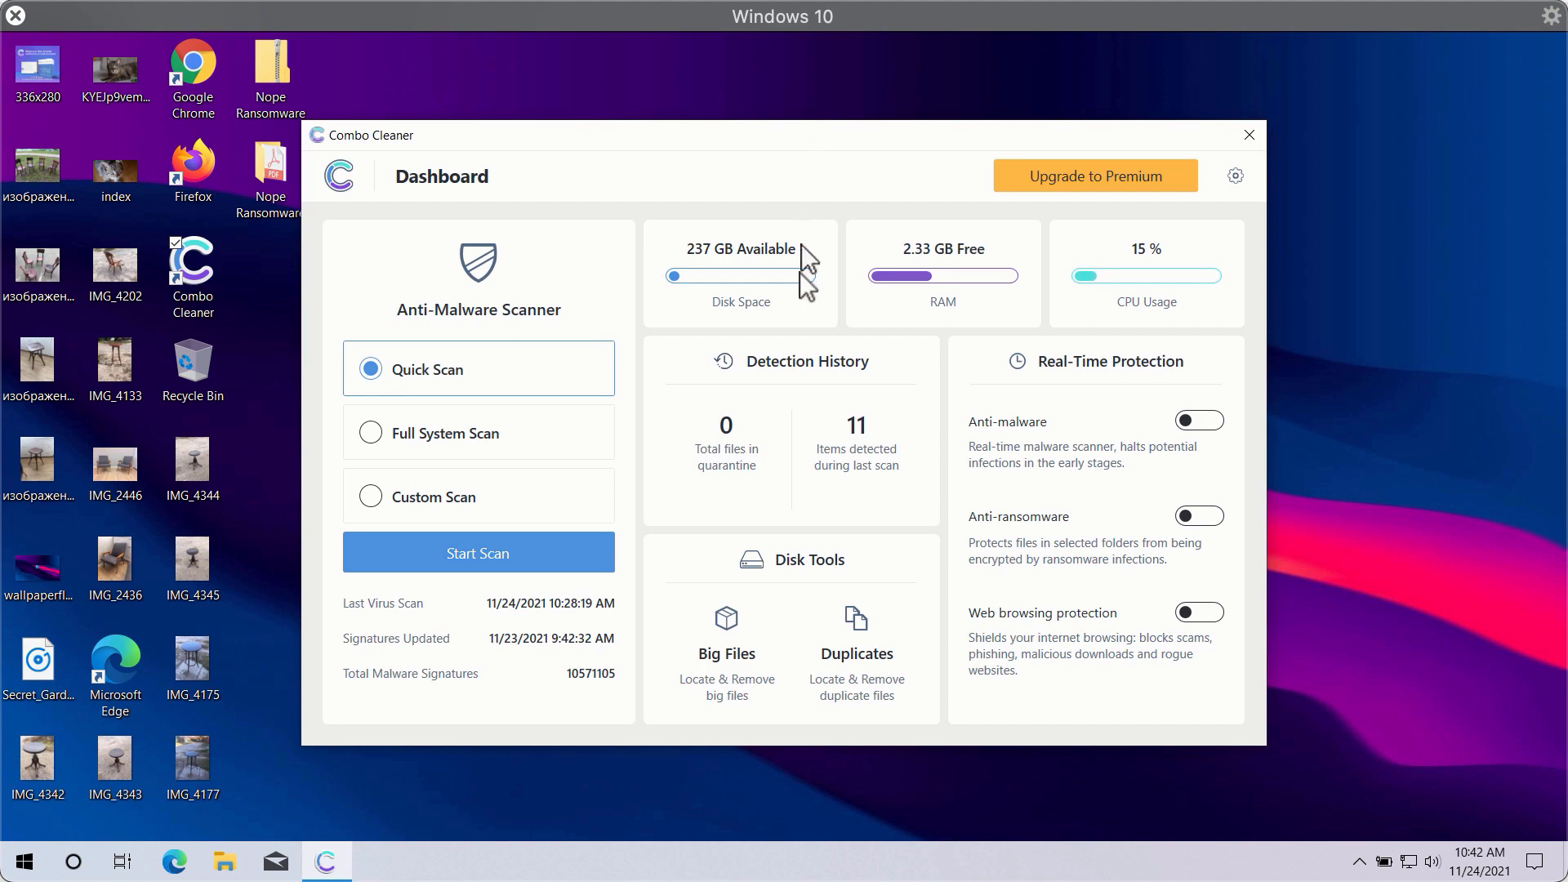
mouse_move(499, 392)
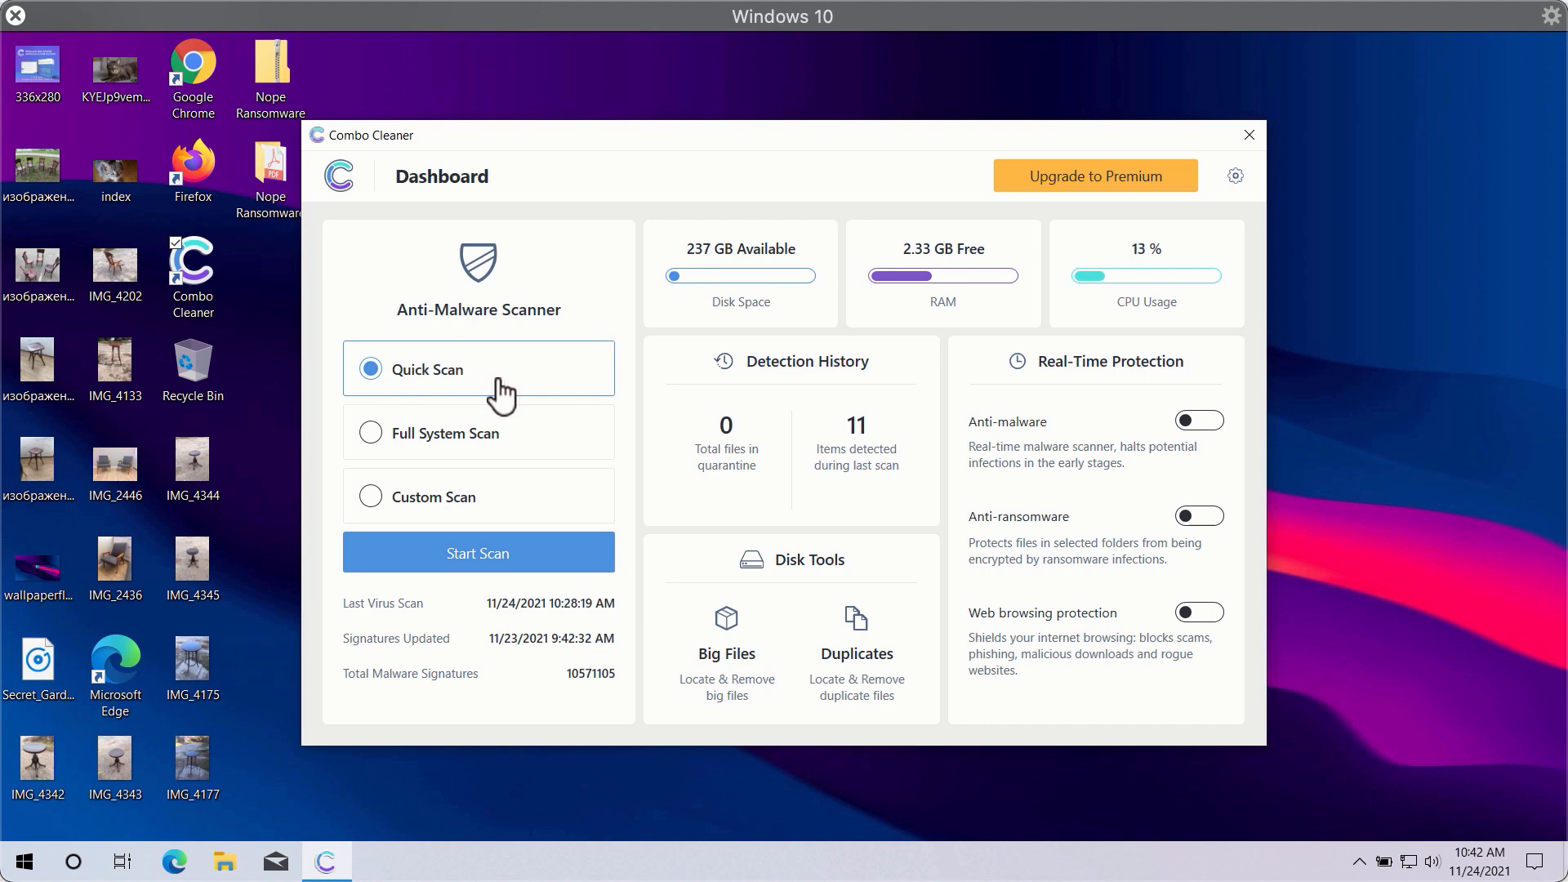
mouse_move(487, 477)
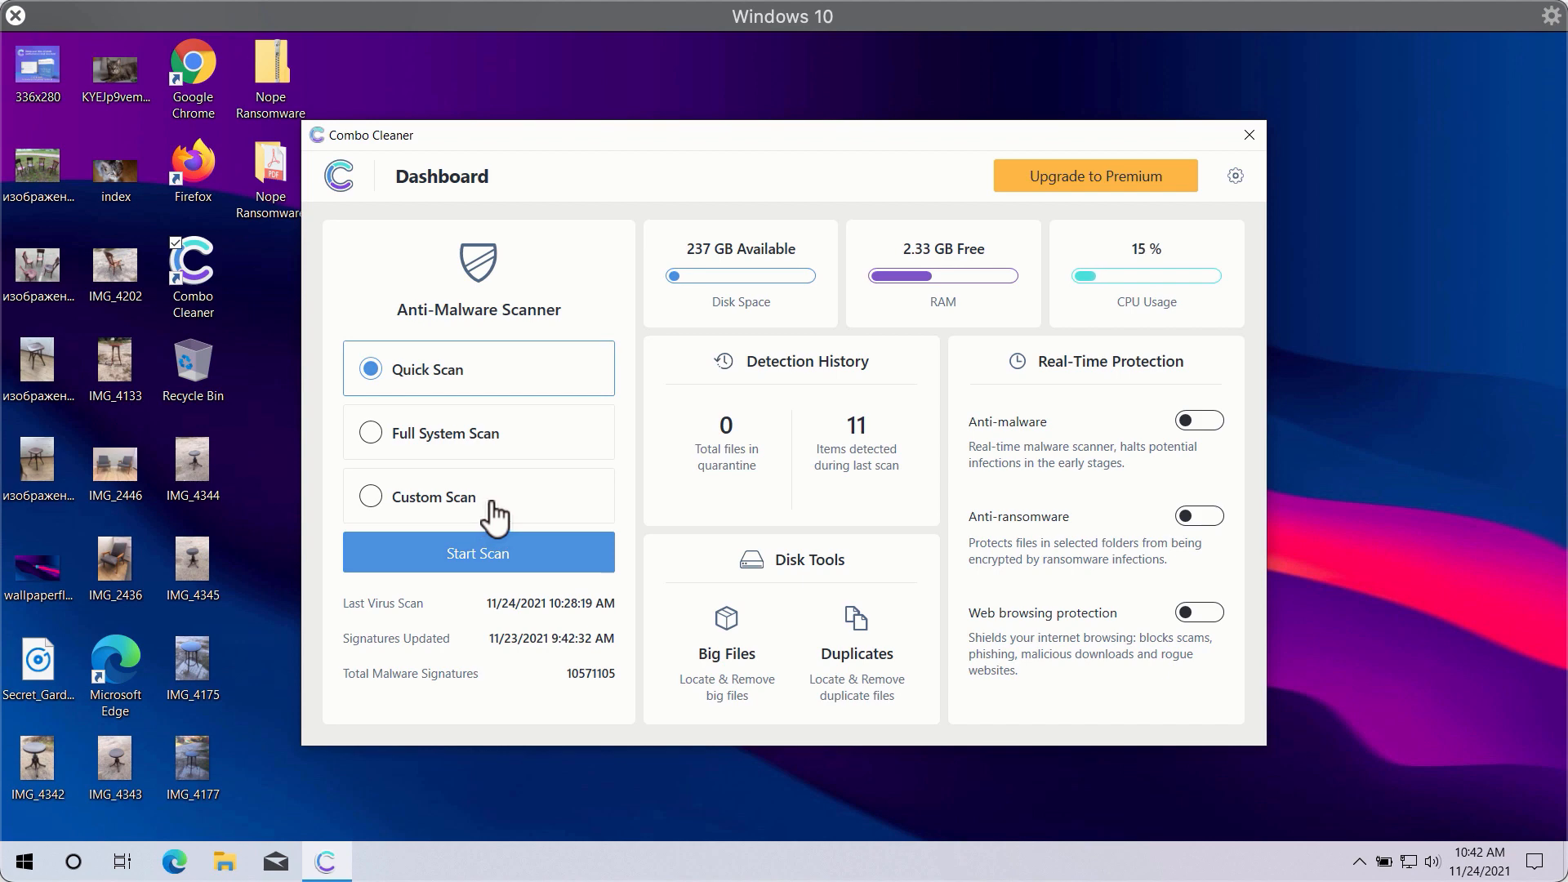
mouse_move(494, 365)
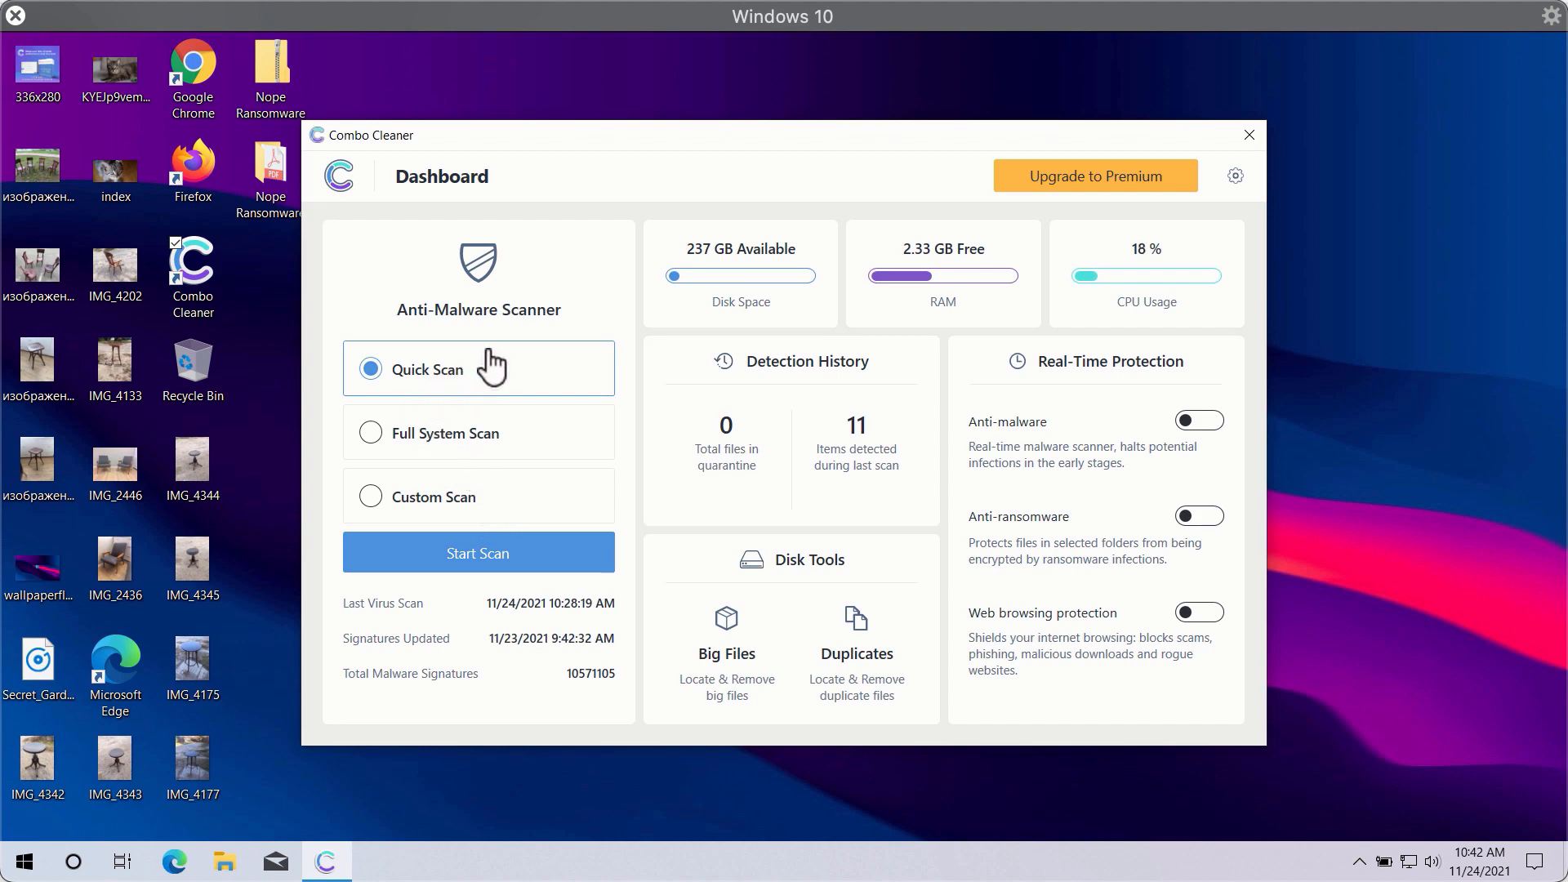
mouse_move(783, 170)
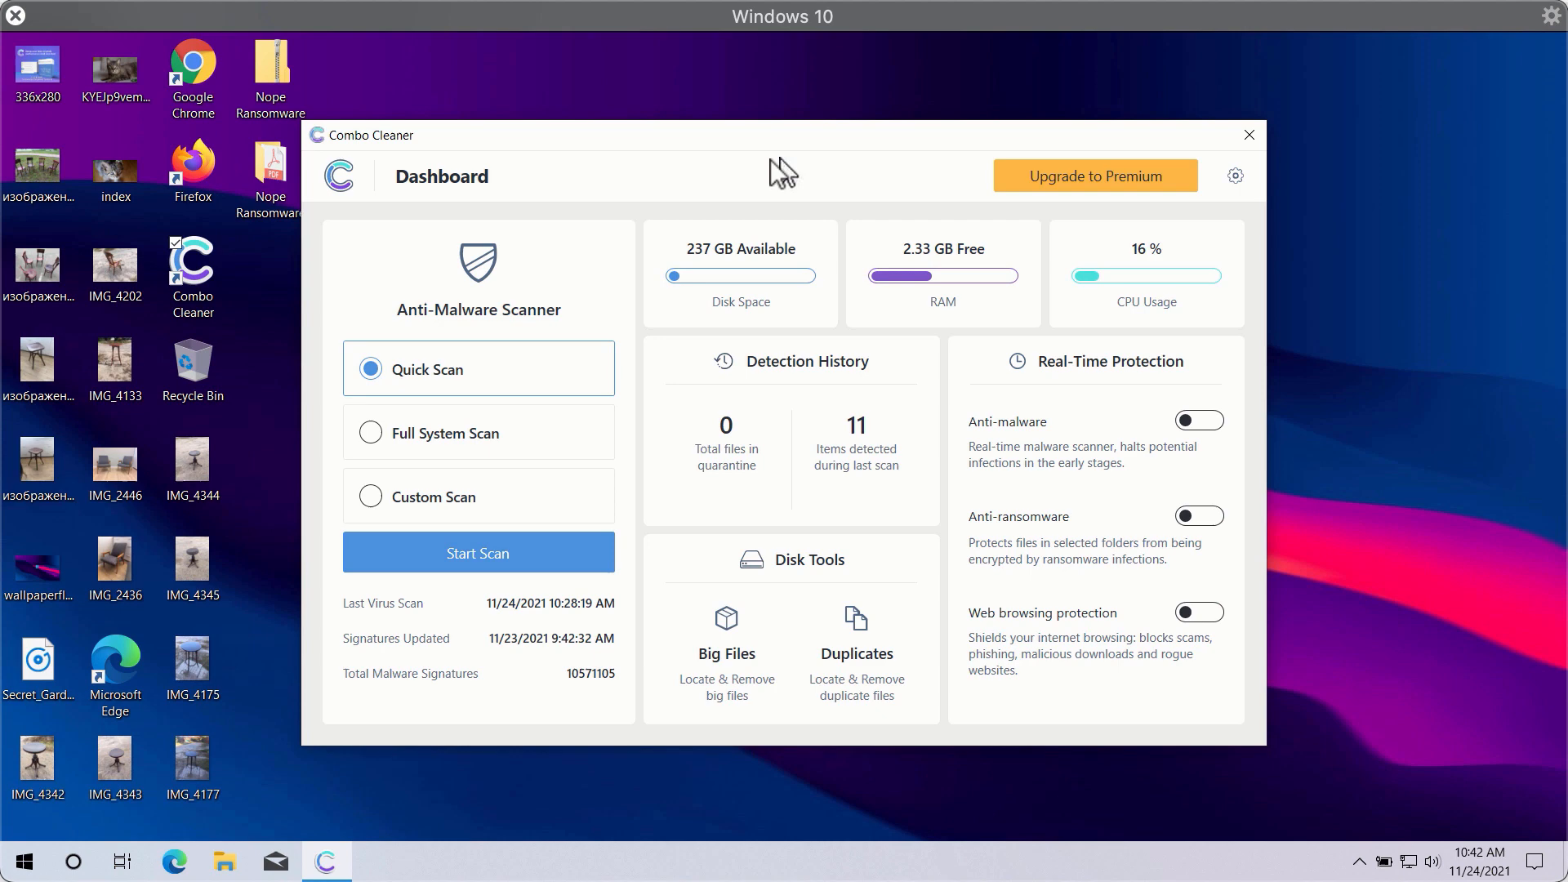
mouse_move(1149, 196)
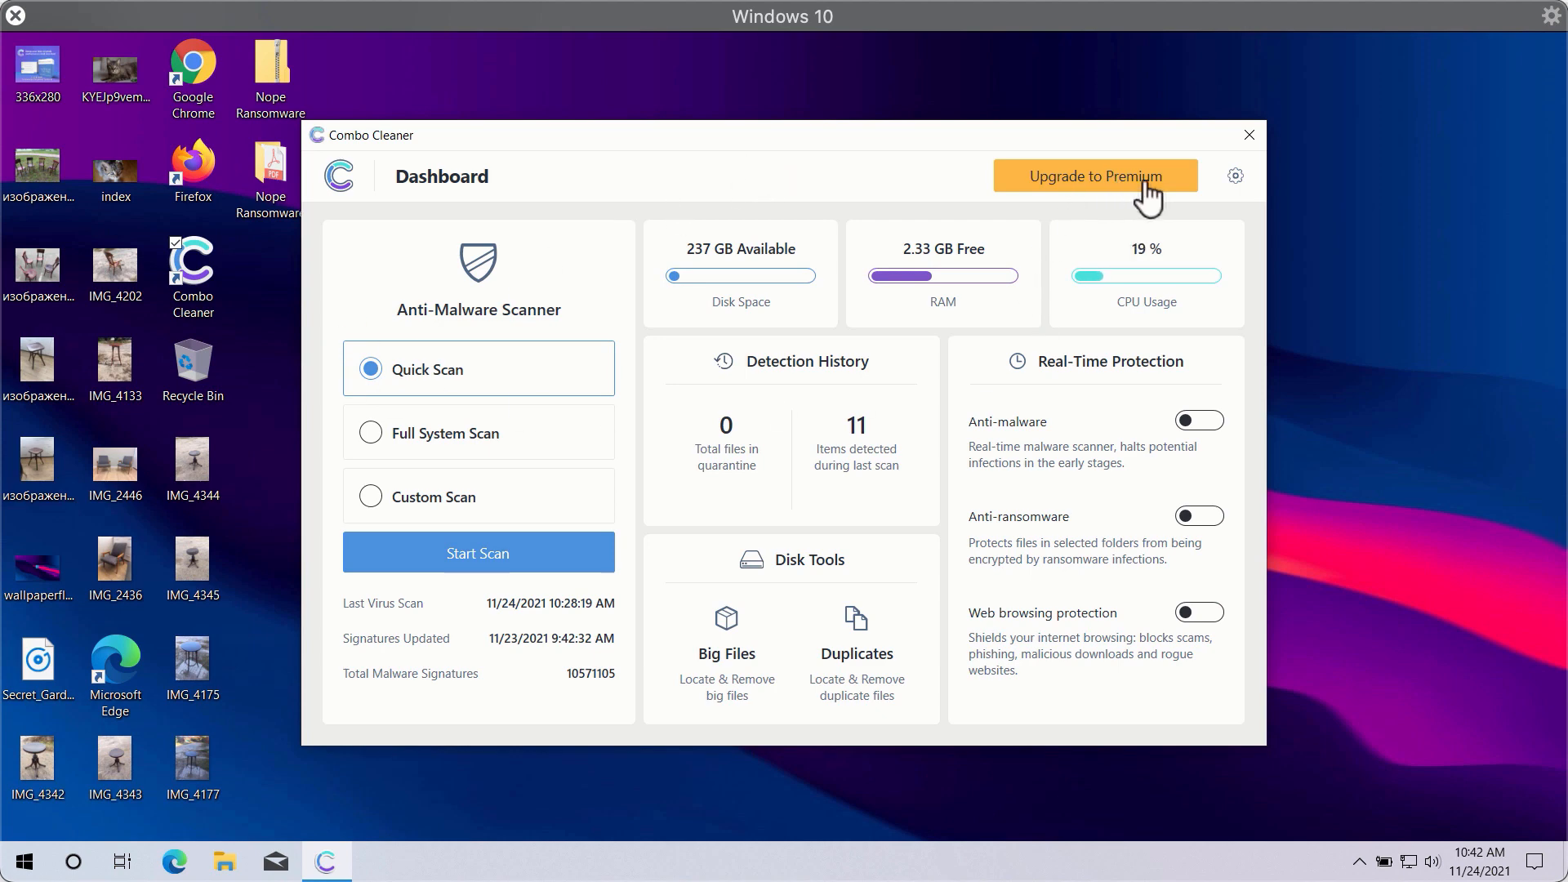
mouse_move(499, 459)
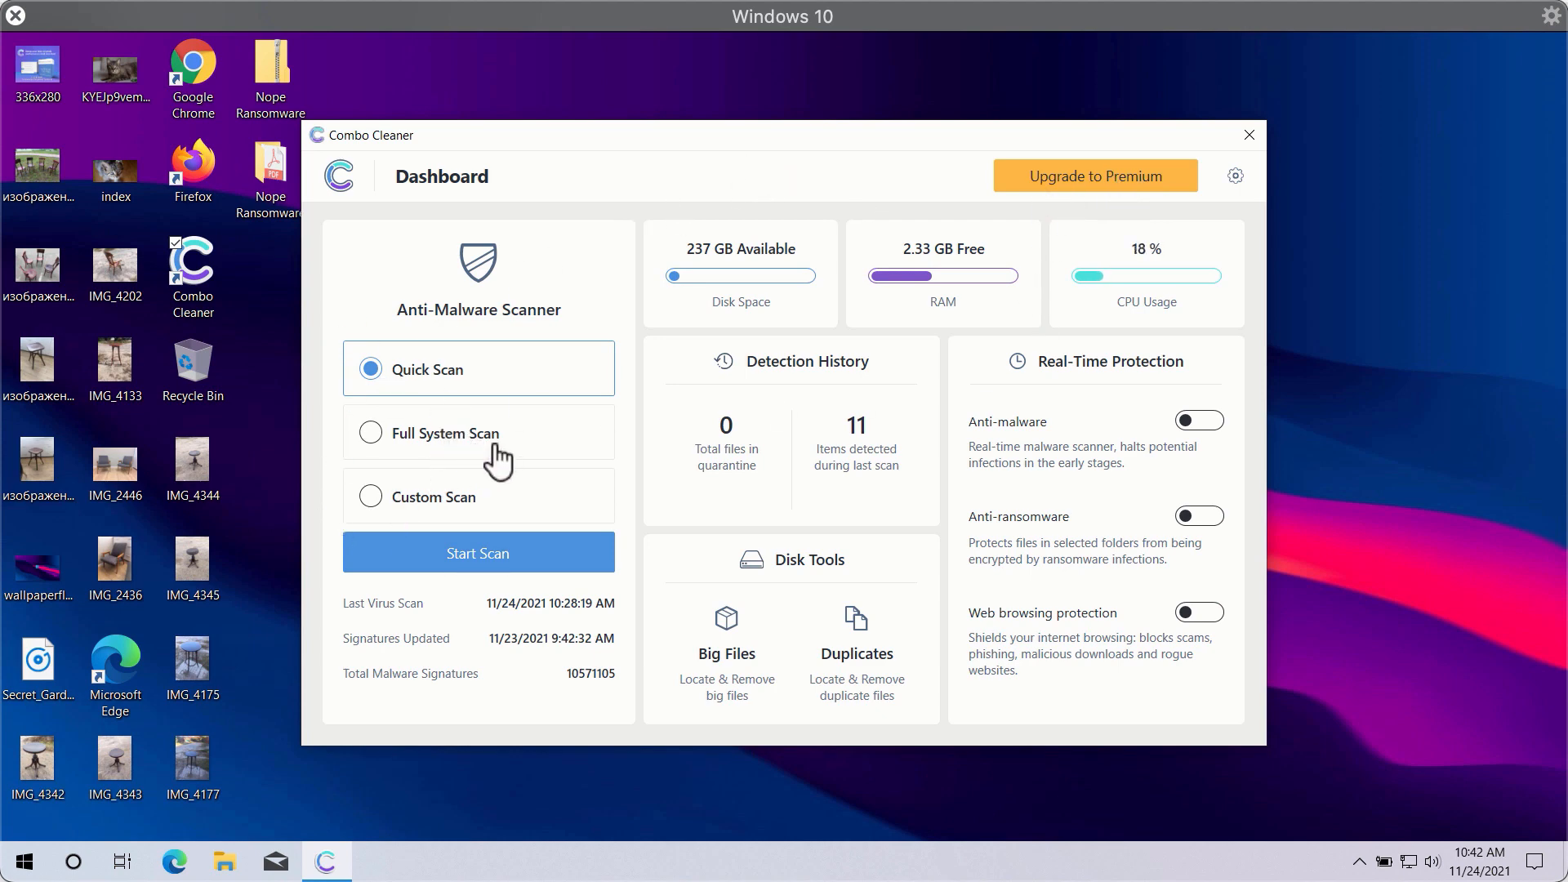
mouse_move(468, 567)
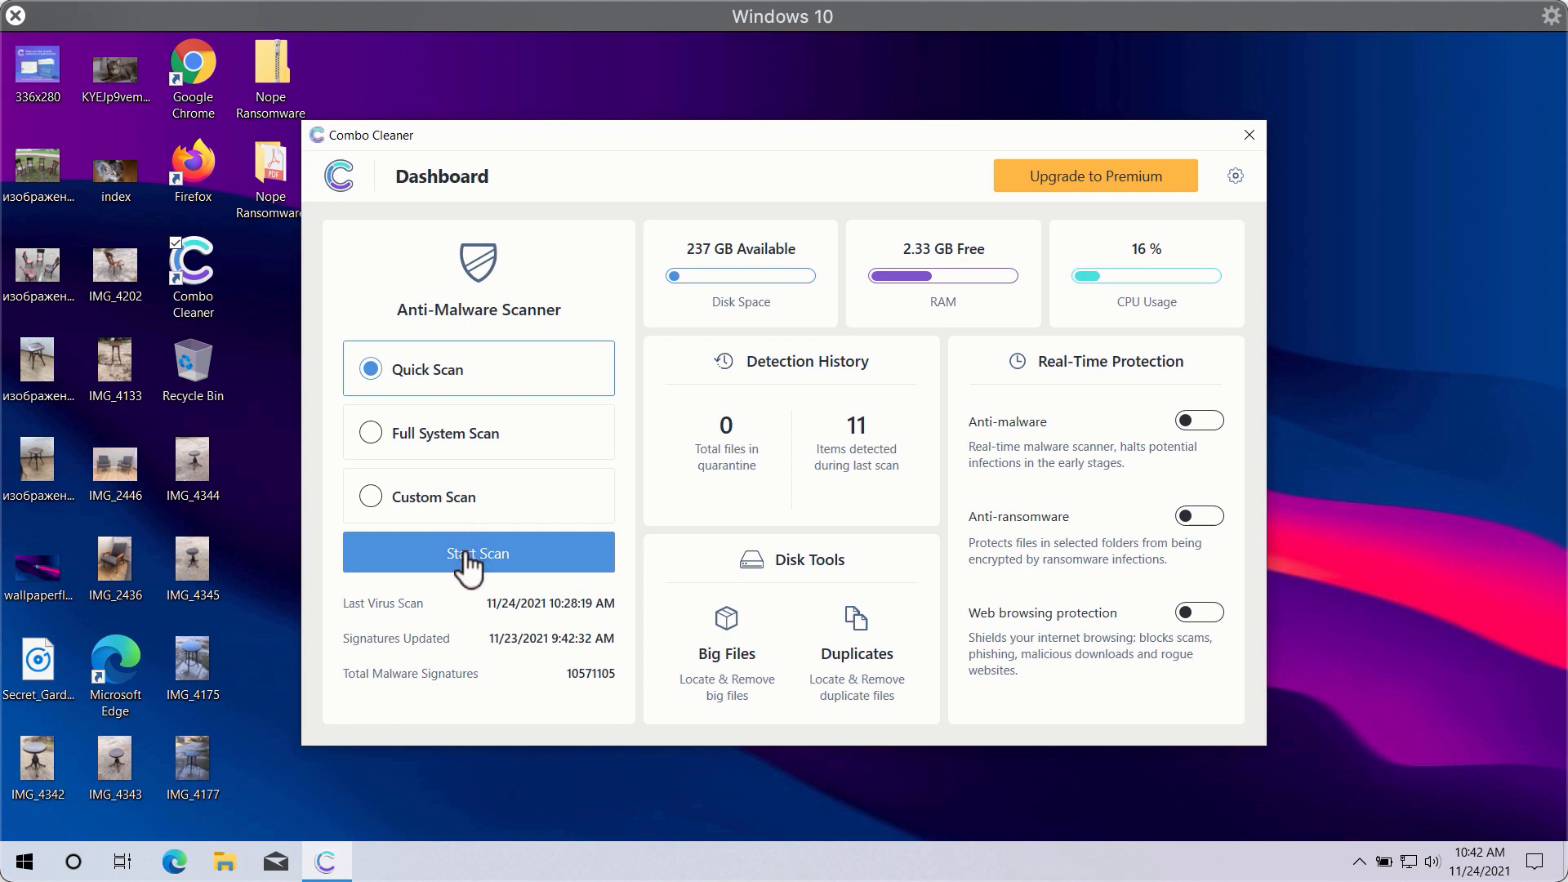
Start a Quick Scan from the Anti-Malware Scanner
click(477, 553)
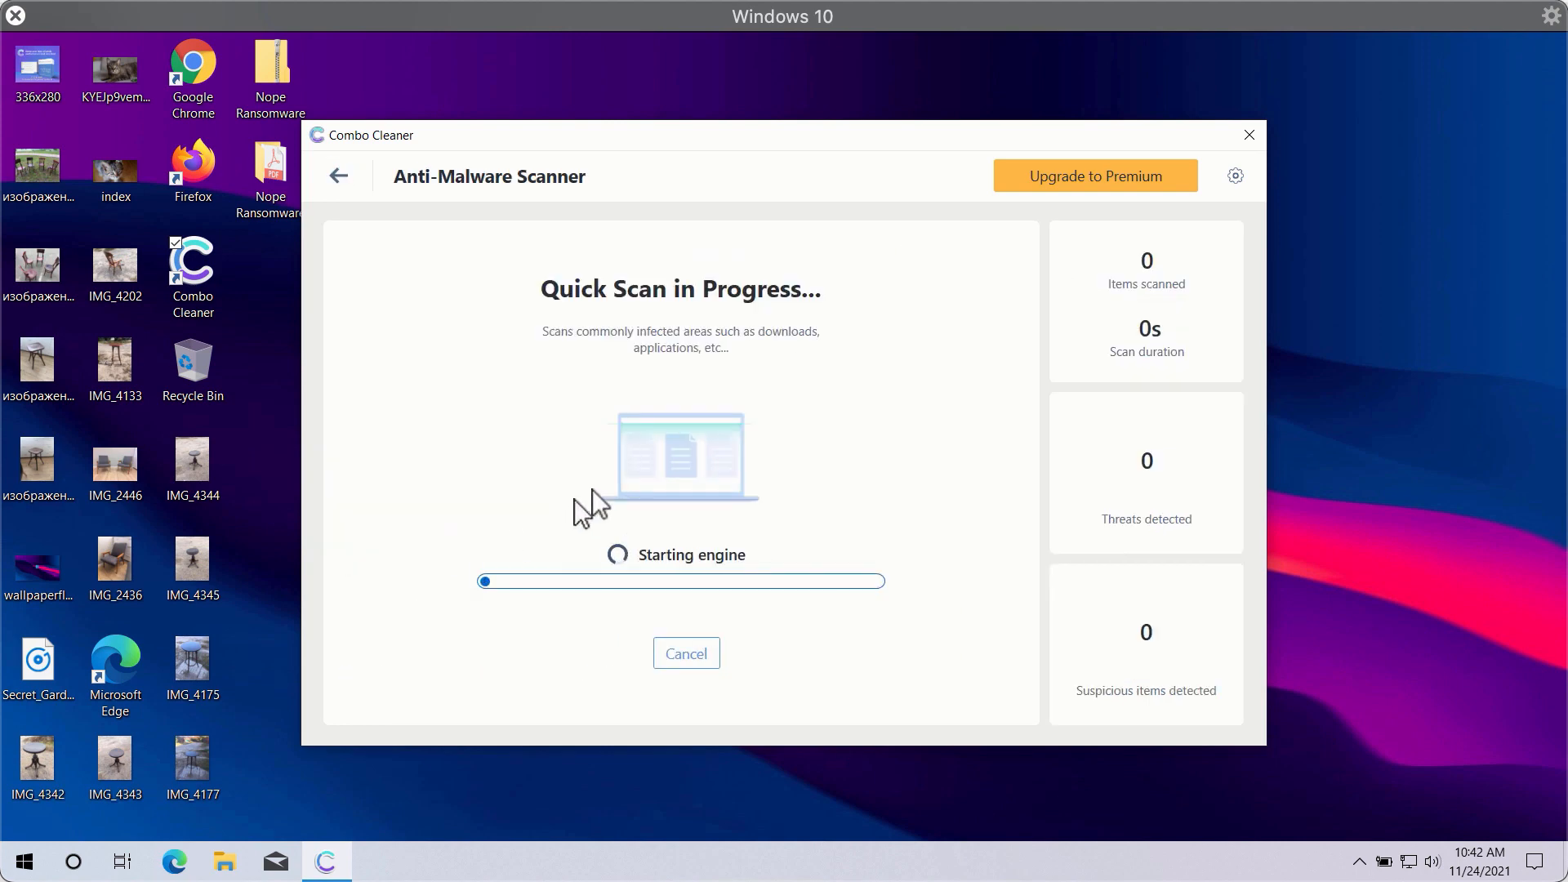
mouse_move(504, 248)
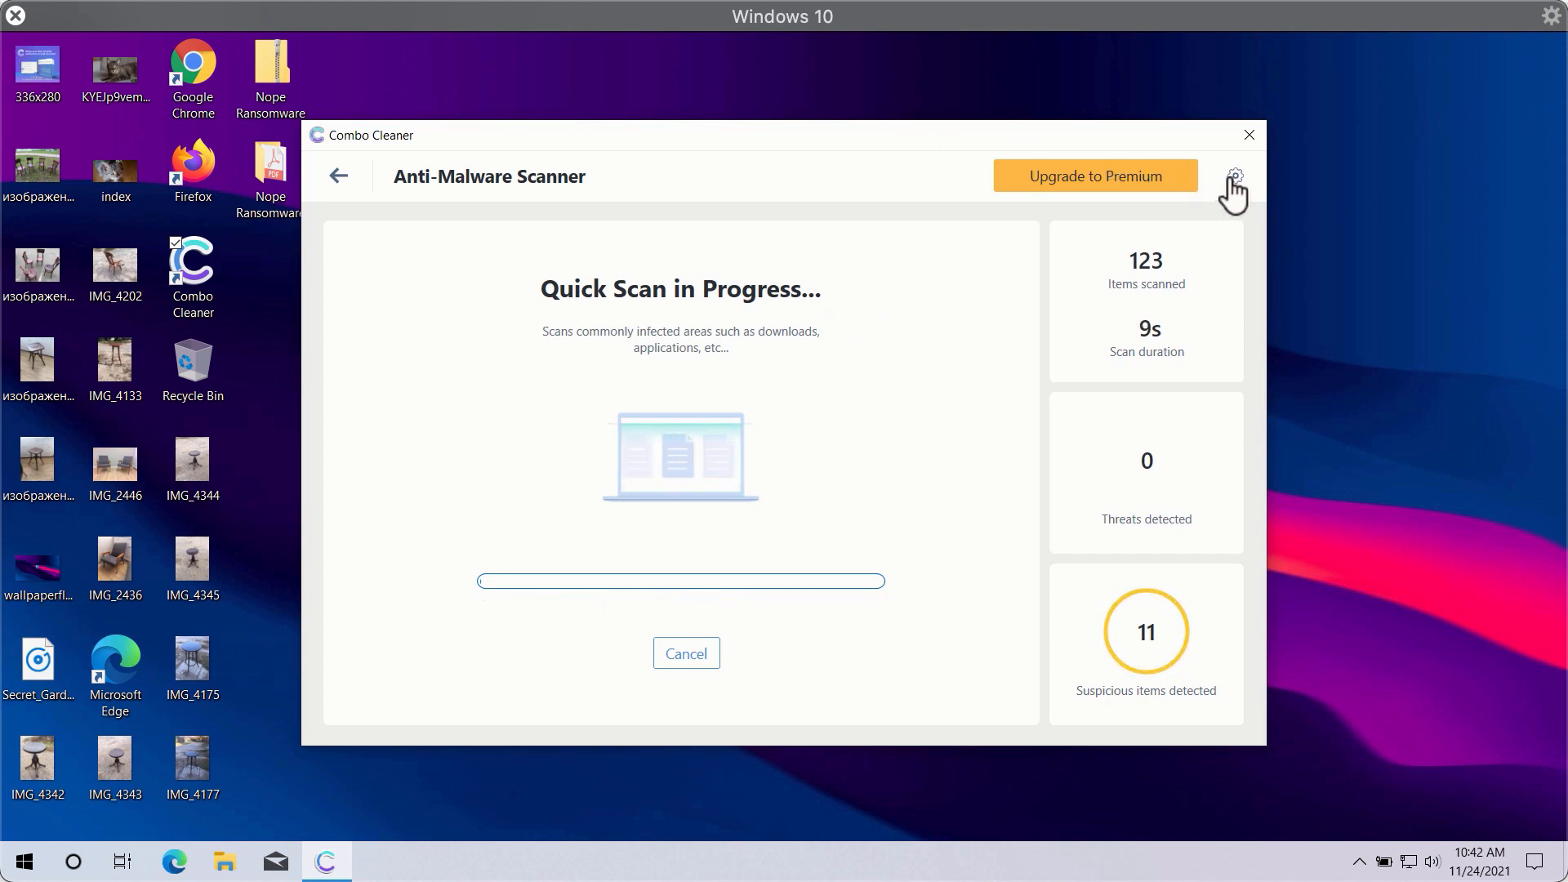
Open Combo Cleaner's Settings on the General tab from the gear icon
click(1234, 176)
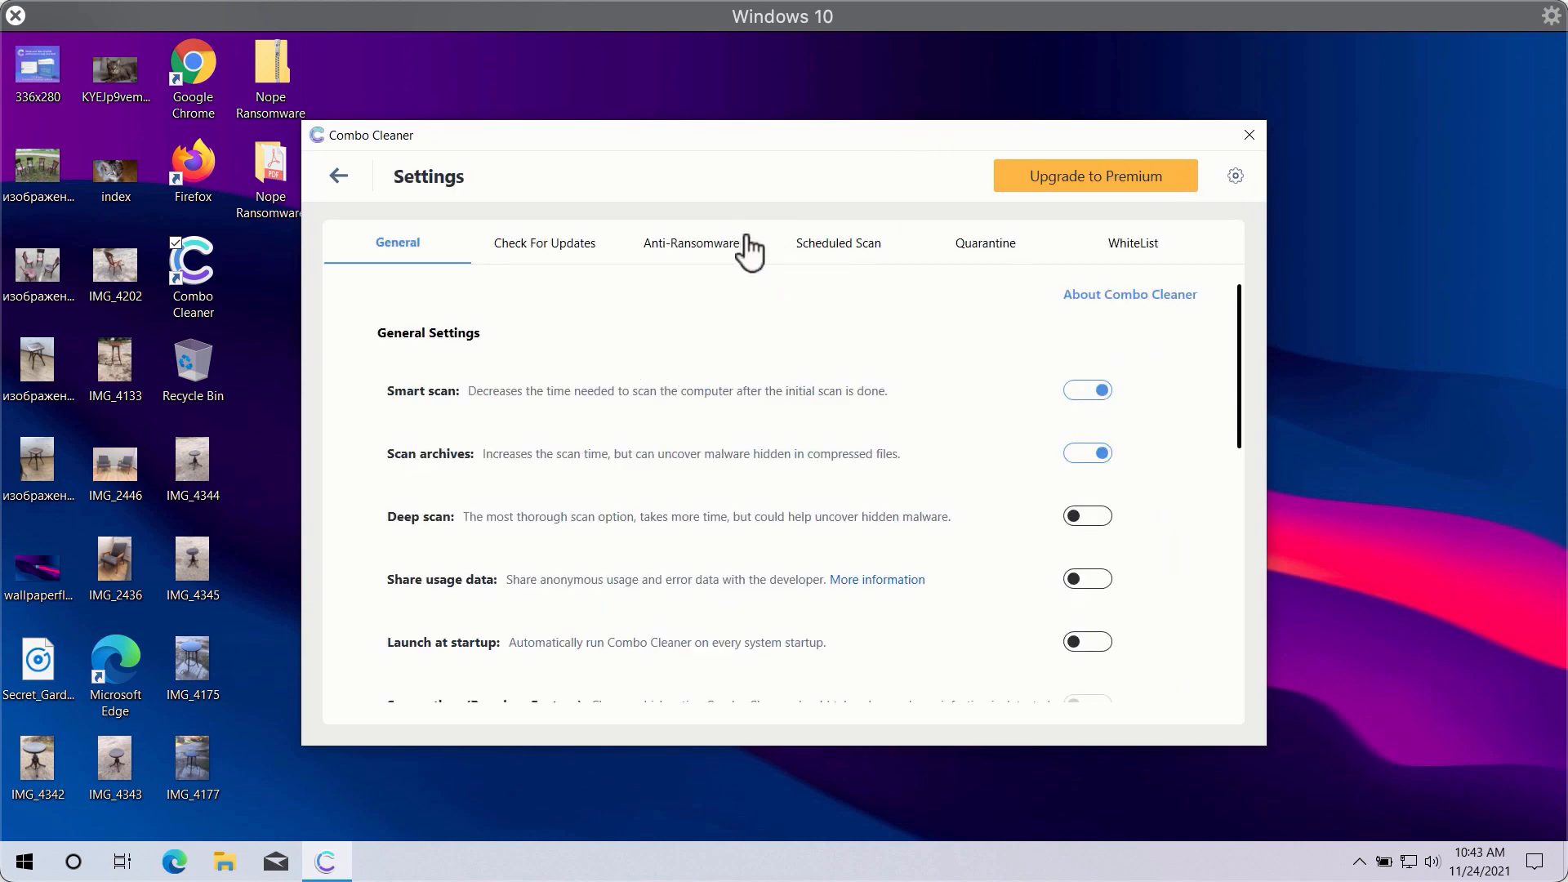
mouse_move(806, 217)
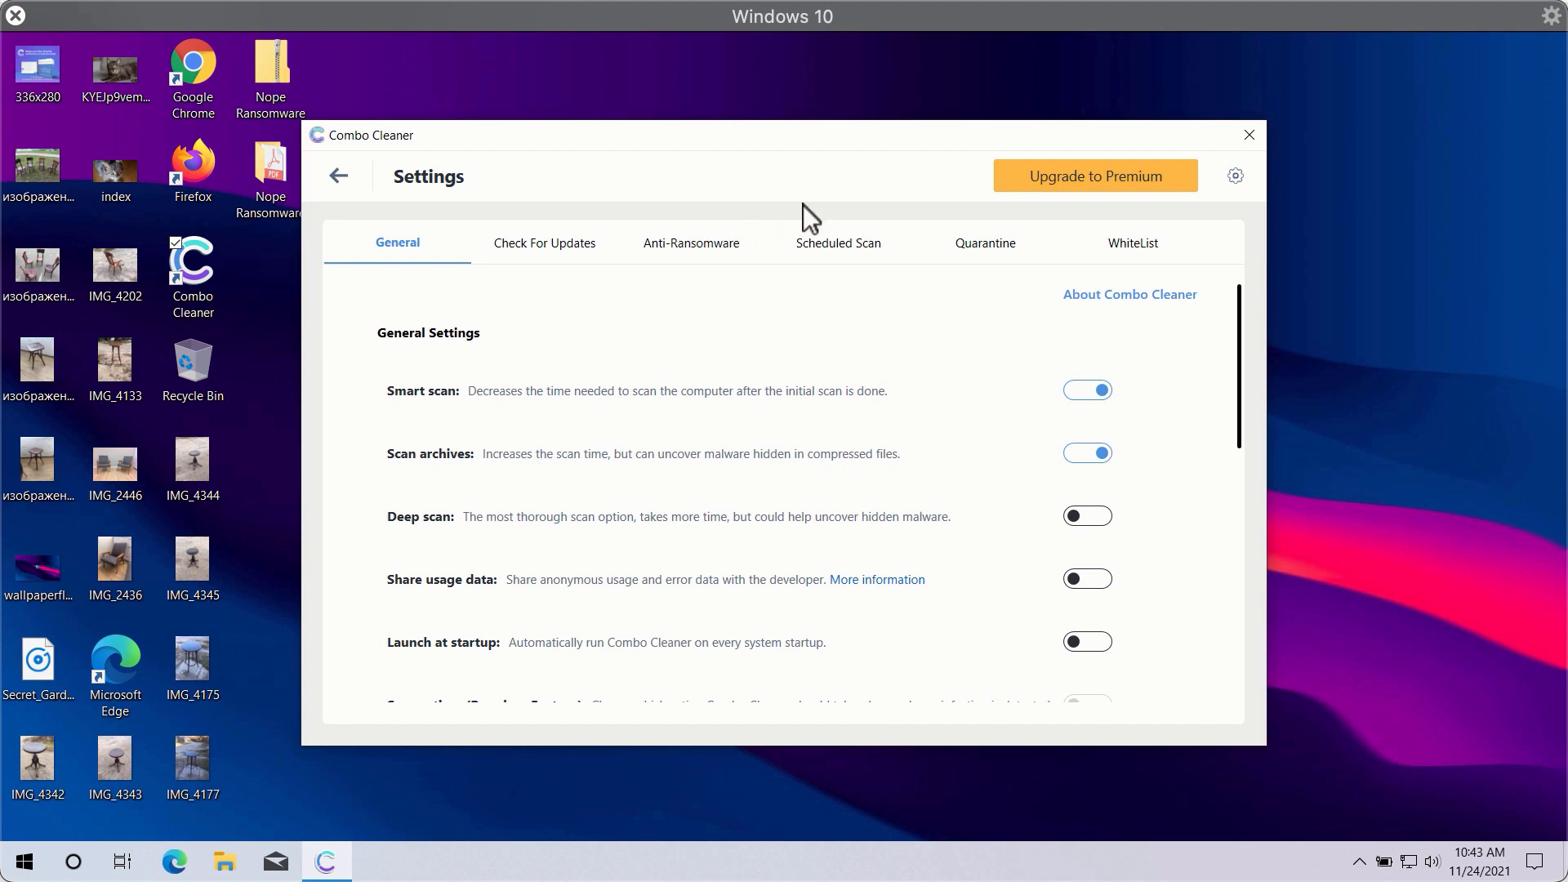
mouse_move(704, 270)
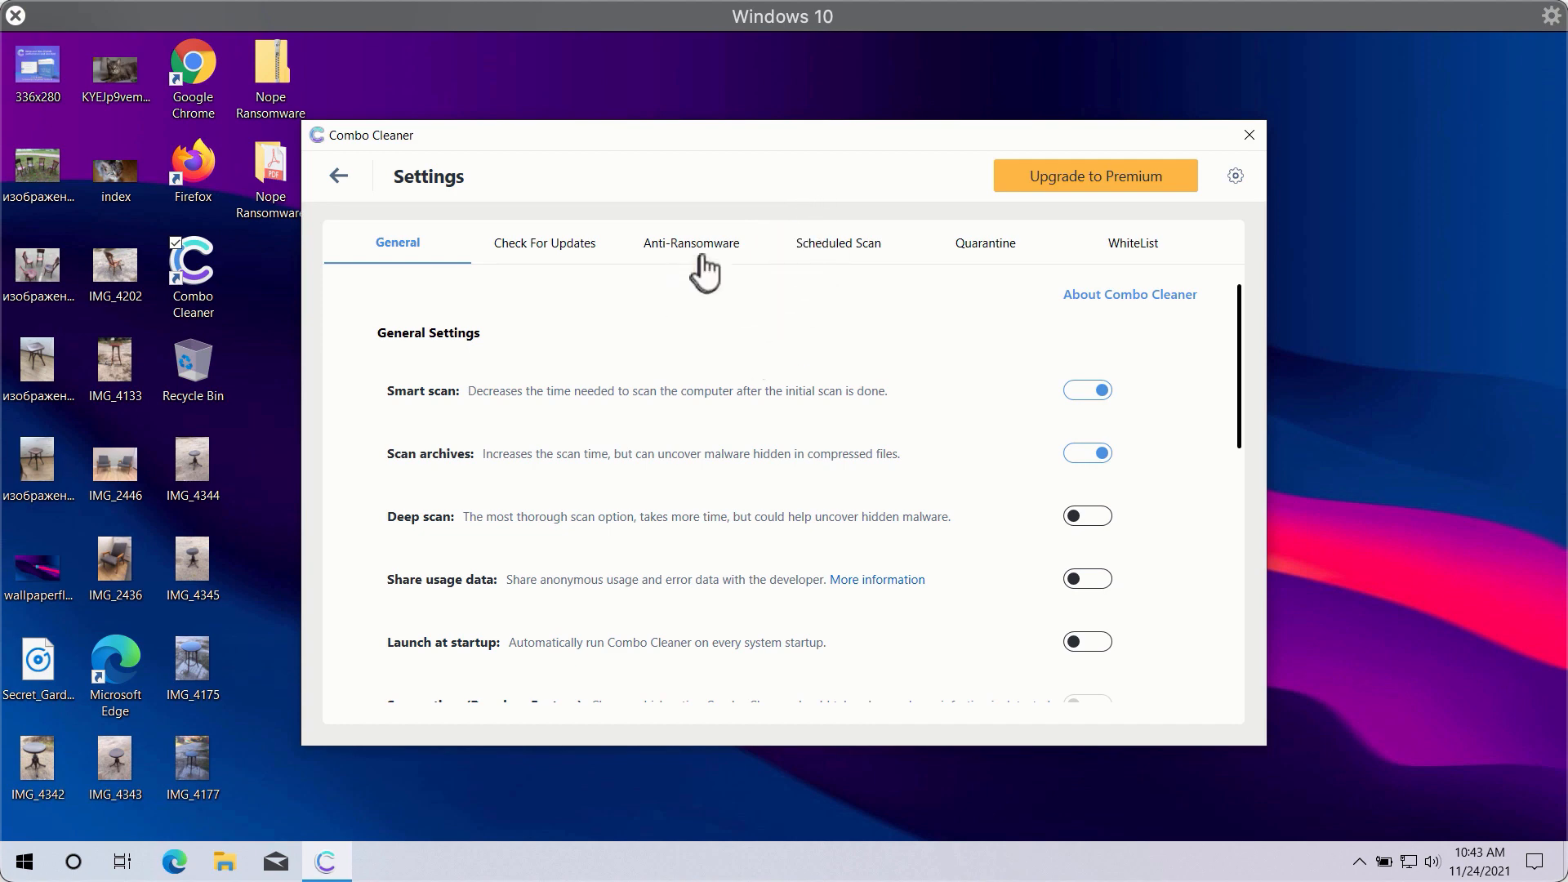
View the anti-ransomware settings, then the Scheduled Scan tab, showing scheduling deactivated
click(691, 242)
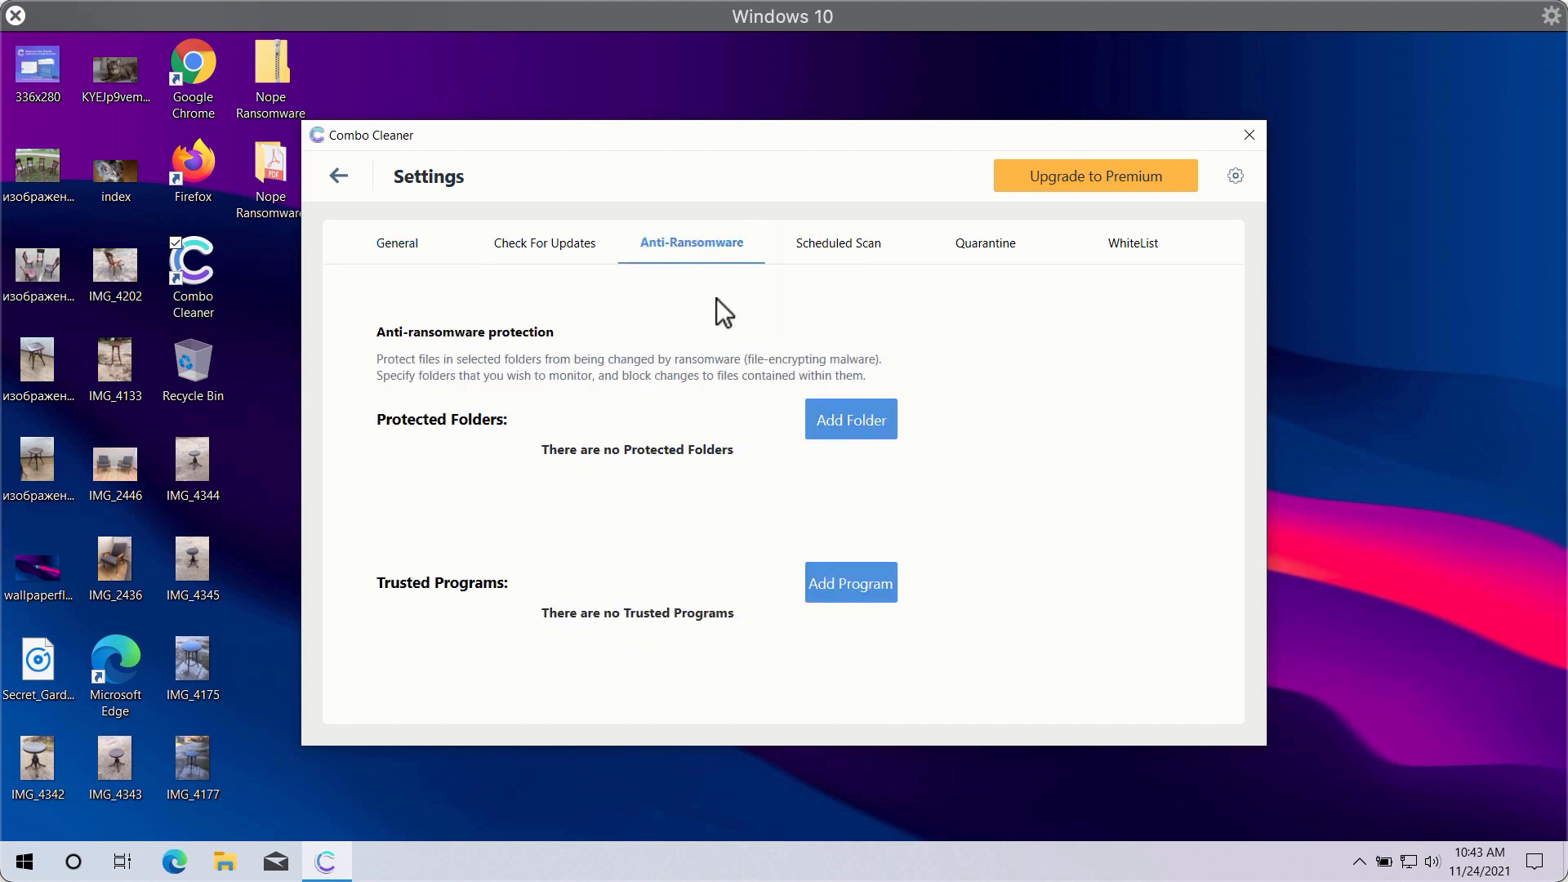
mouse_move(810, 304)
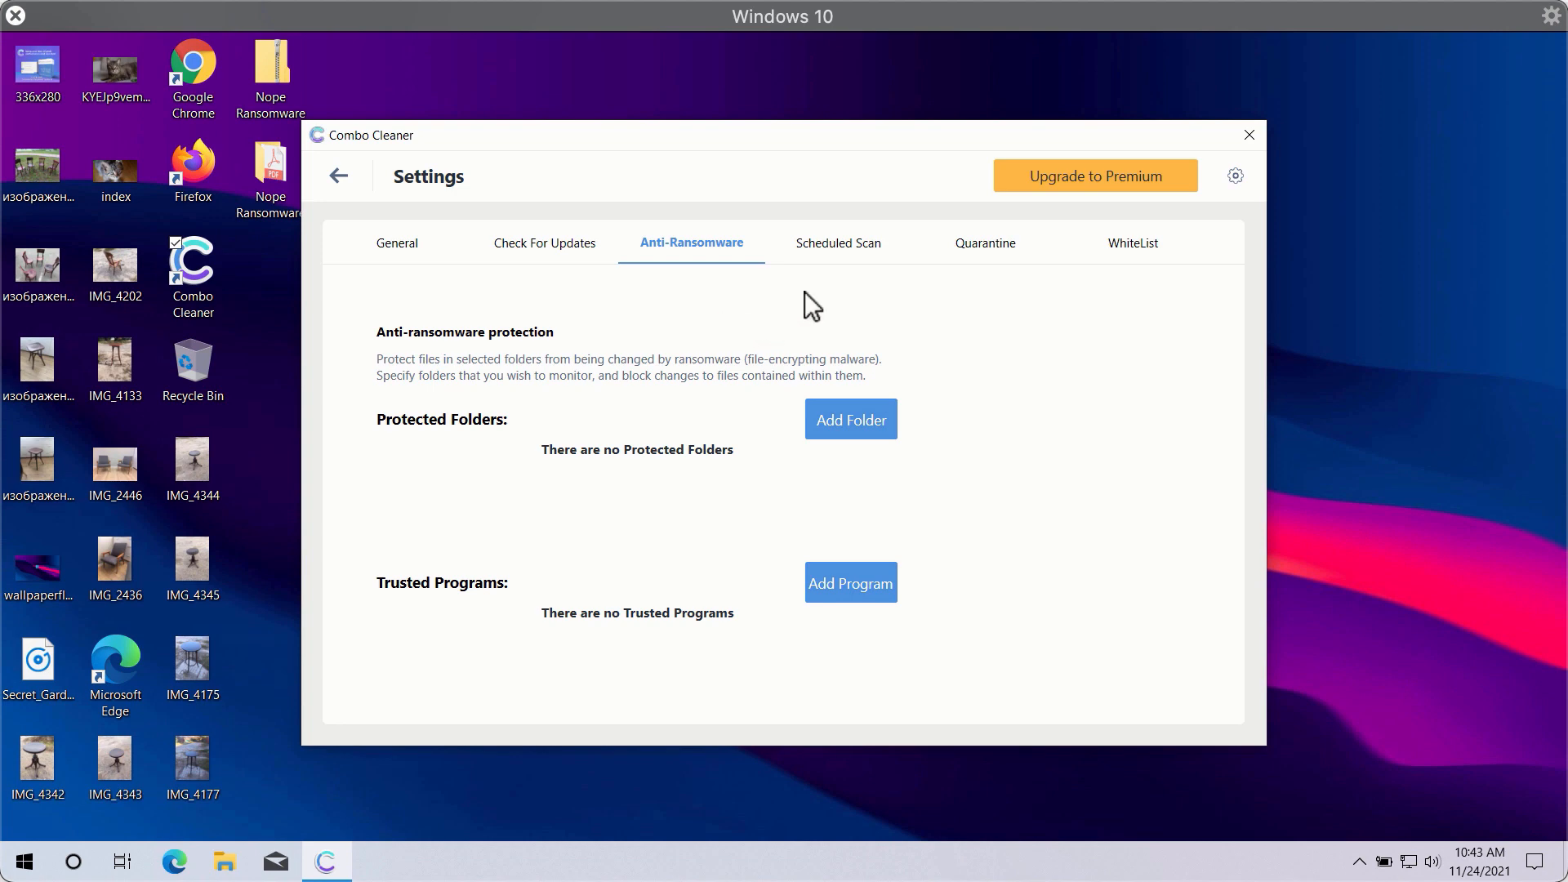
mouse_move(988, 425)
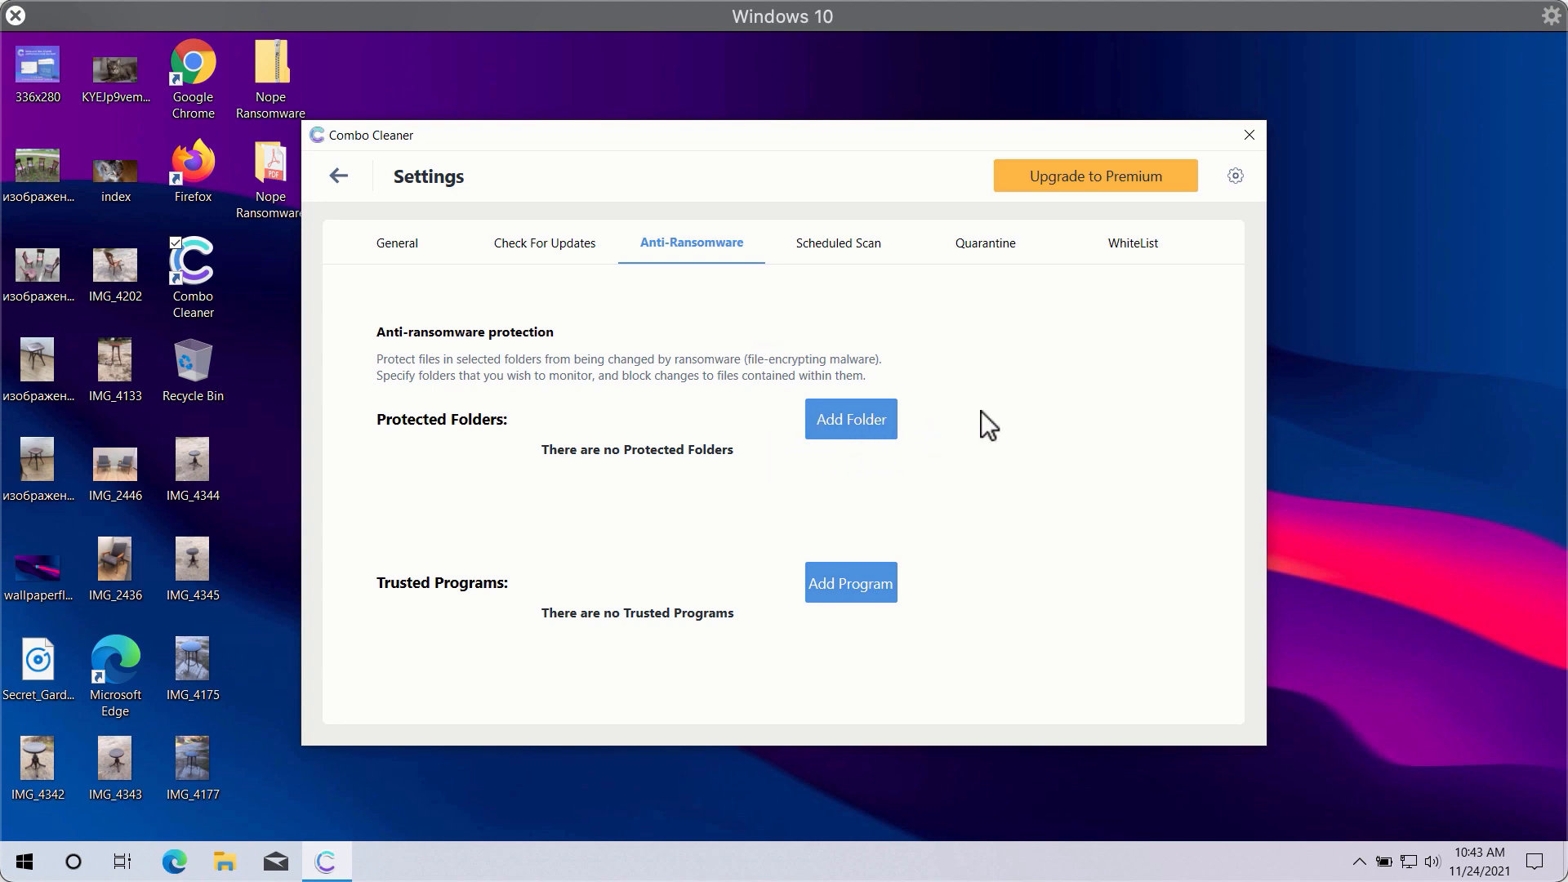
mouse_move(905, 280)
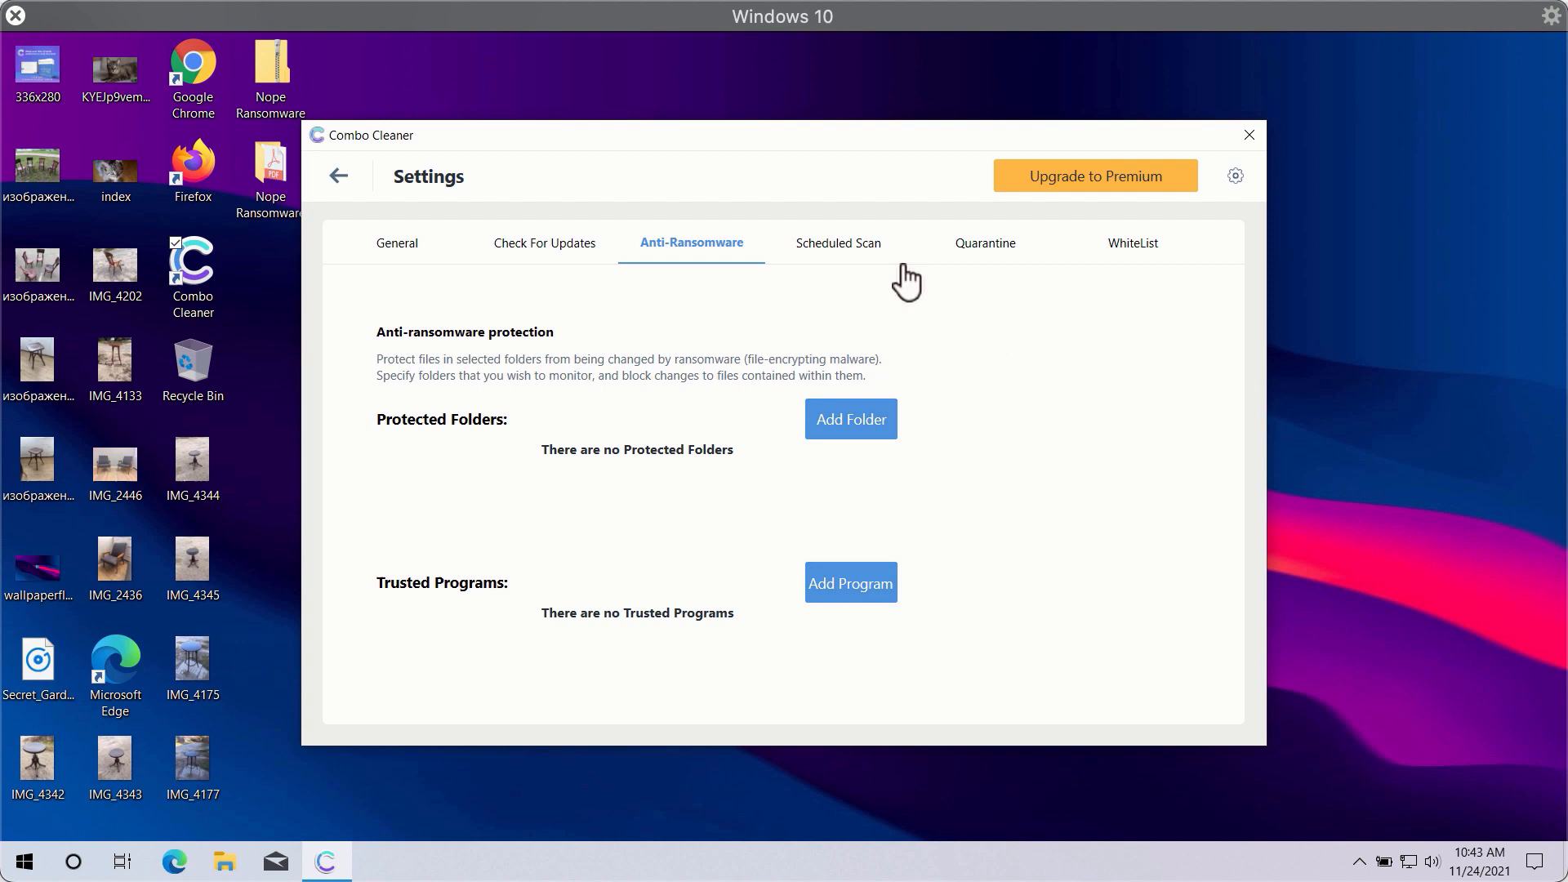
mouse_move(988, 148)
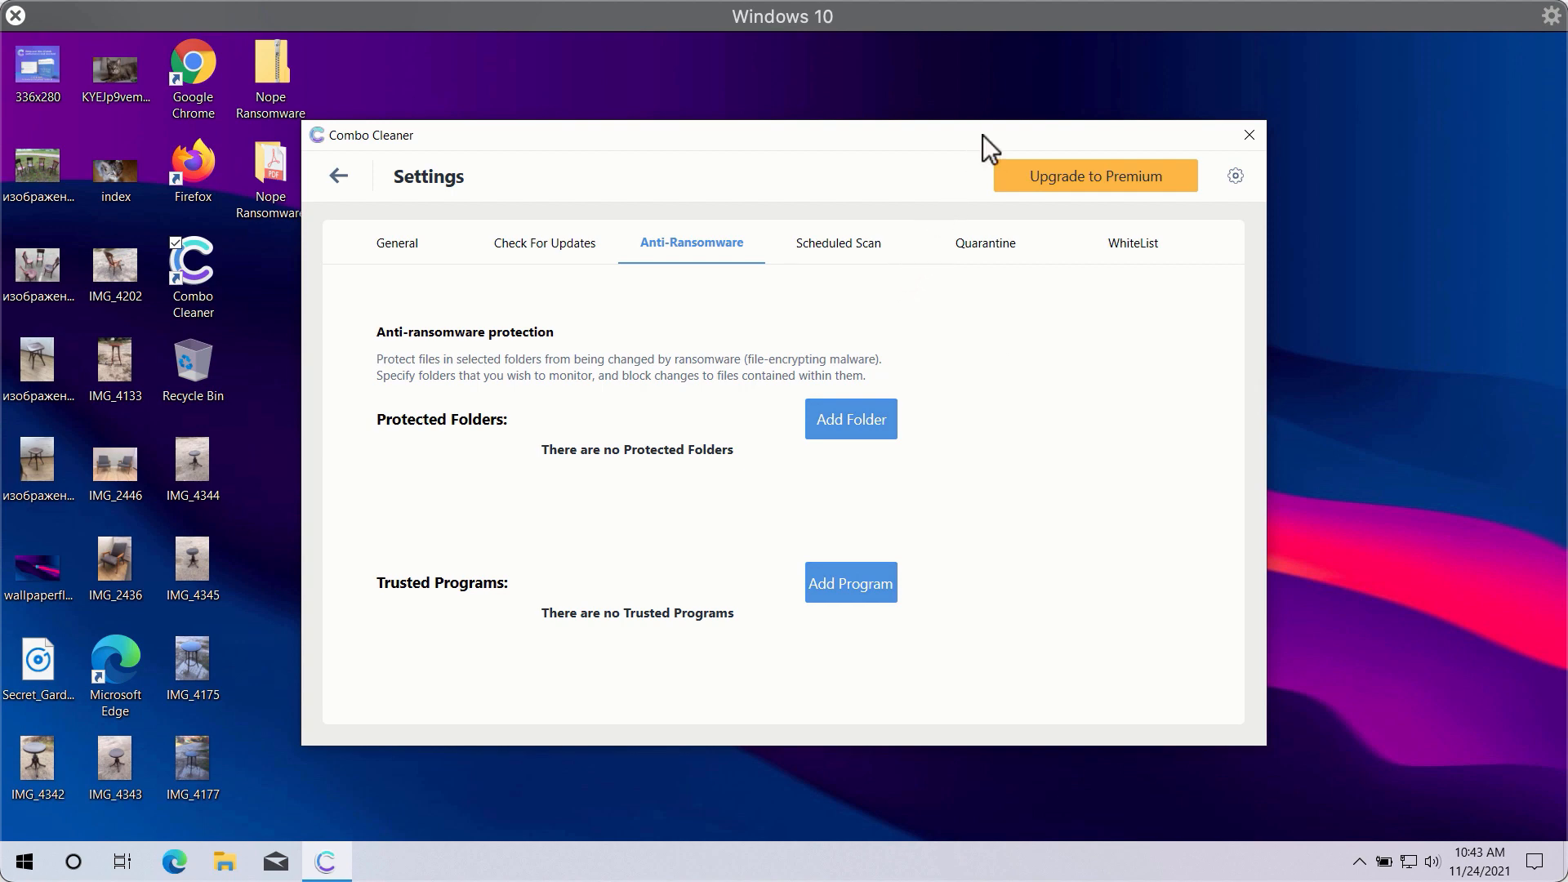
mouse_move(978, 224)
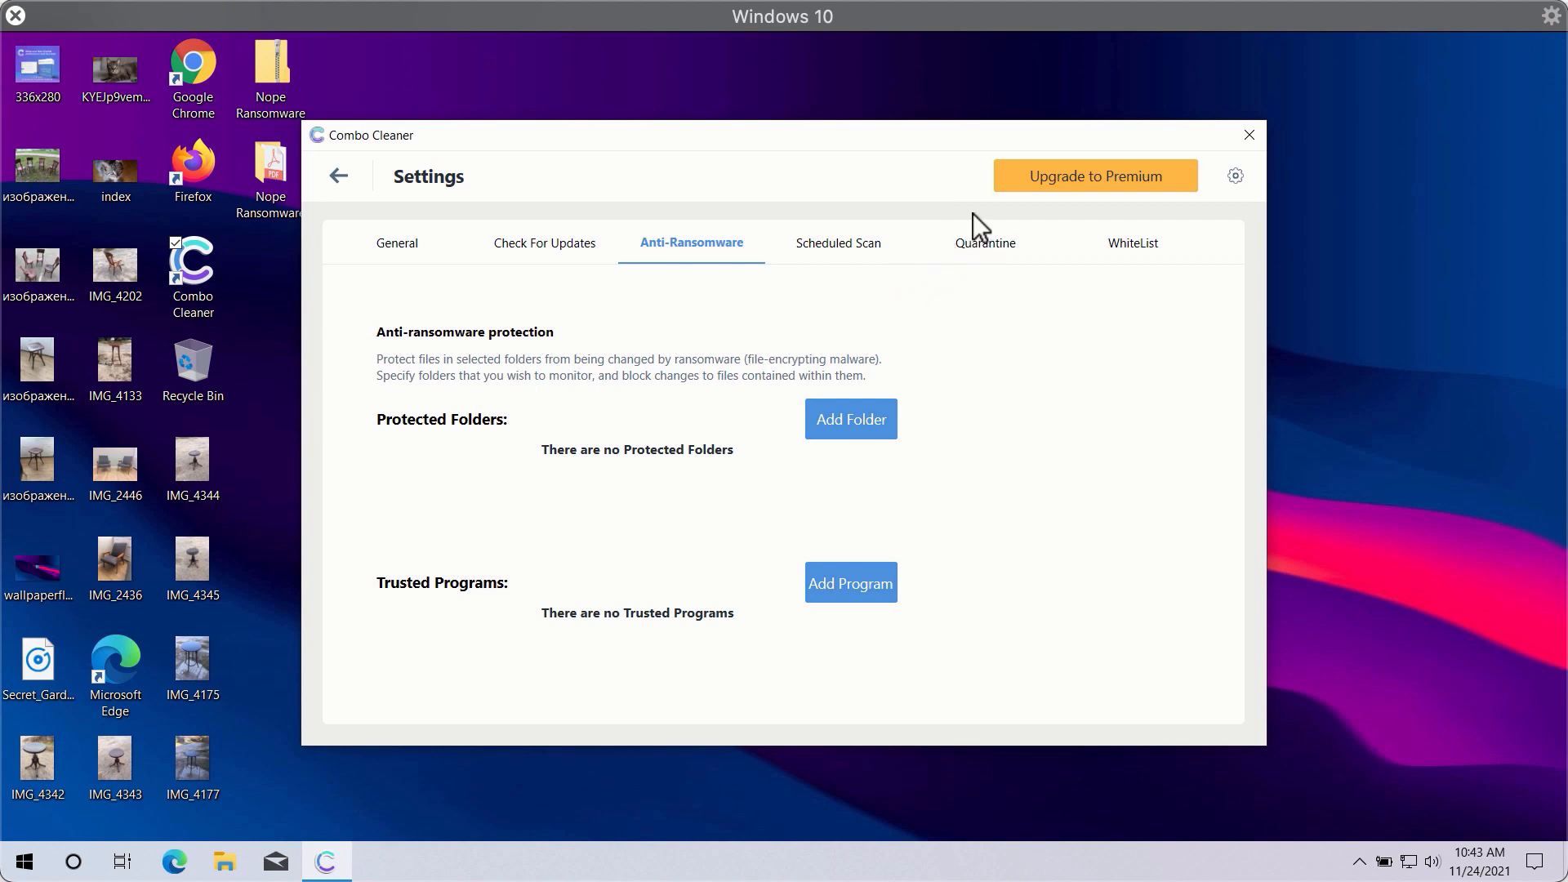
mouse_move(928, 275)
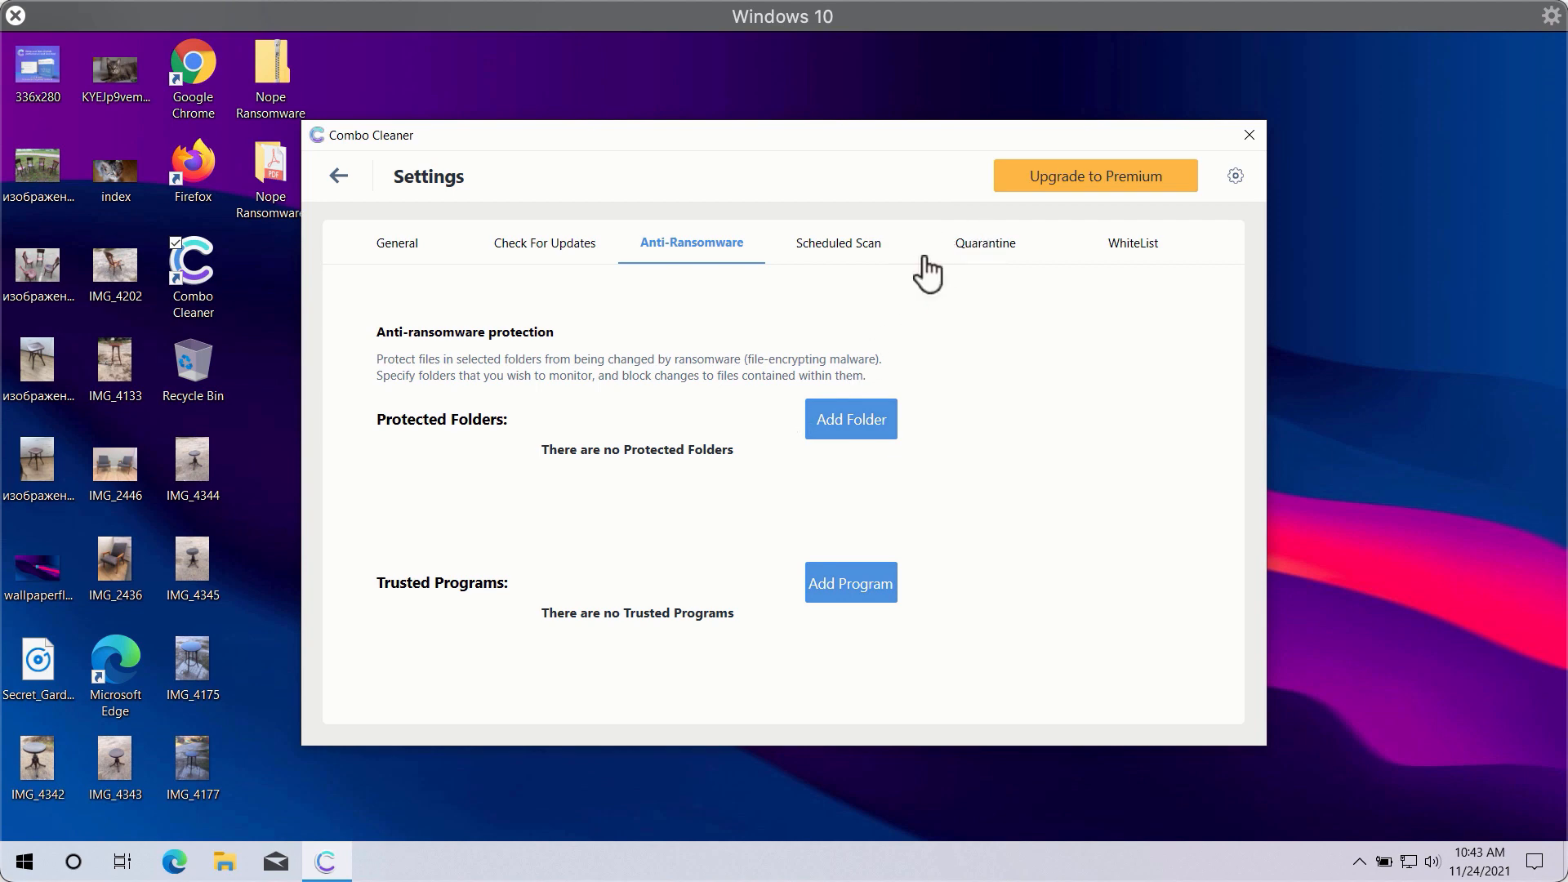
click(837, 241)
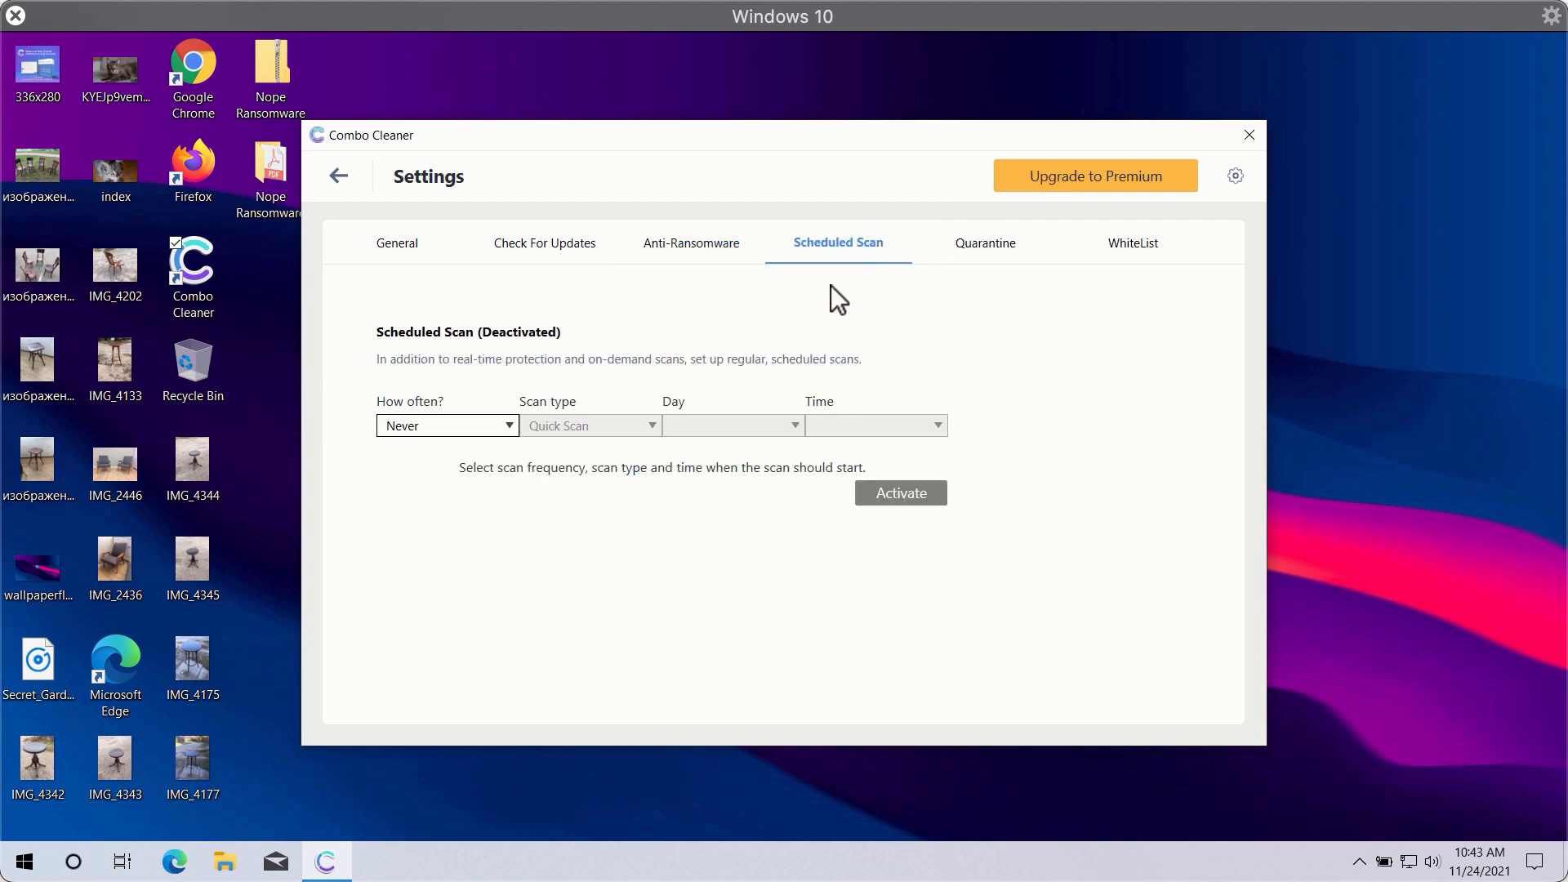
mouse_move(876, 272)
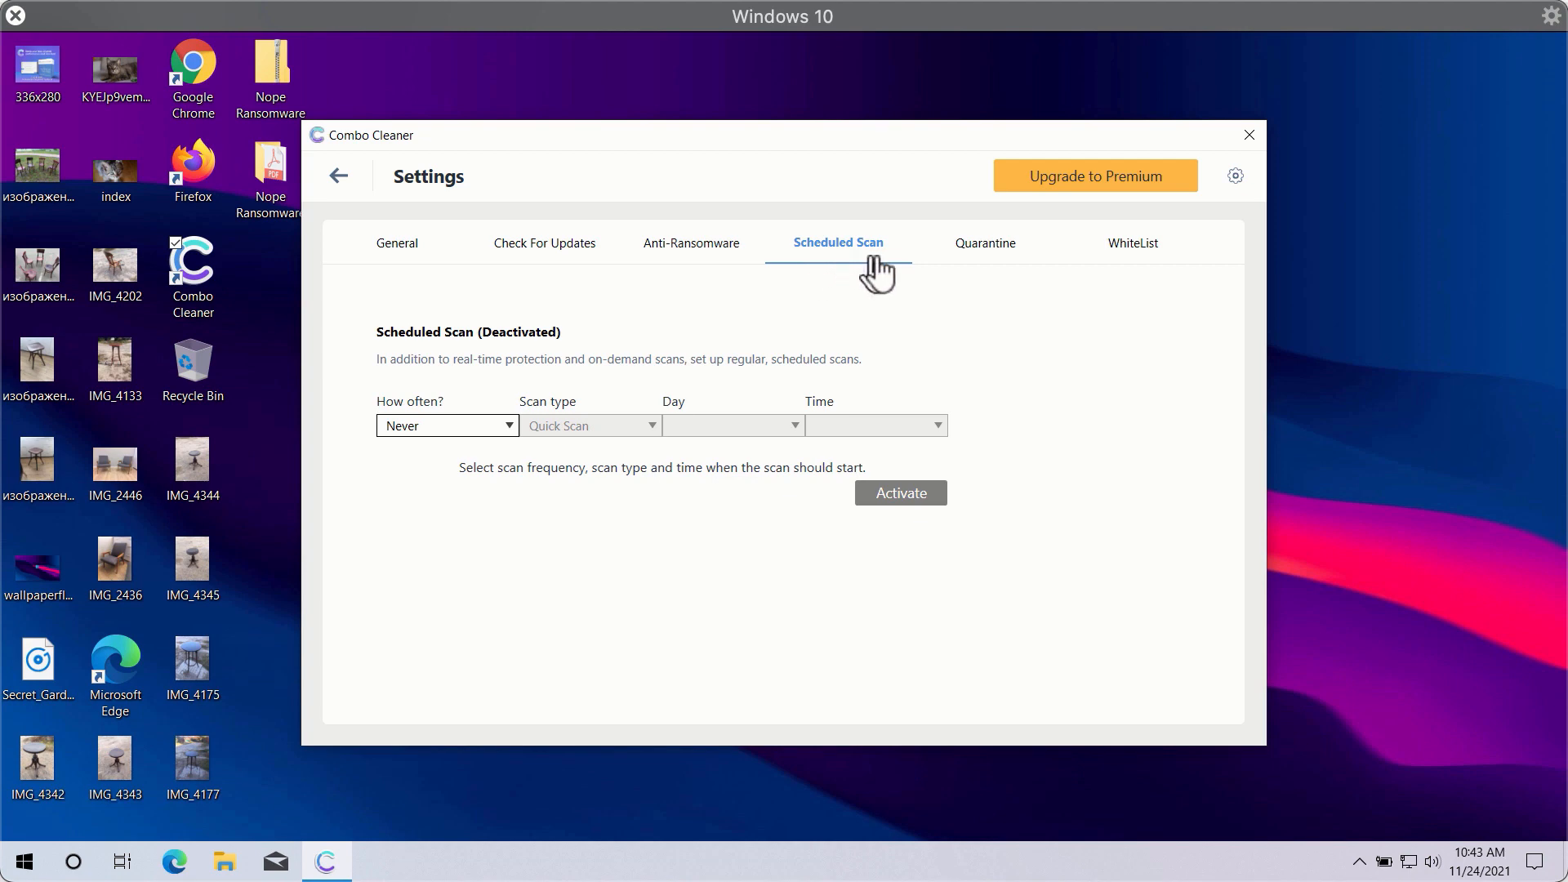
mouse_move(562, 284)
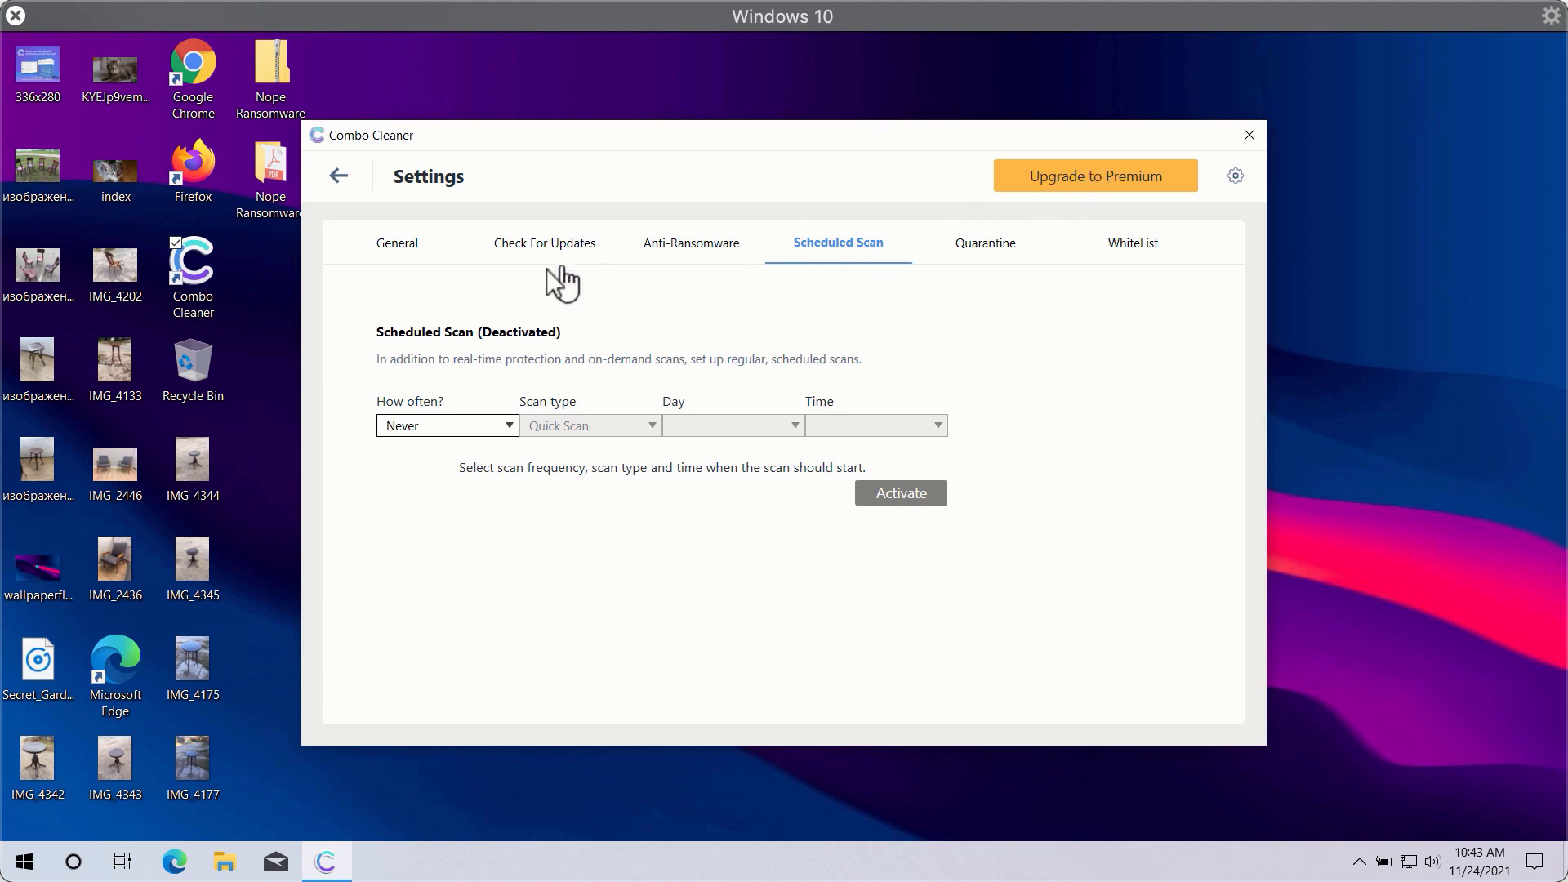
mouse_move(440, 272)
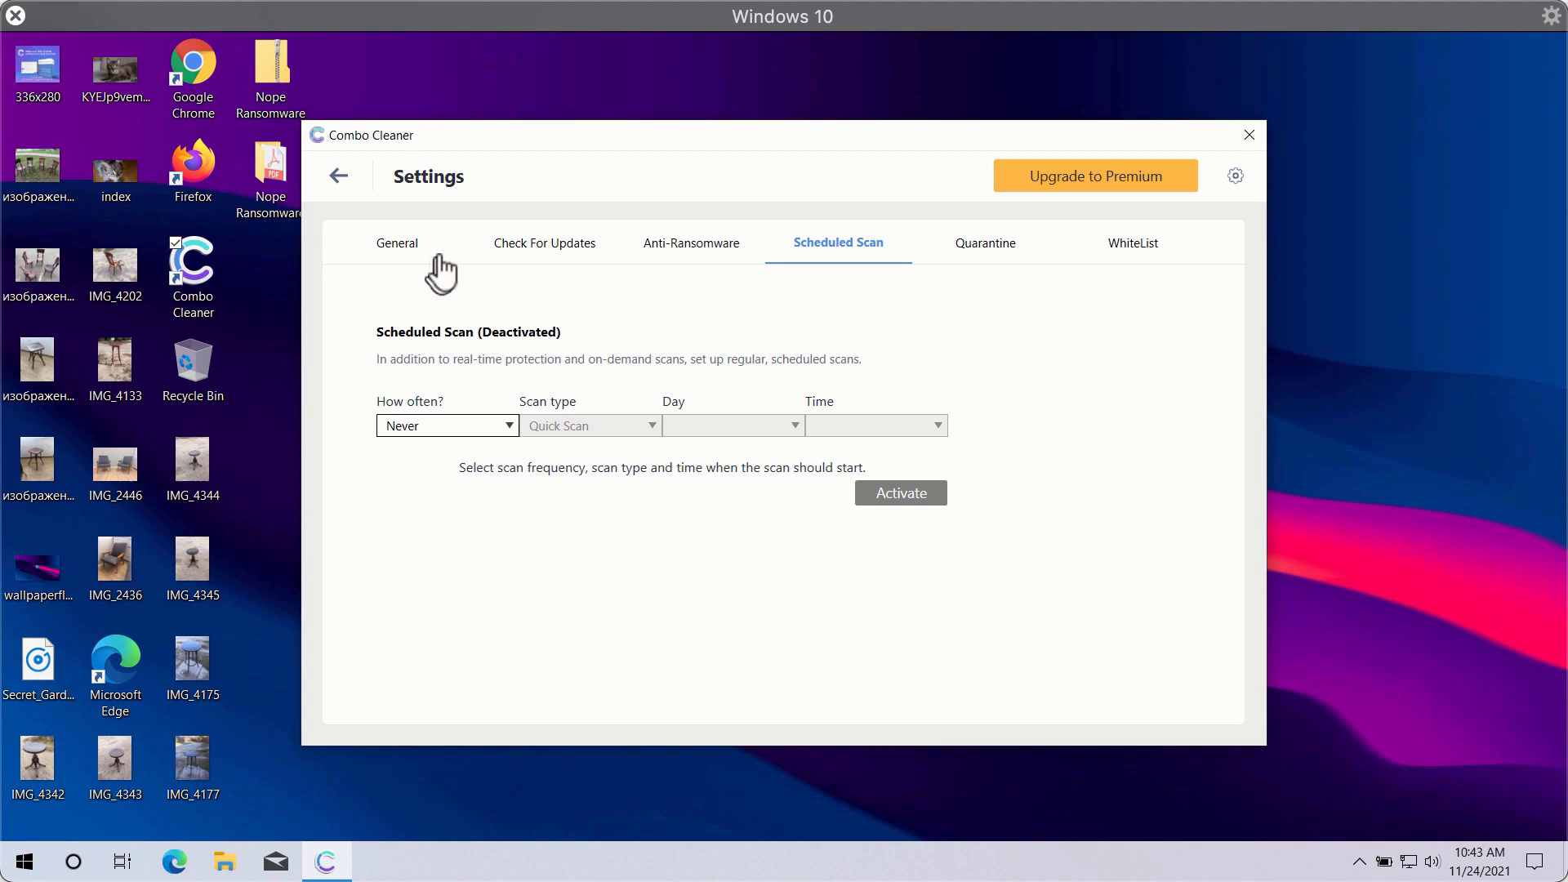
mouse_move(997, 258)
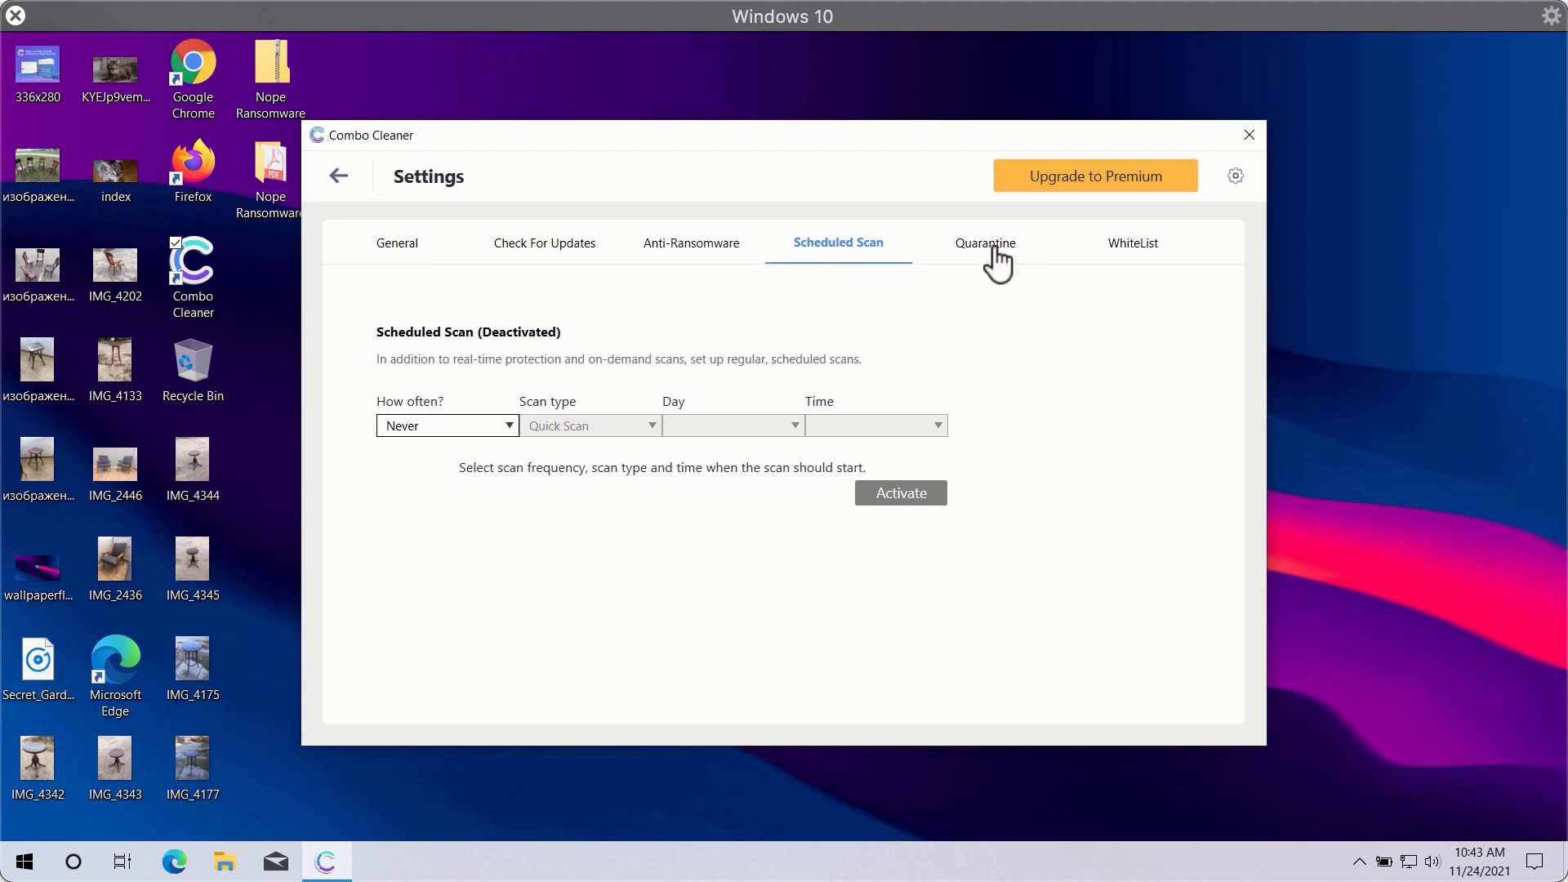
mouse_move(396, 255)
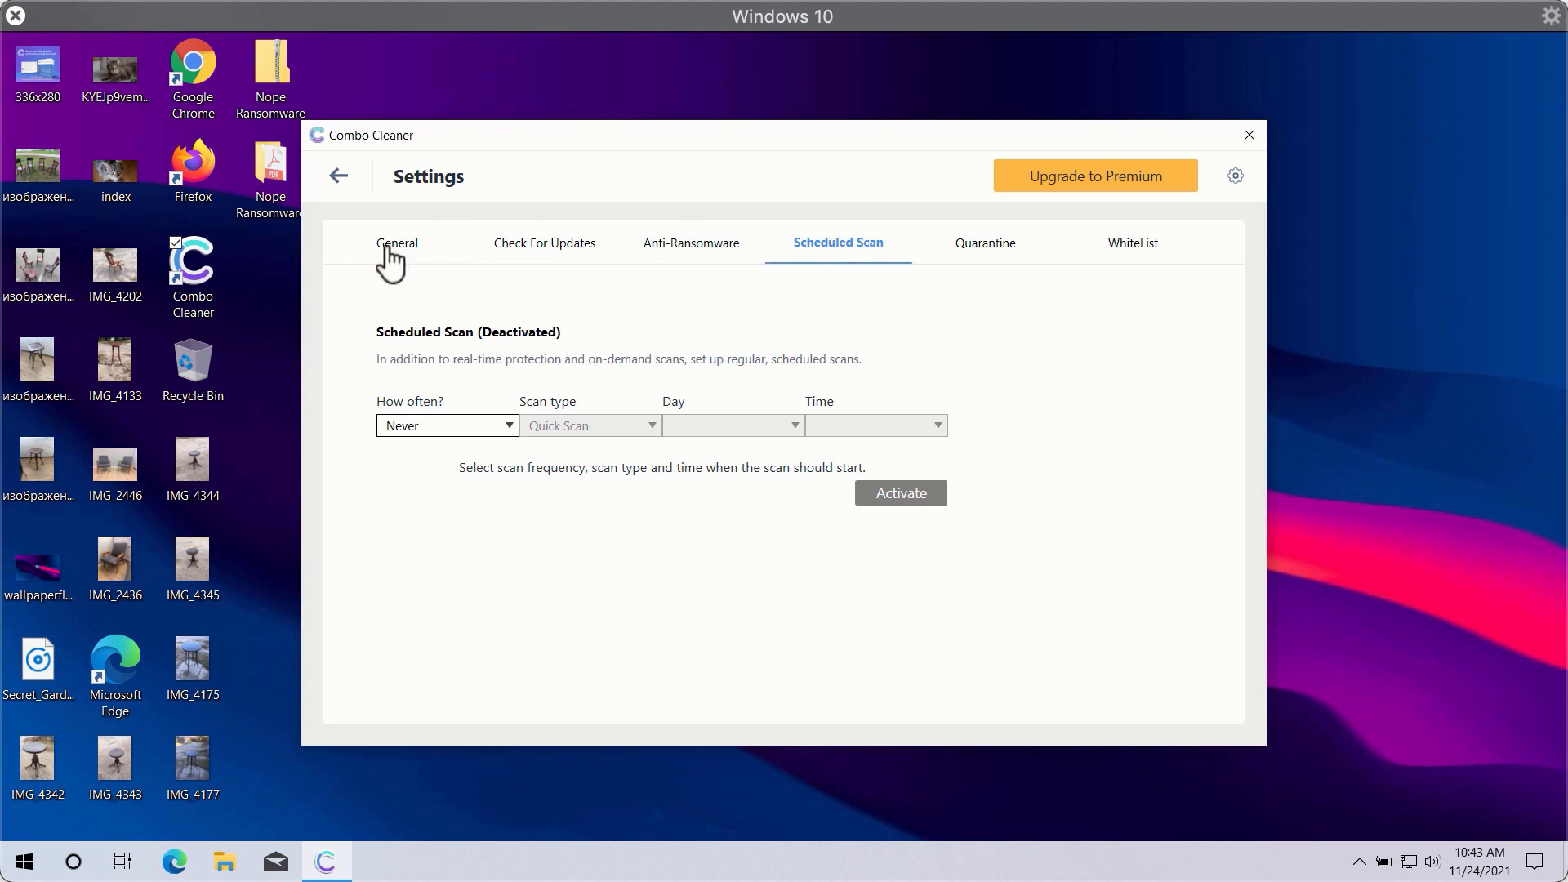
View the General settings tab, then go back to the dashboard
click(397, 243)
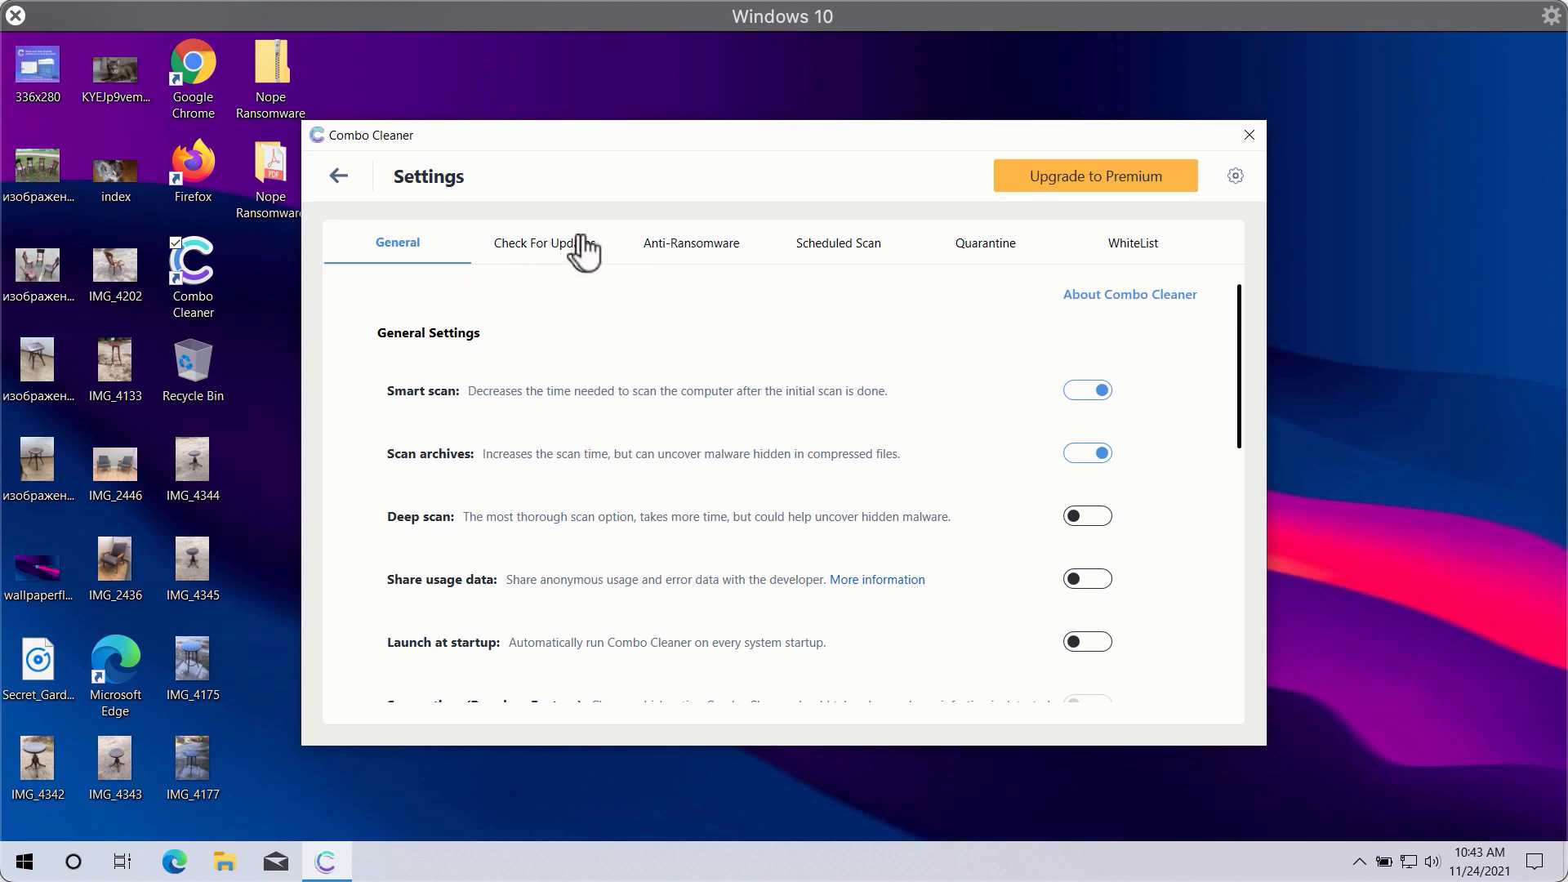
mouse_move(775, 195)
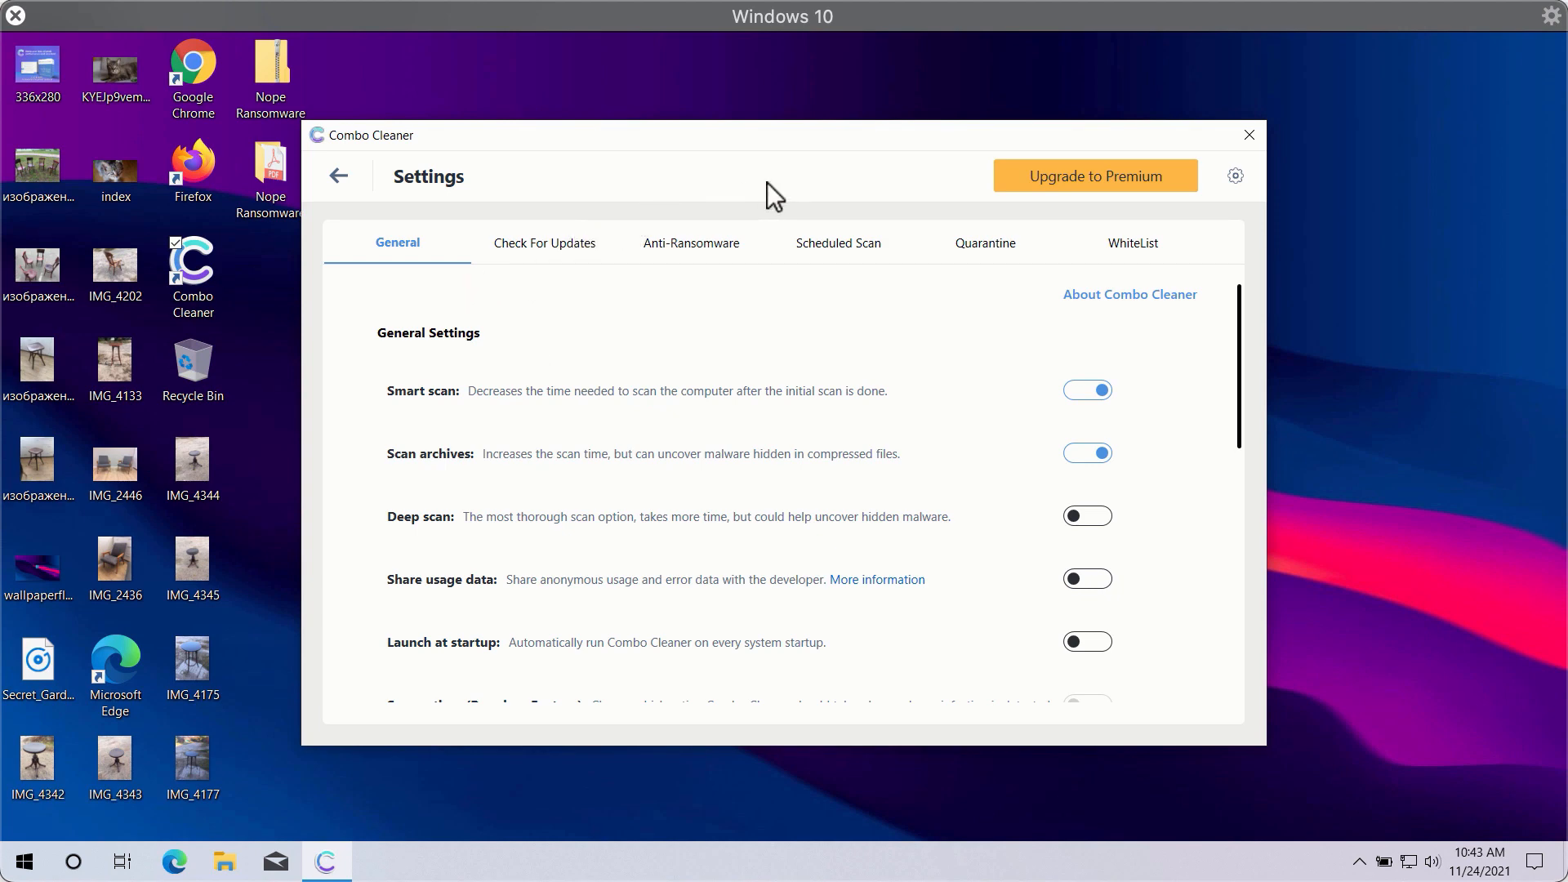
mouse_move(485, 255)
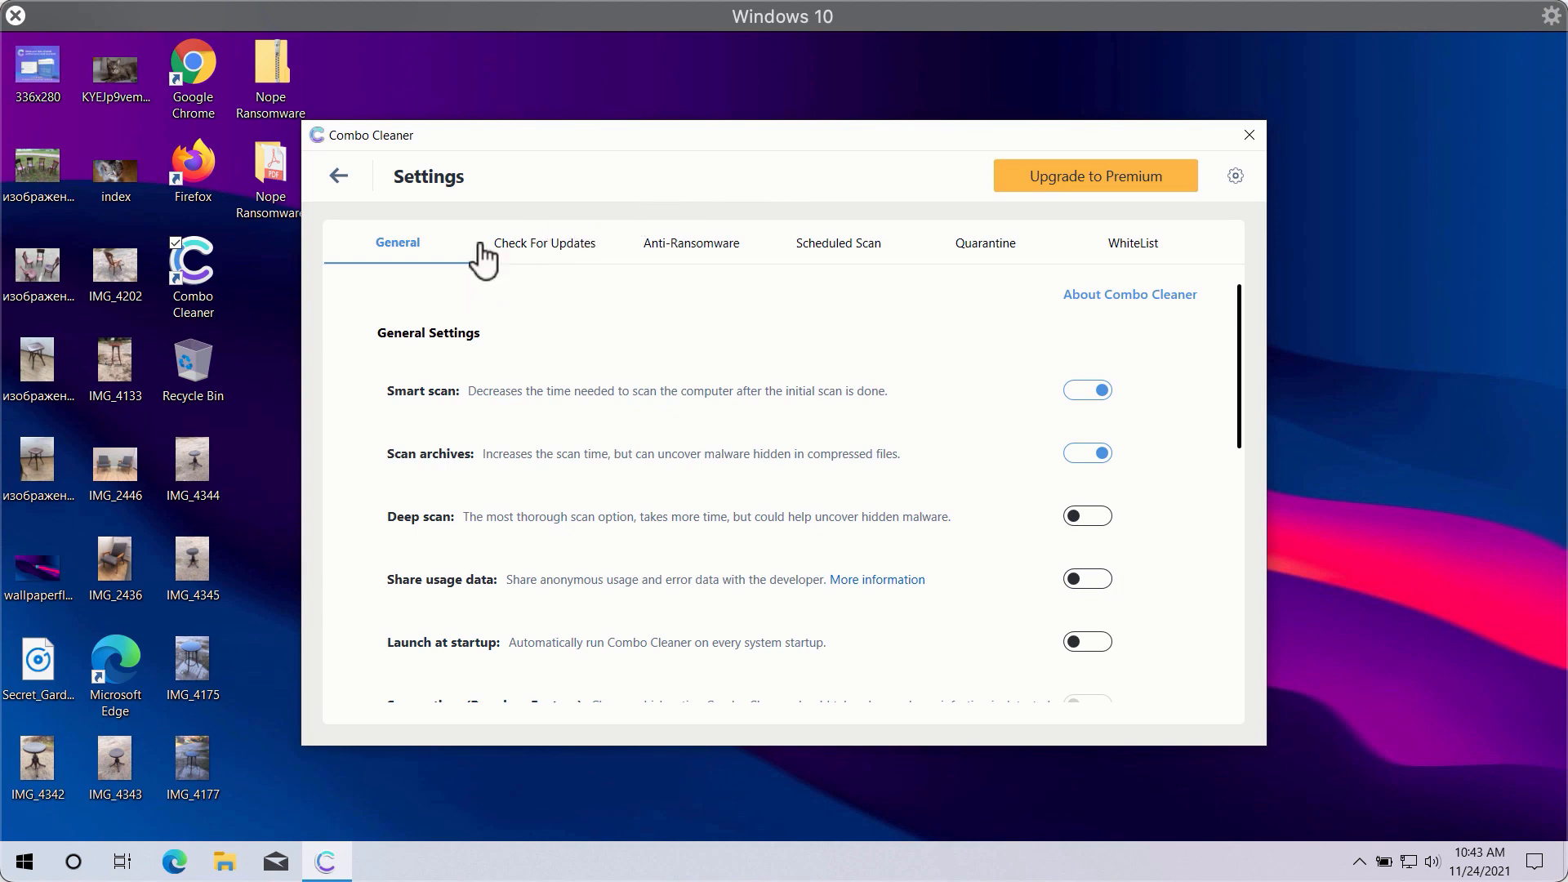
mouse_move(342, 192)
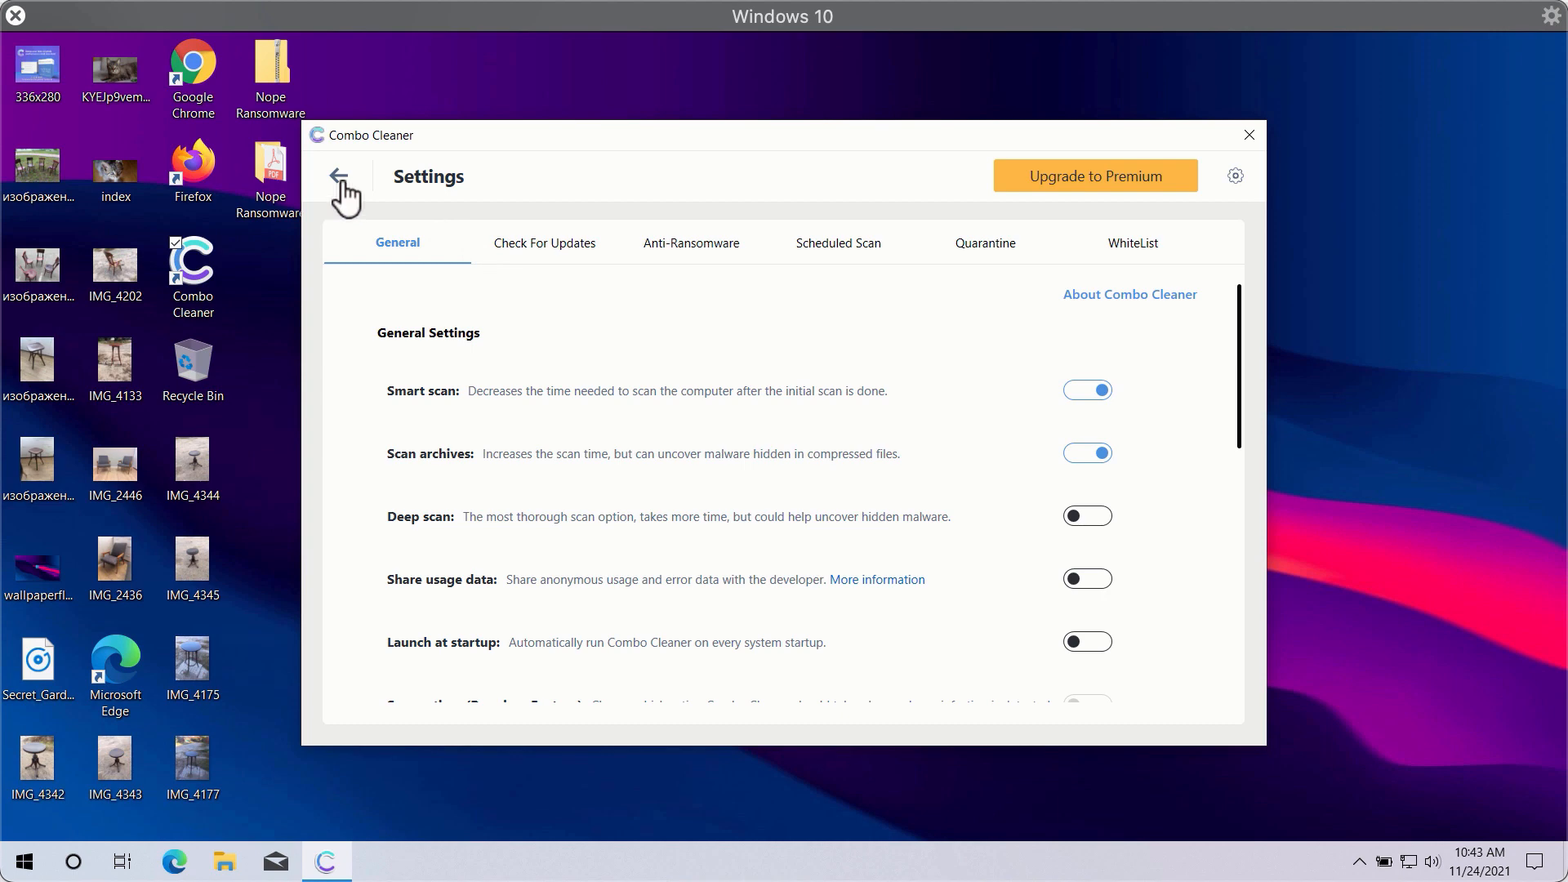
click(340, 176)
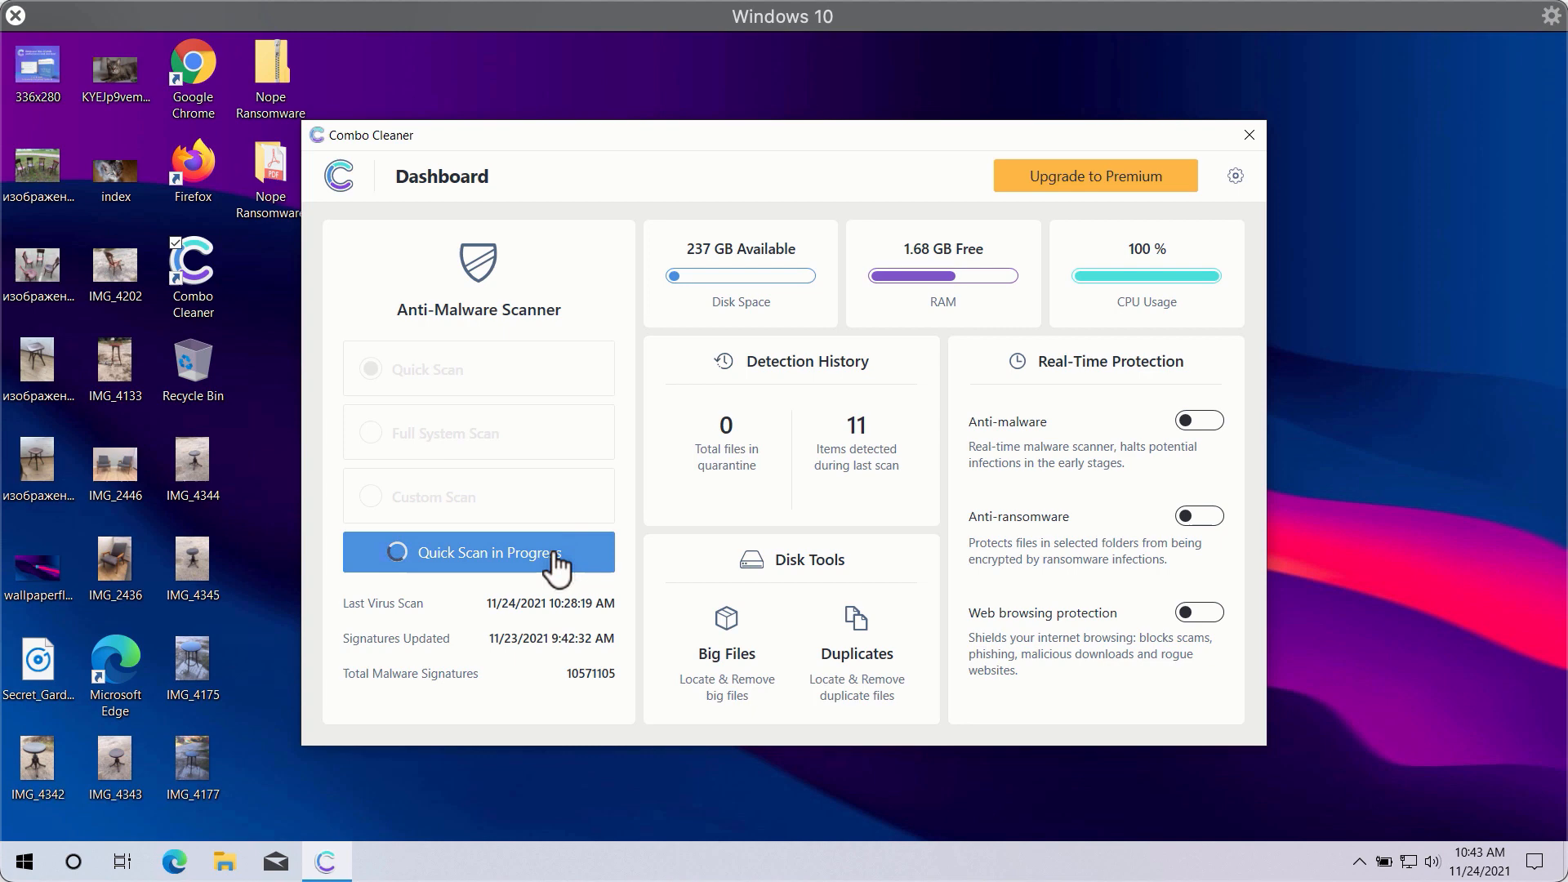
Open the running Quick Scan's progress view and see its 12 detected items
click(478, 552)
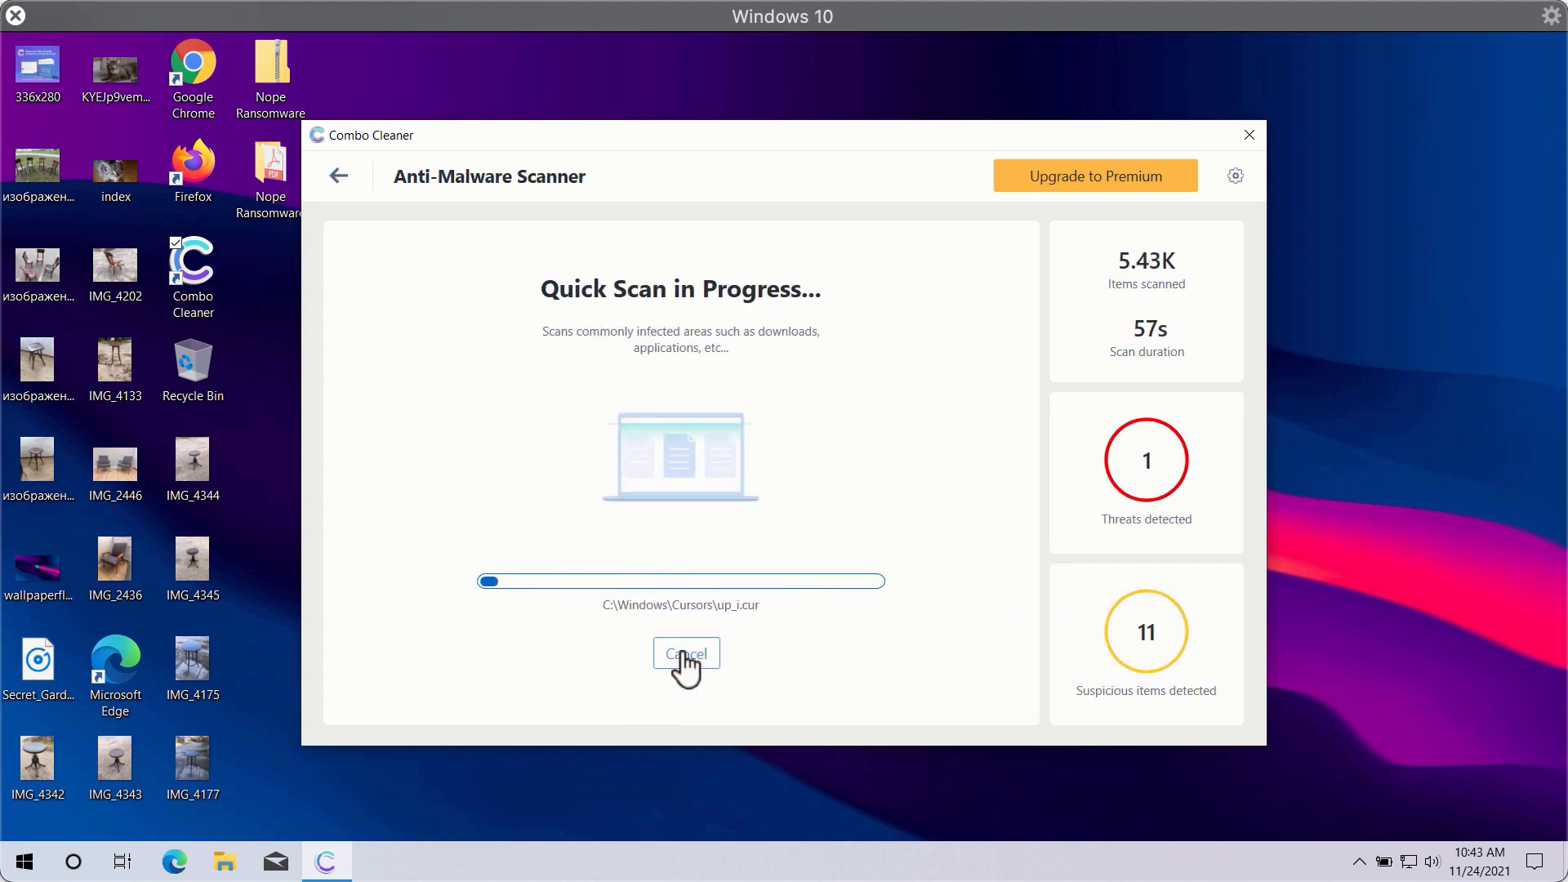
click(685, 653)
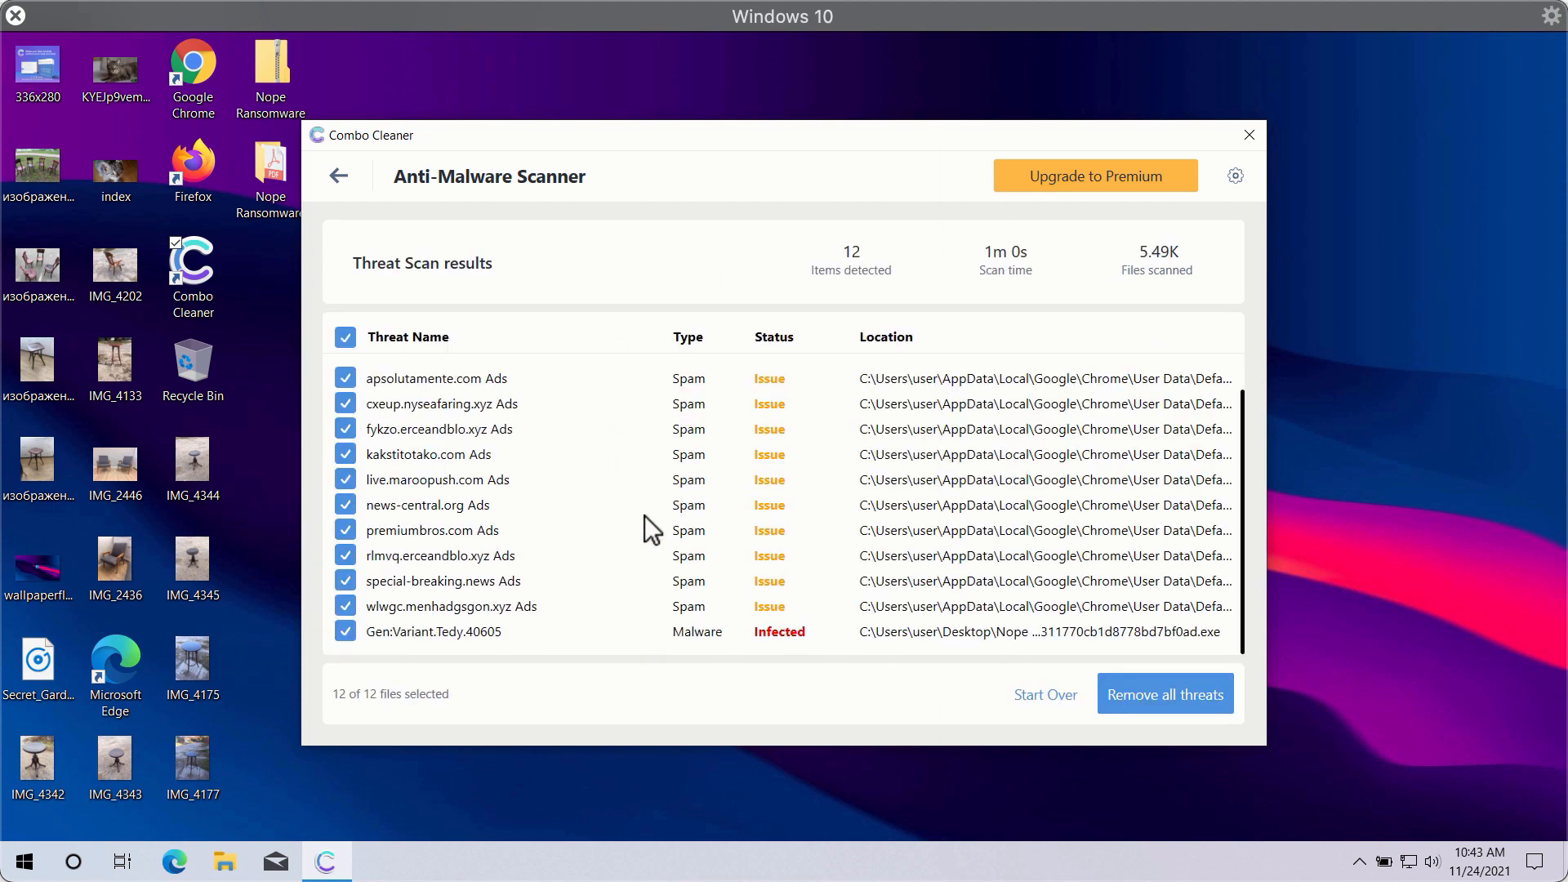
scroll(up, 3)
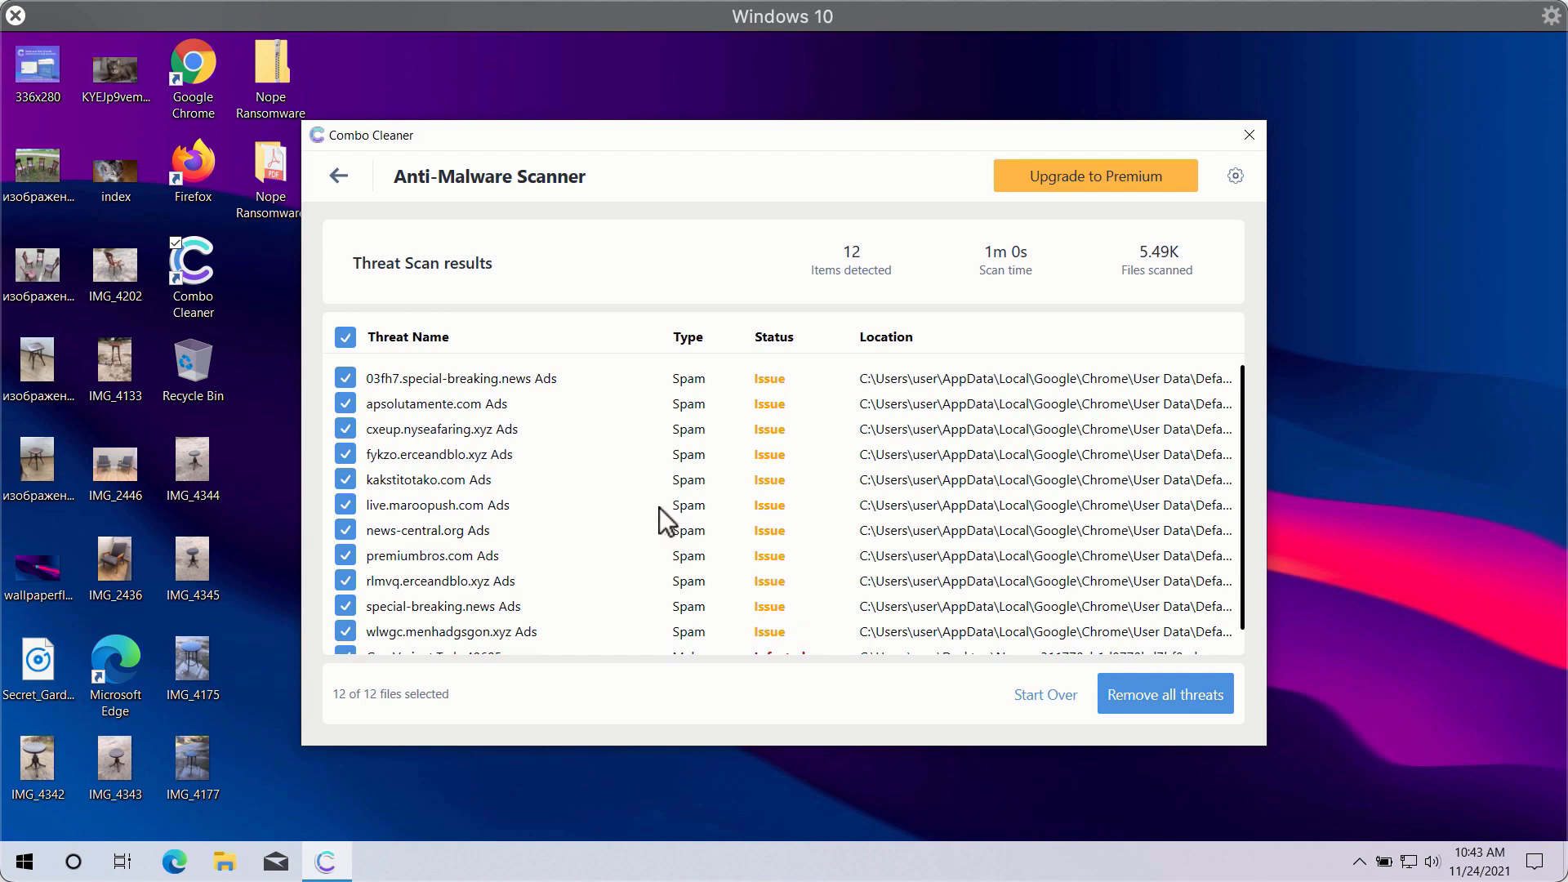
mouse_move(757, 218)
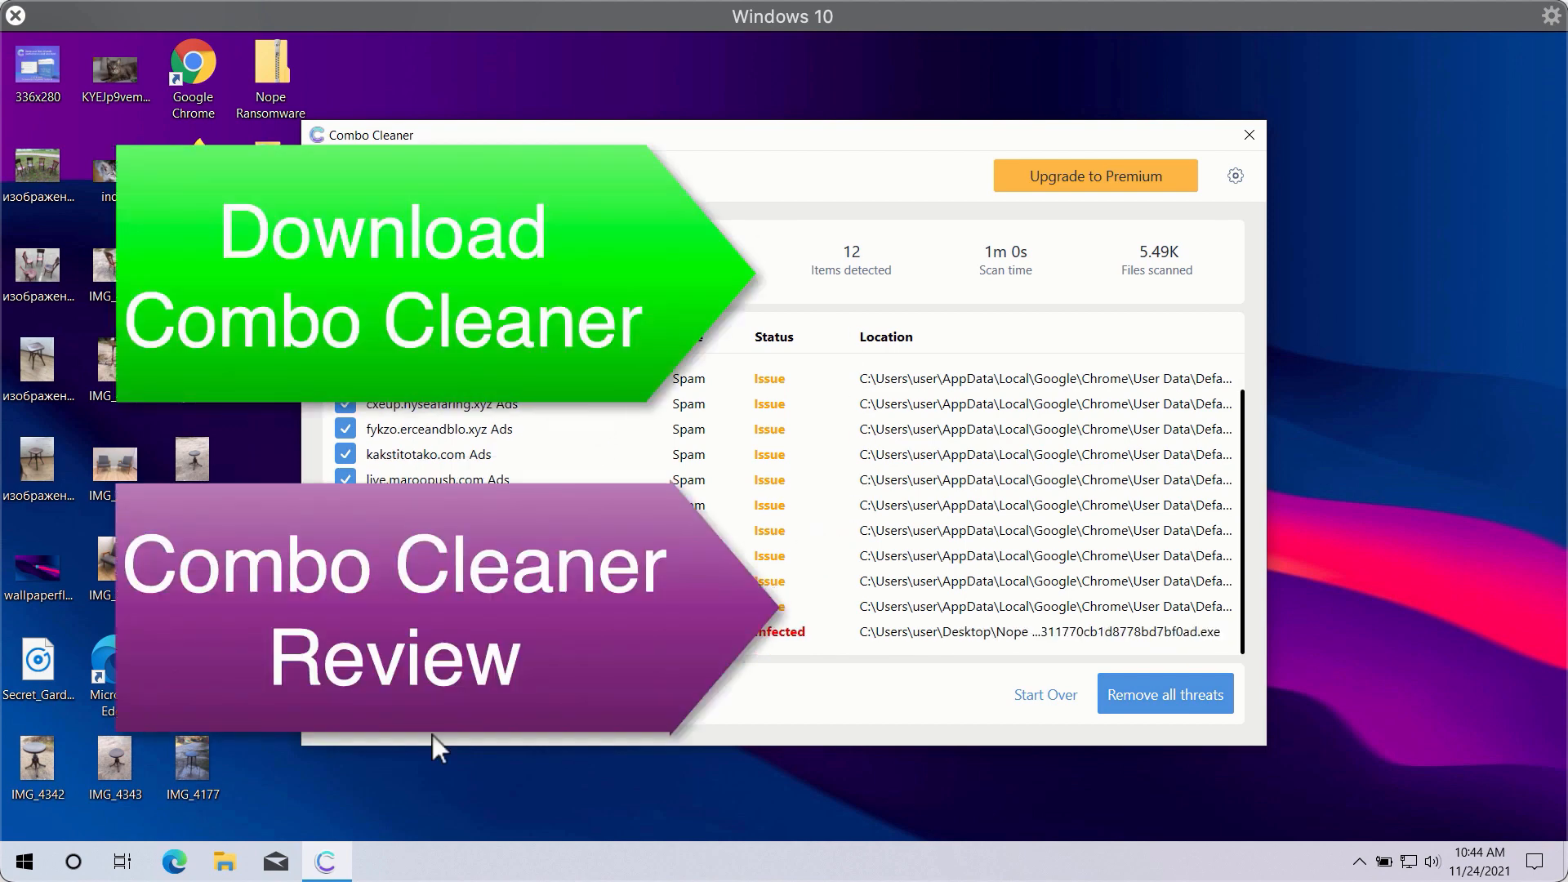
mouse_move(920, 98)
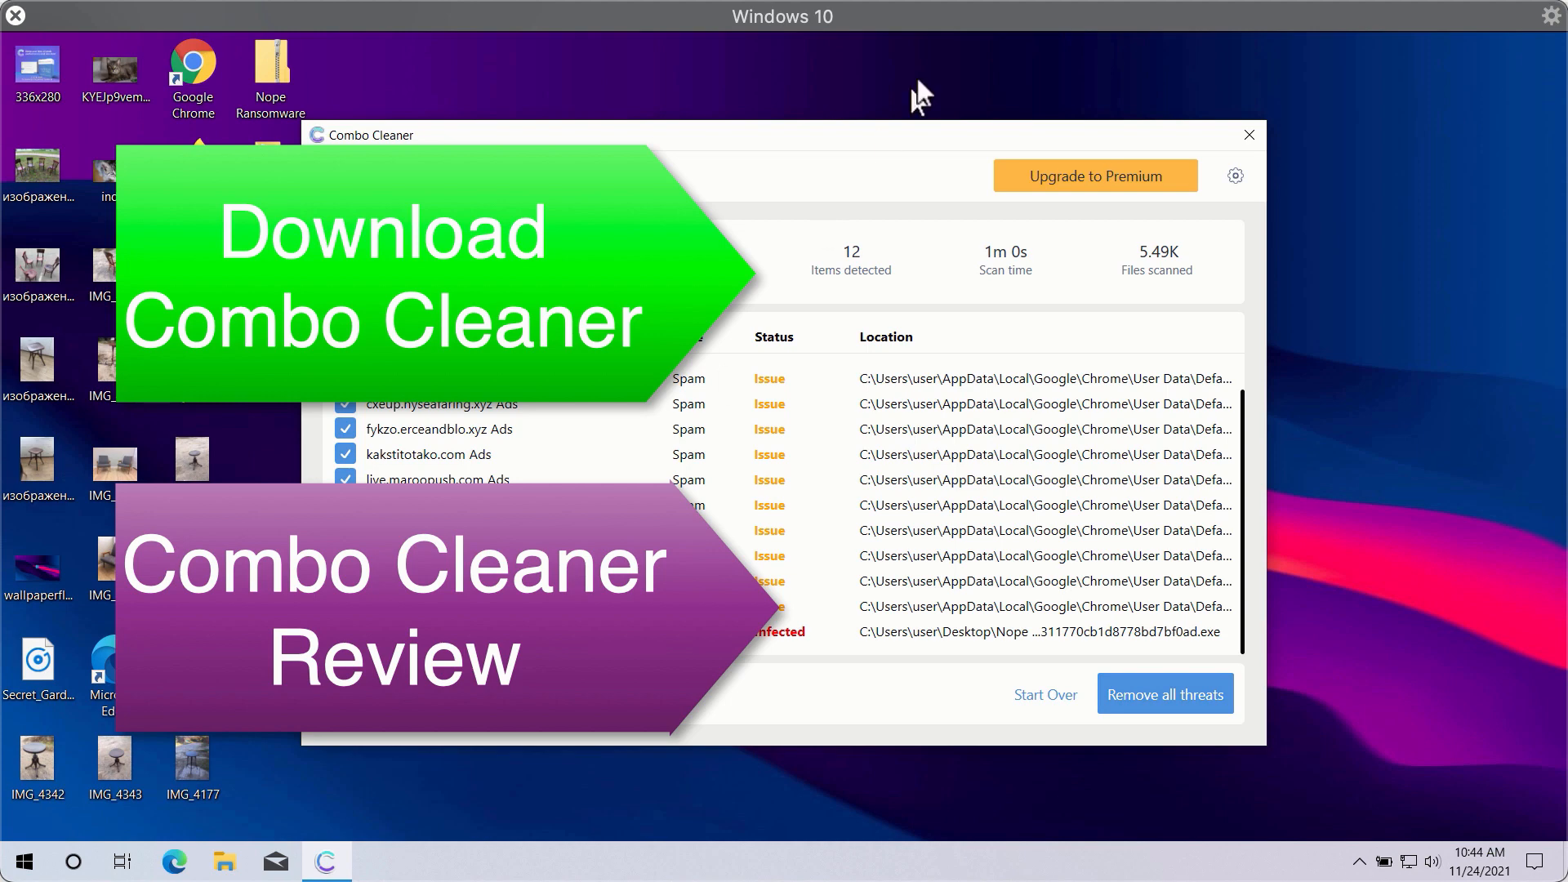
mouse_move(1013, 303)
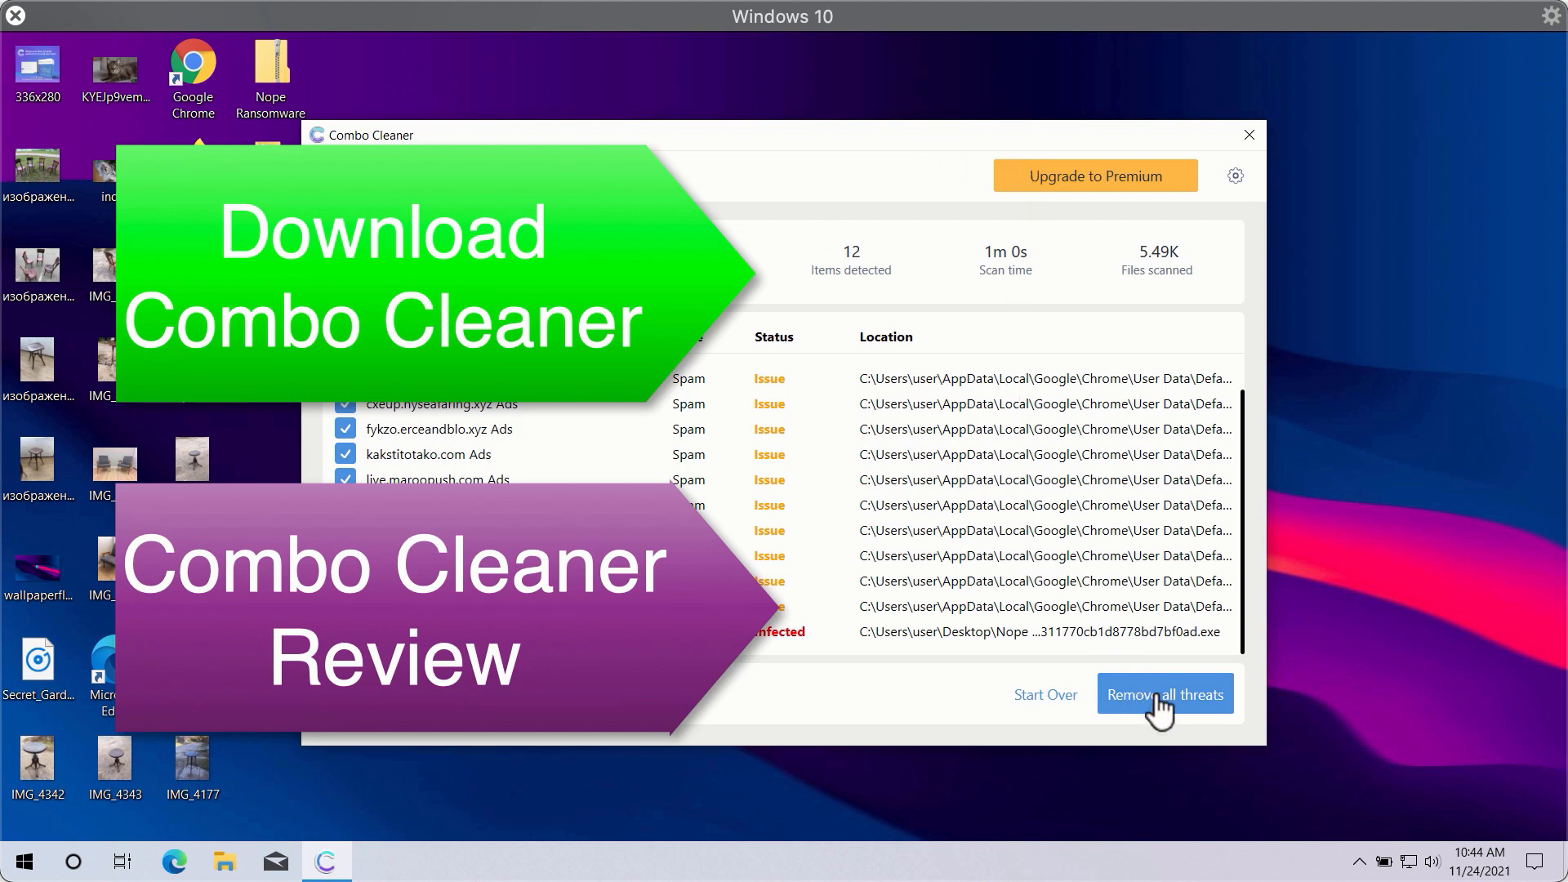
mouse_move(1160, 720)
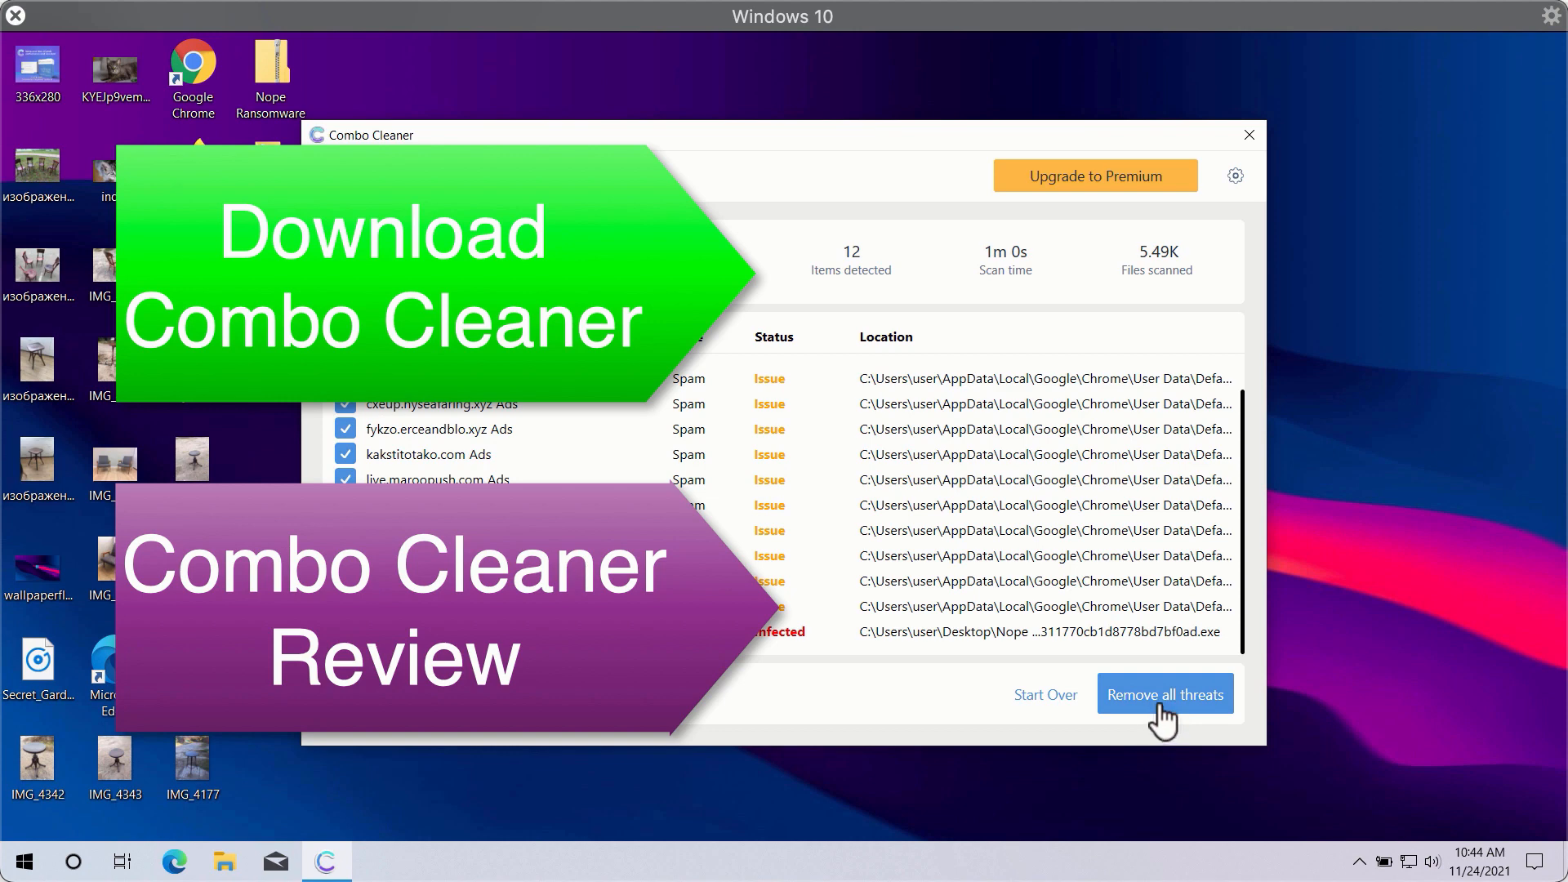
mouse_move(989, 147)
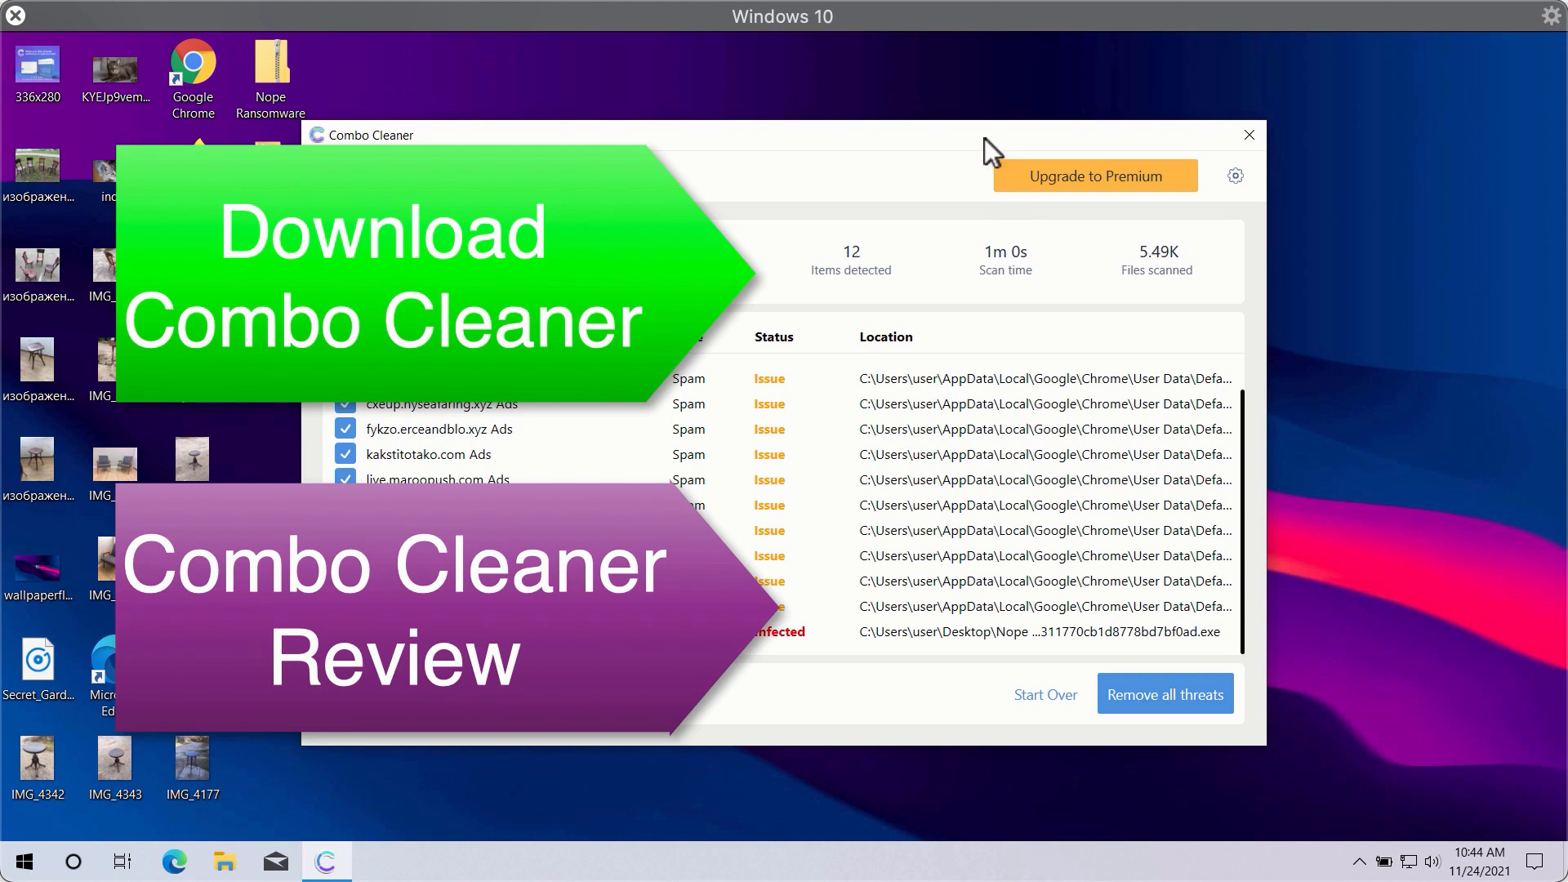
mouse_move(990, 150)
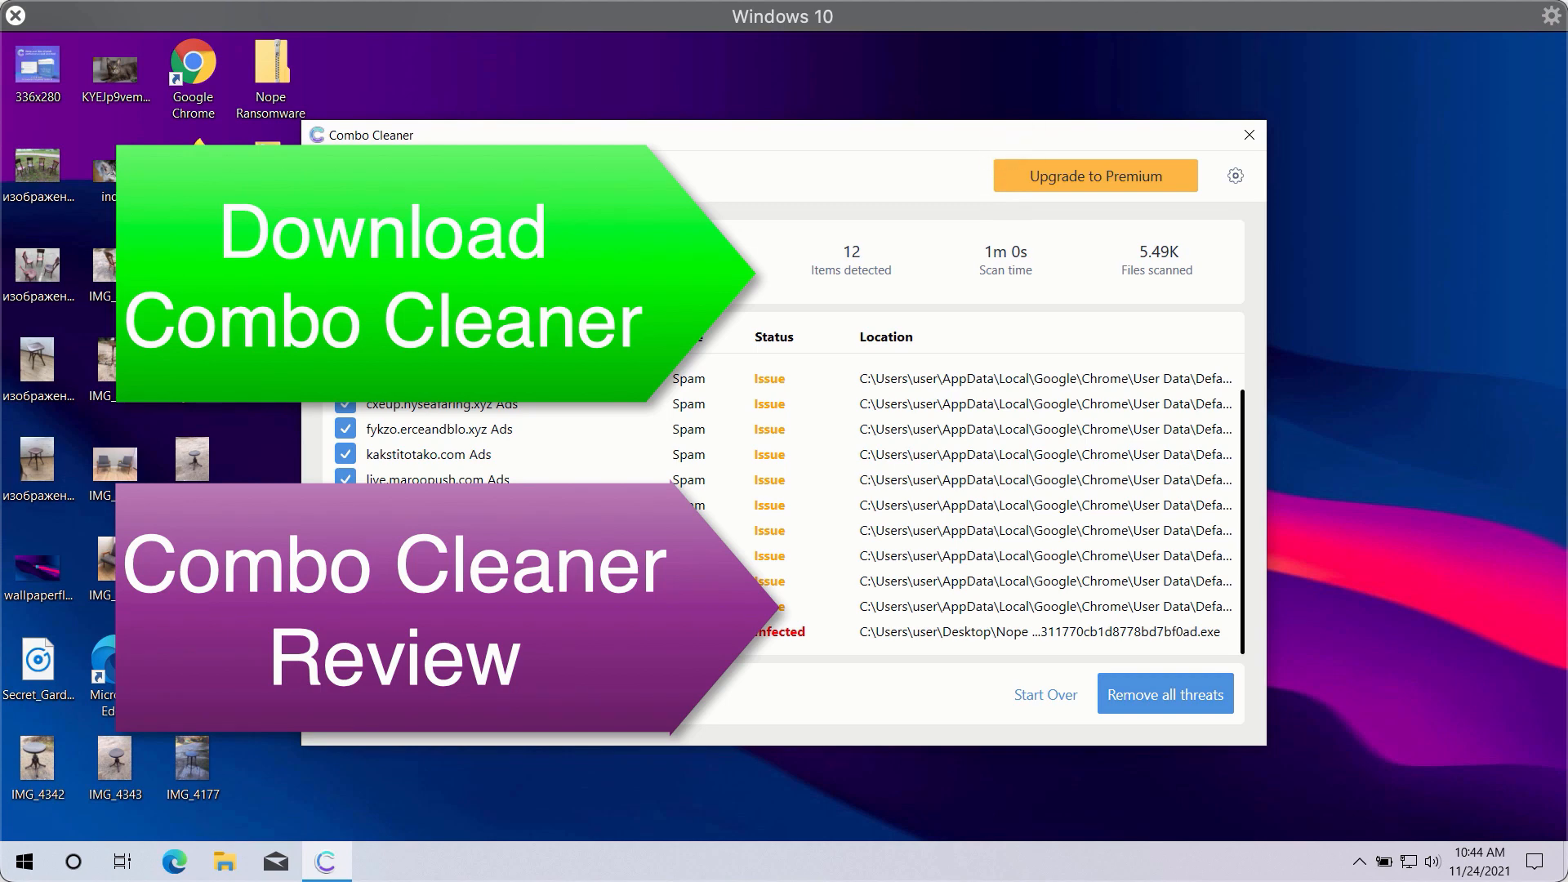